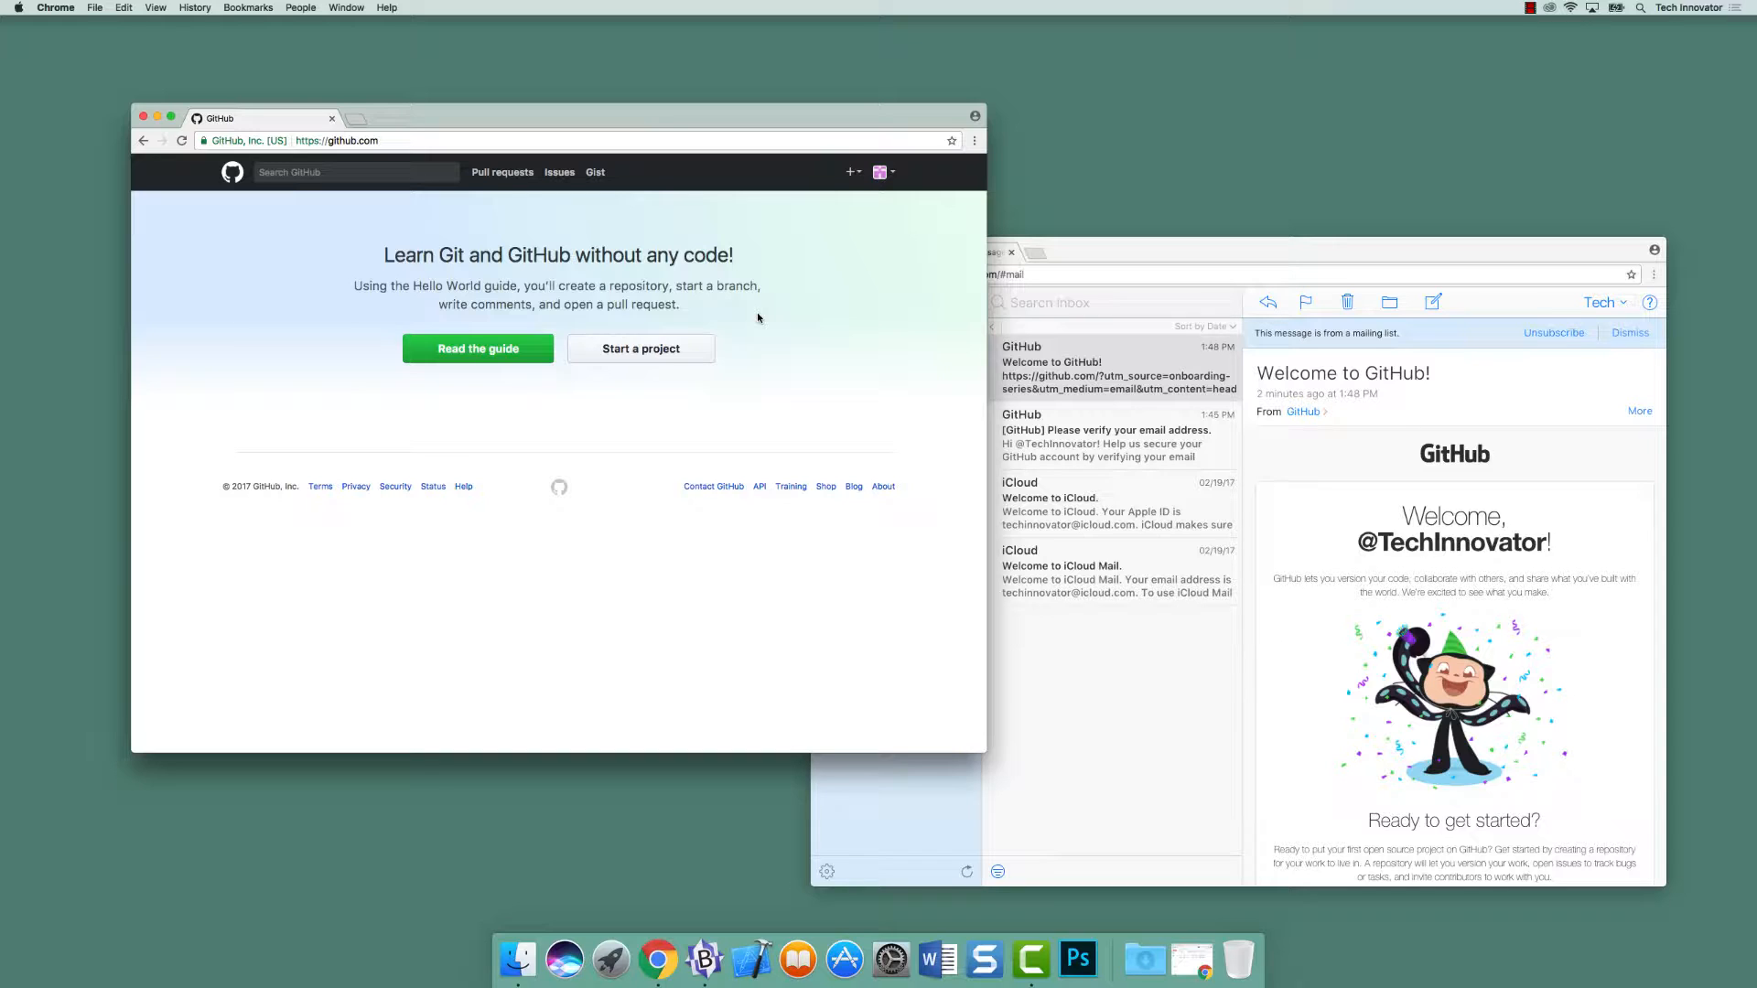
mouse_move(1400, 481)
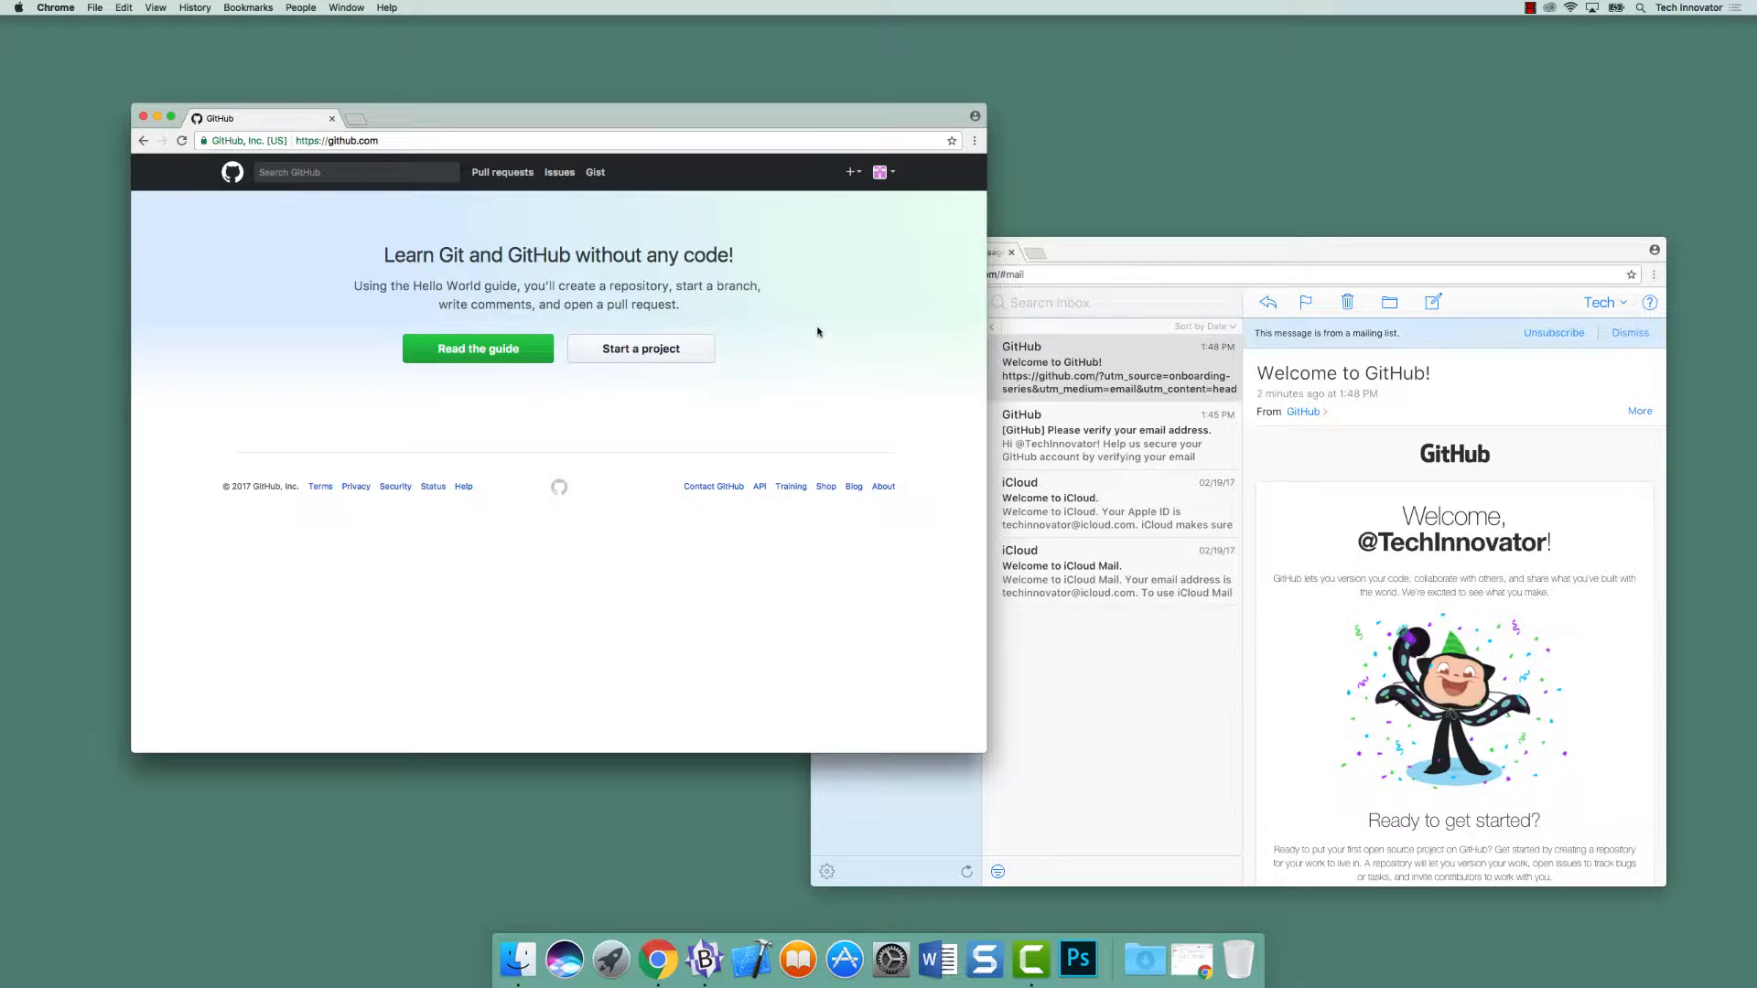
- Open the Create a new repository form from the top-bar + menu
click(641, 348)
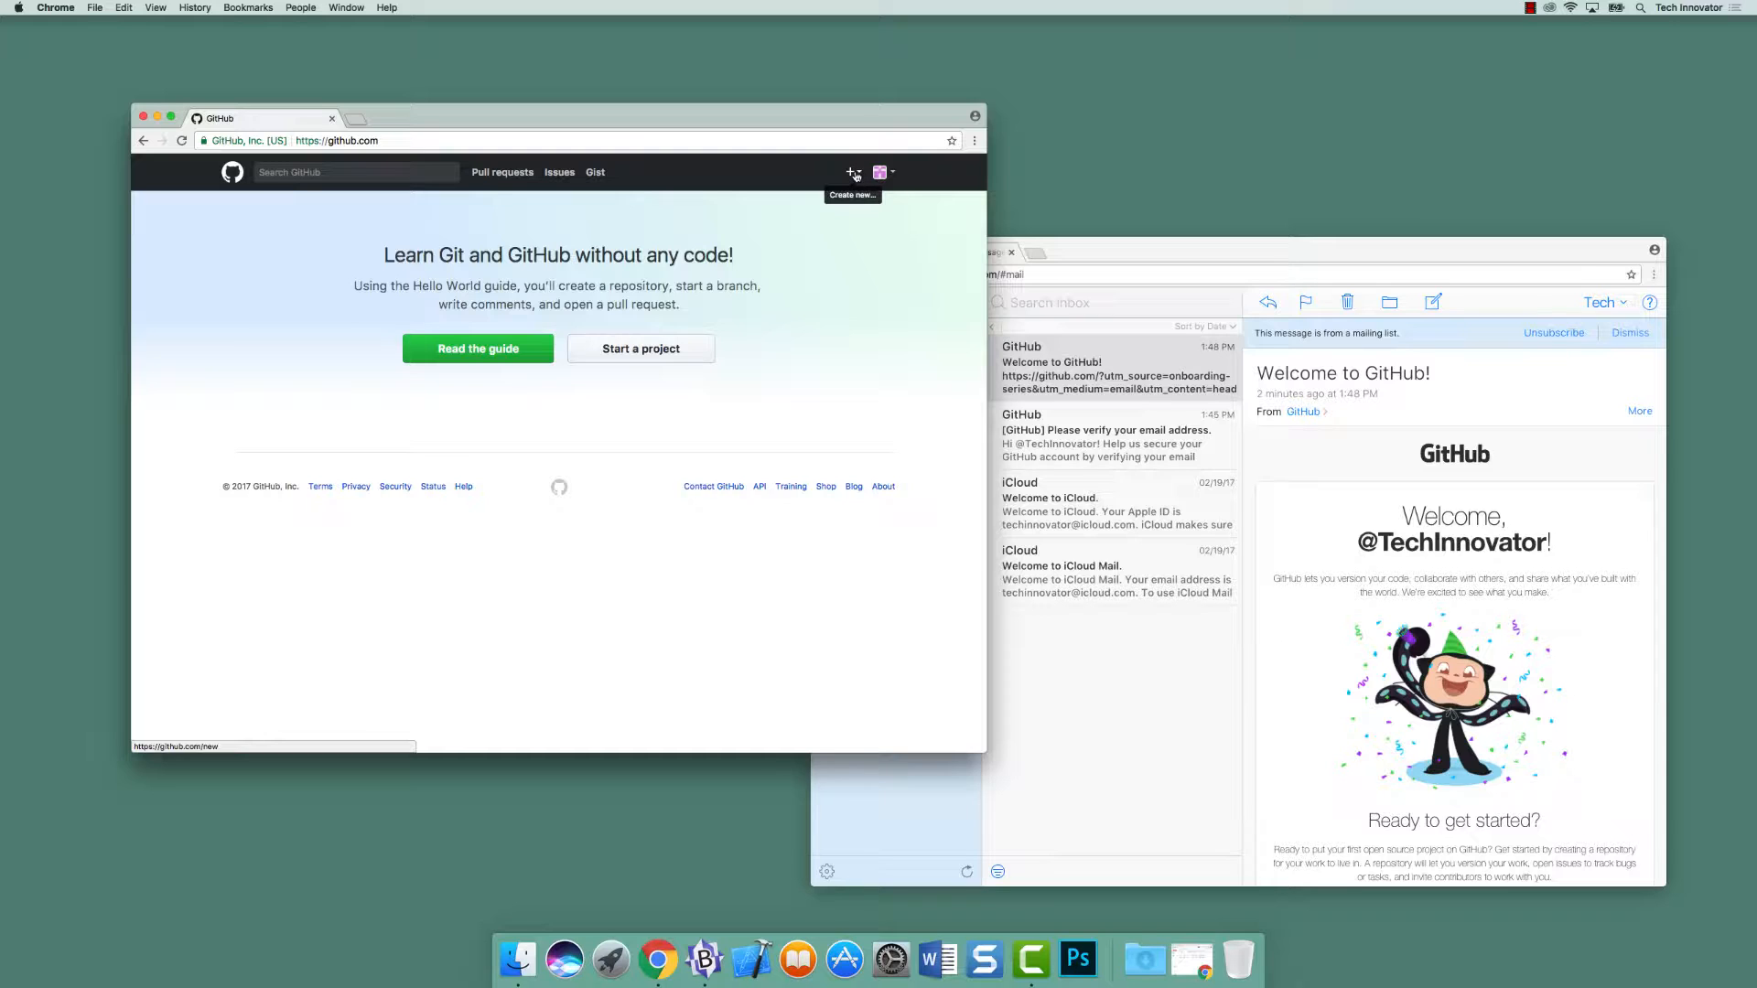
click(852, 172)
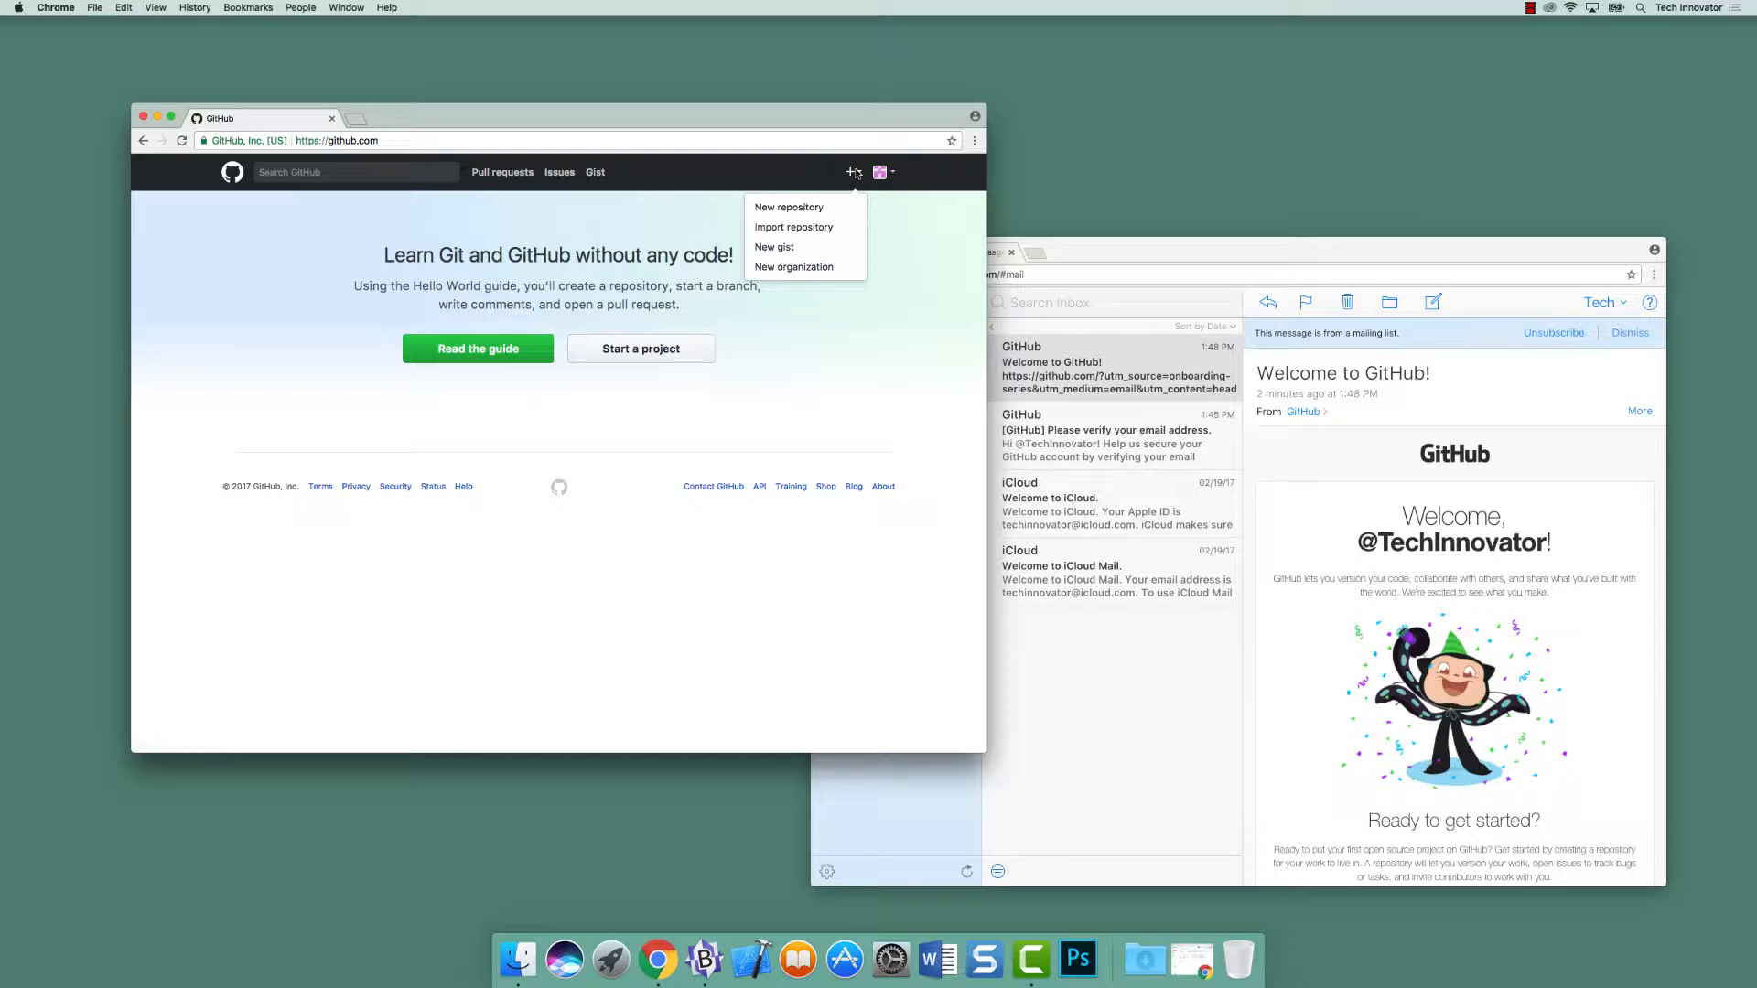
click(788, 207)
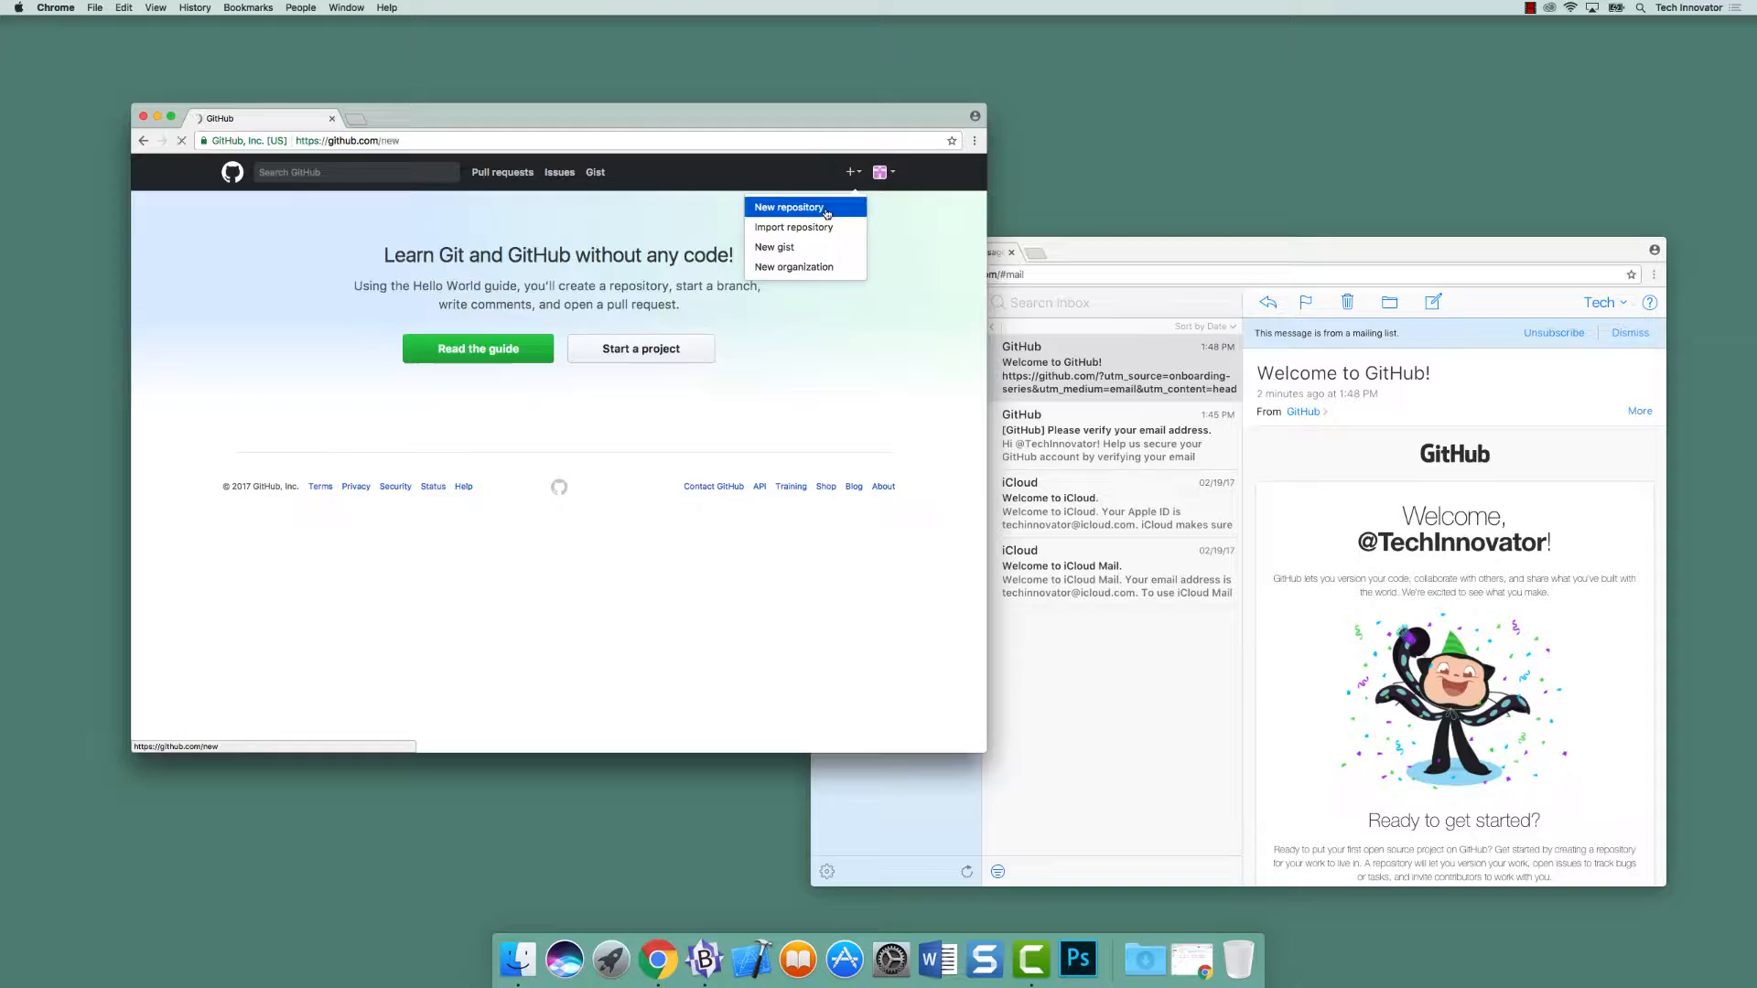
click(789, 207)
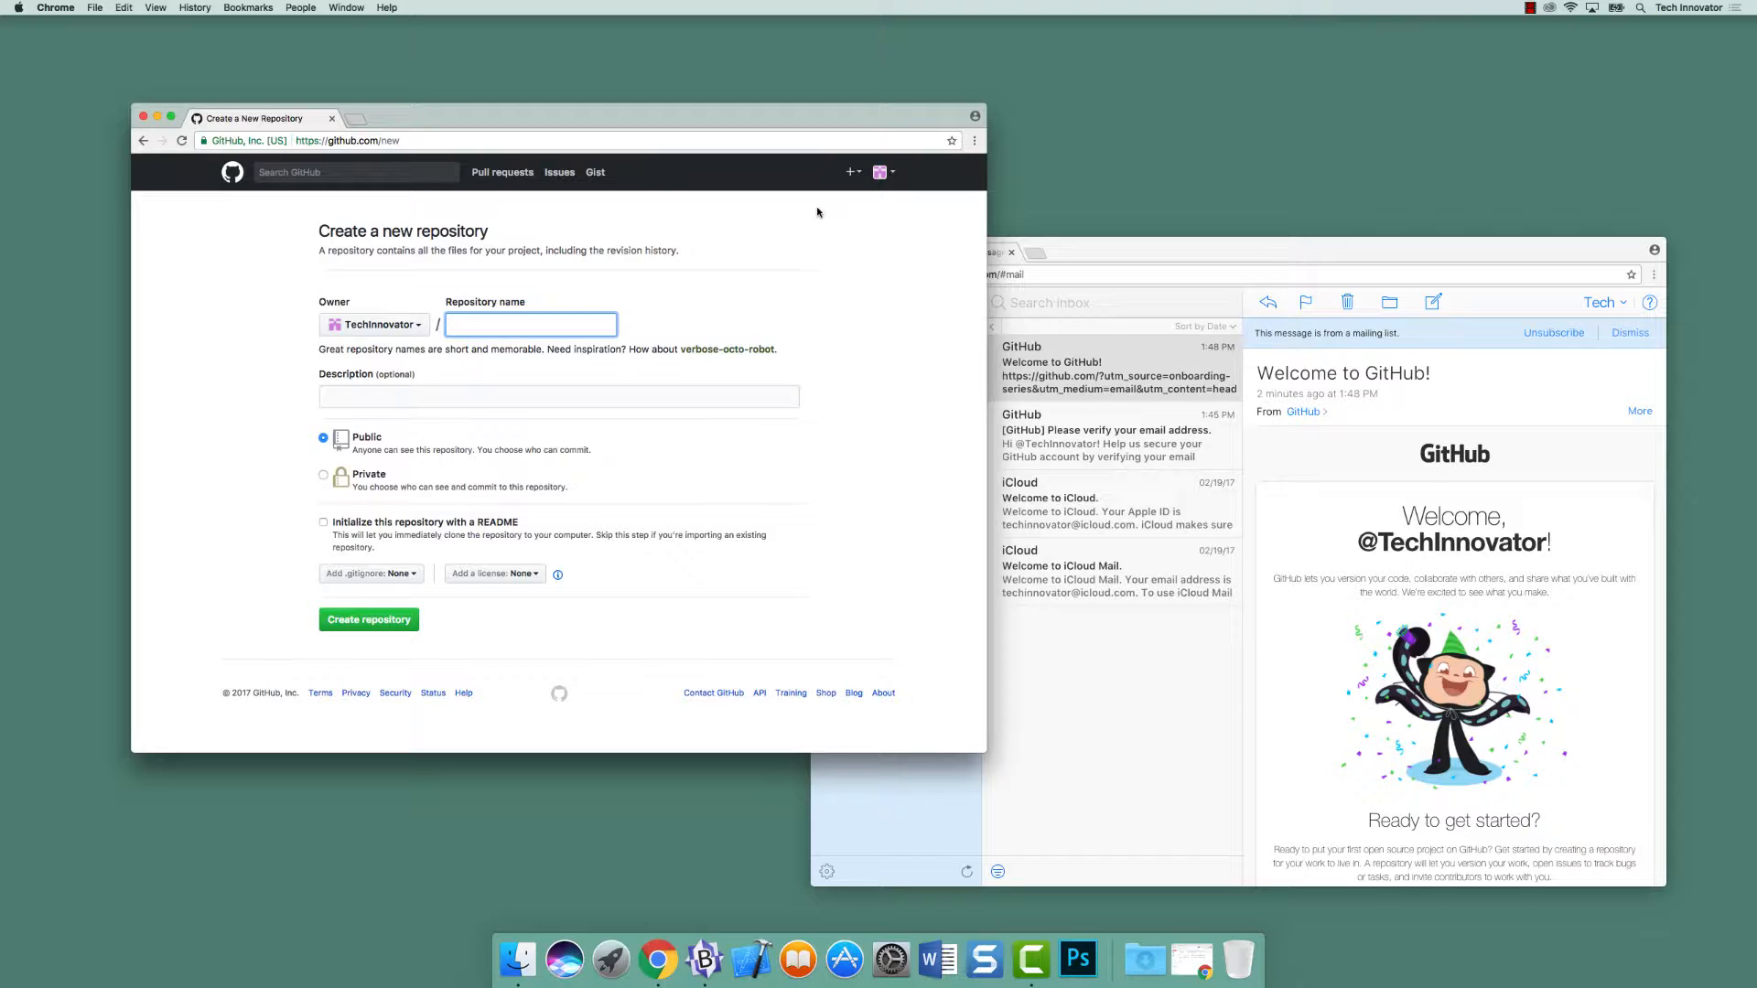
- Enter HelloWorld as the repository name without a space and move to the Description field
text(HelloWorld)
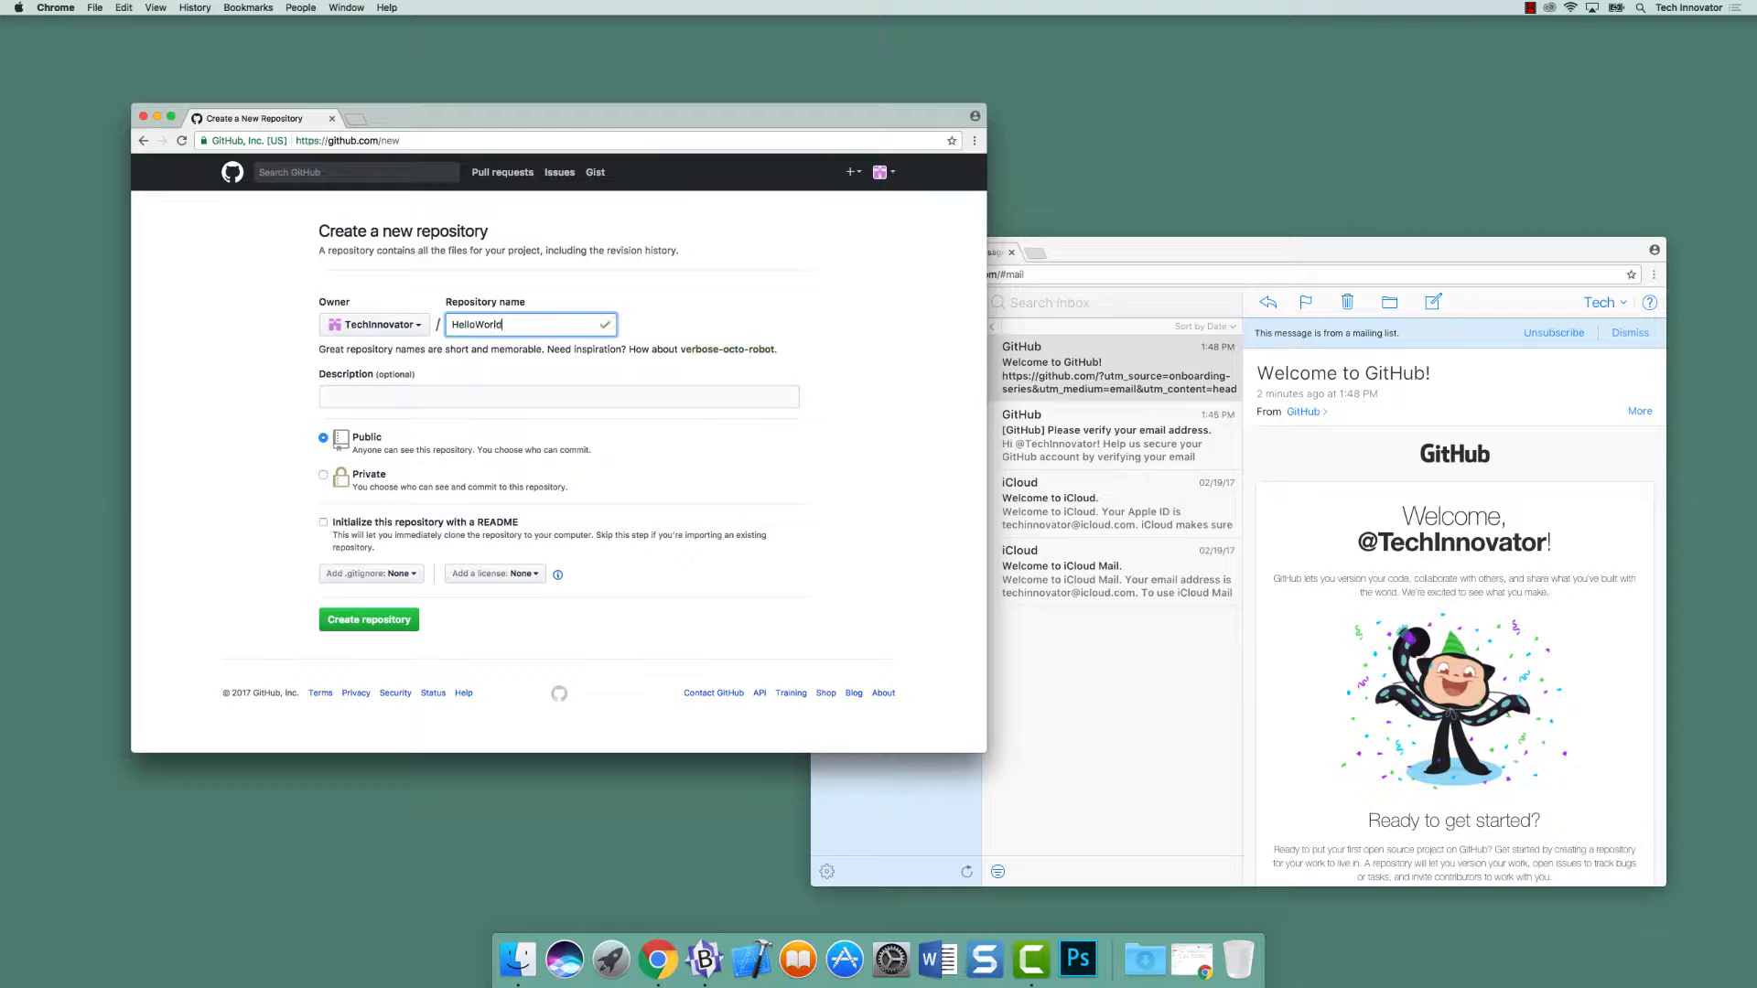
mouse_move(813, 218)
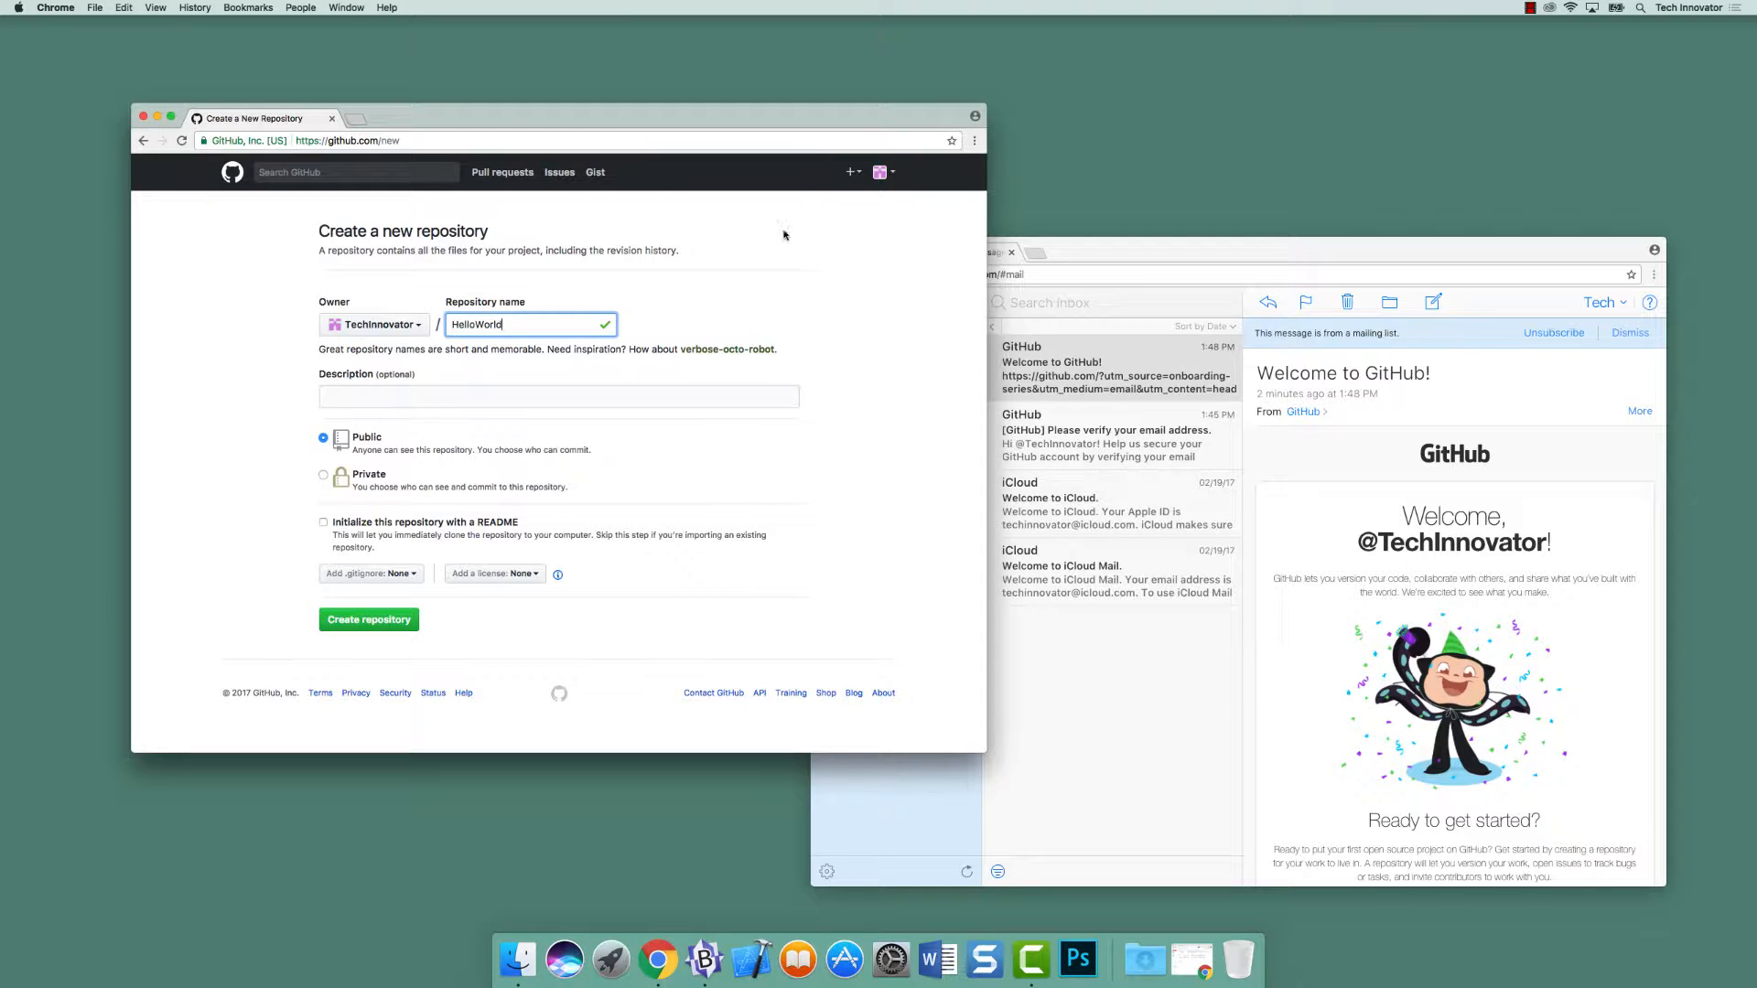
text(" ")
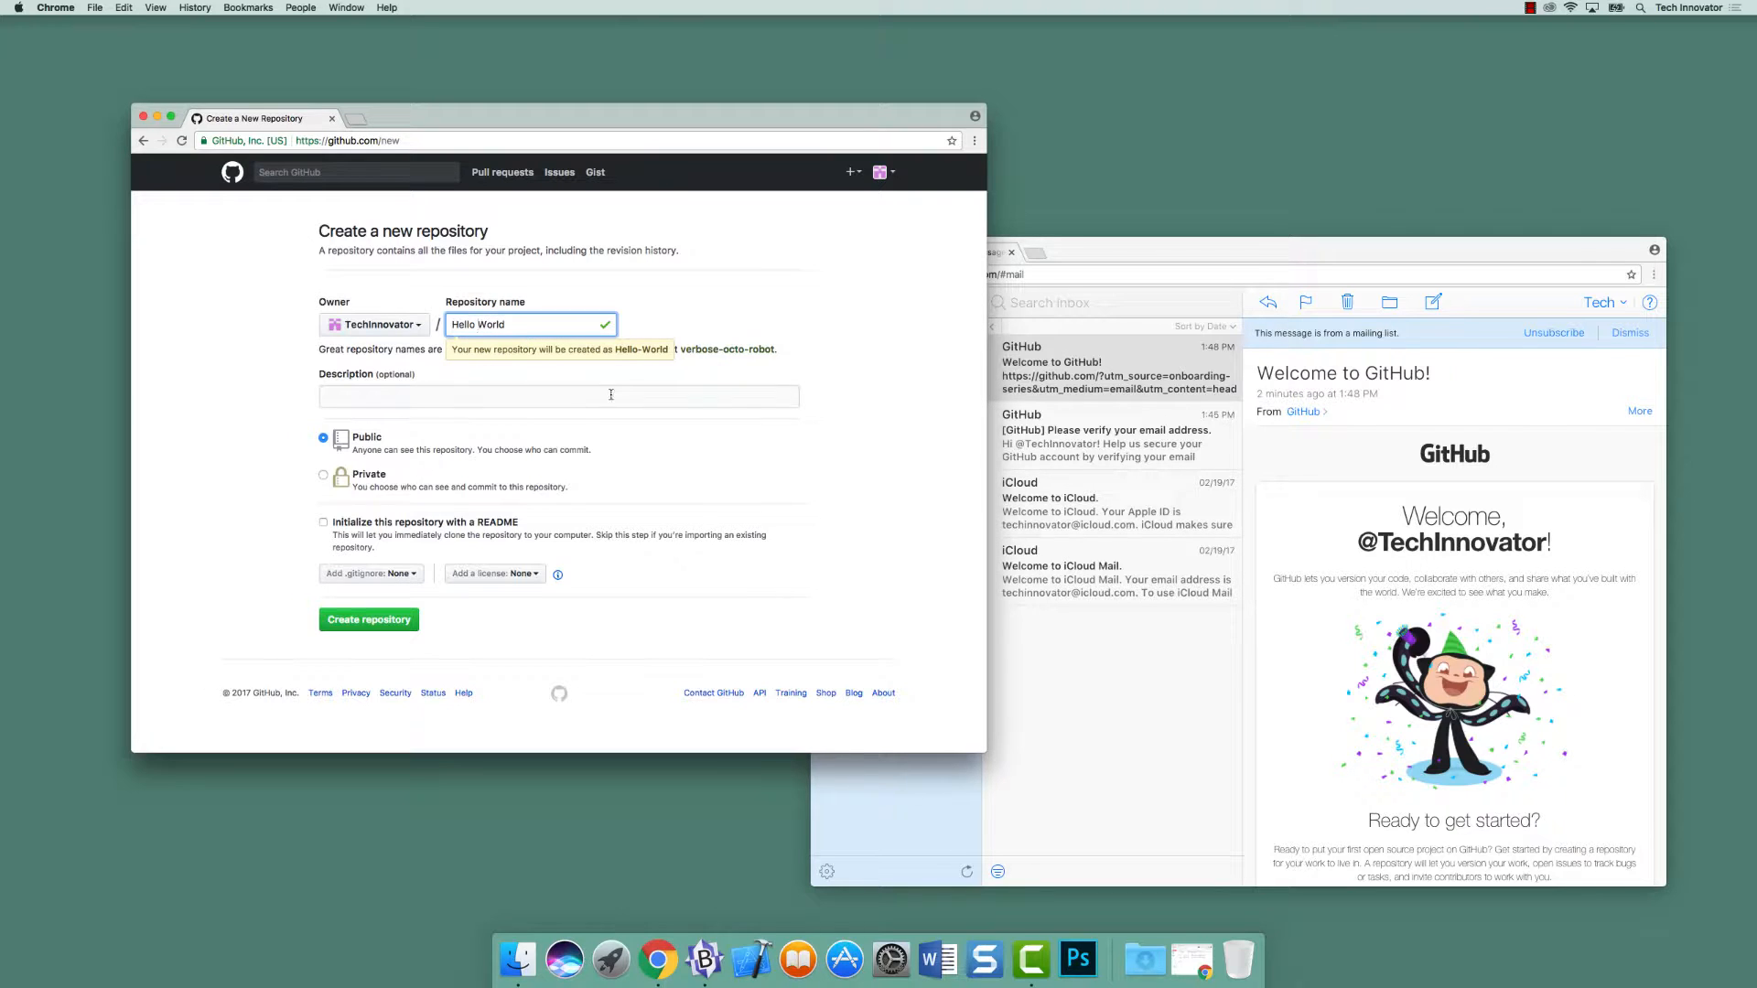
mouse_move(637, 374)
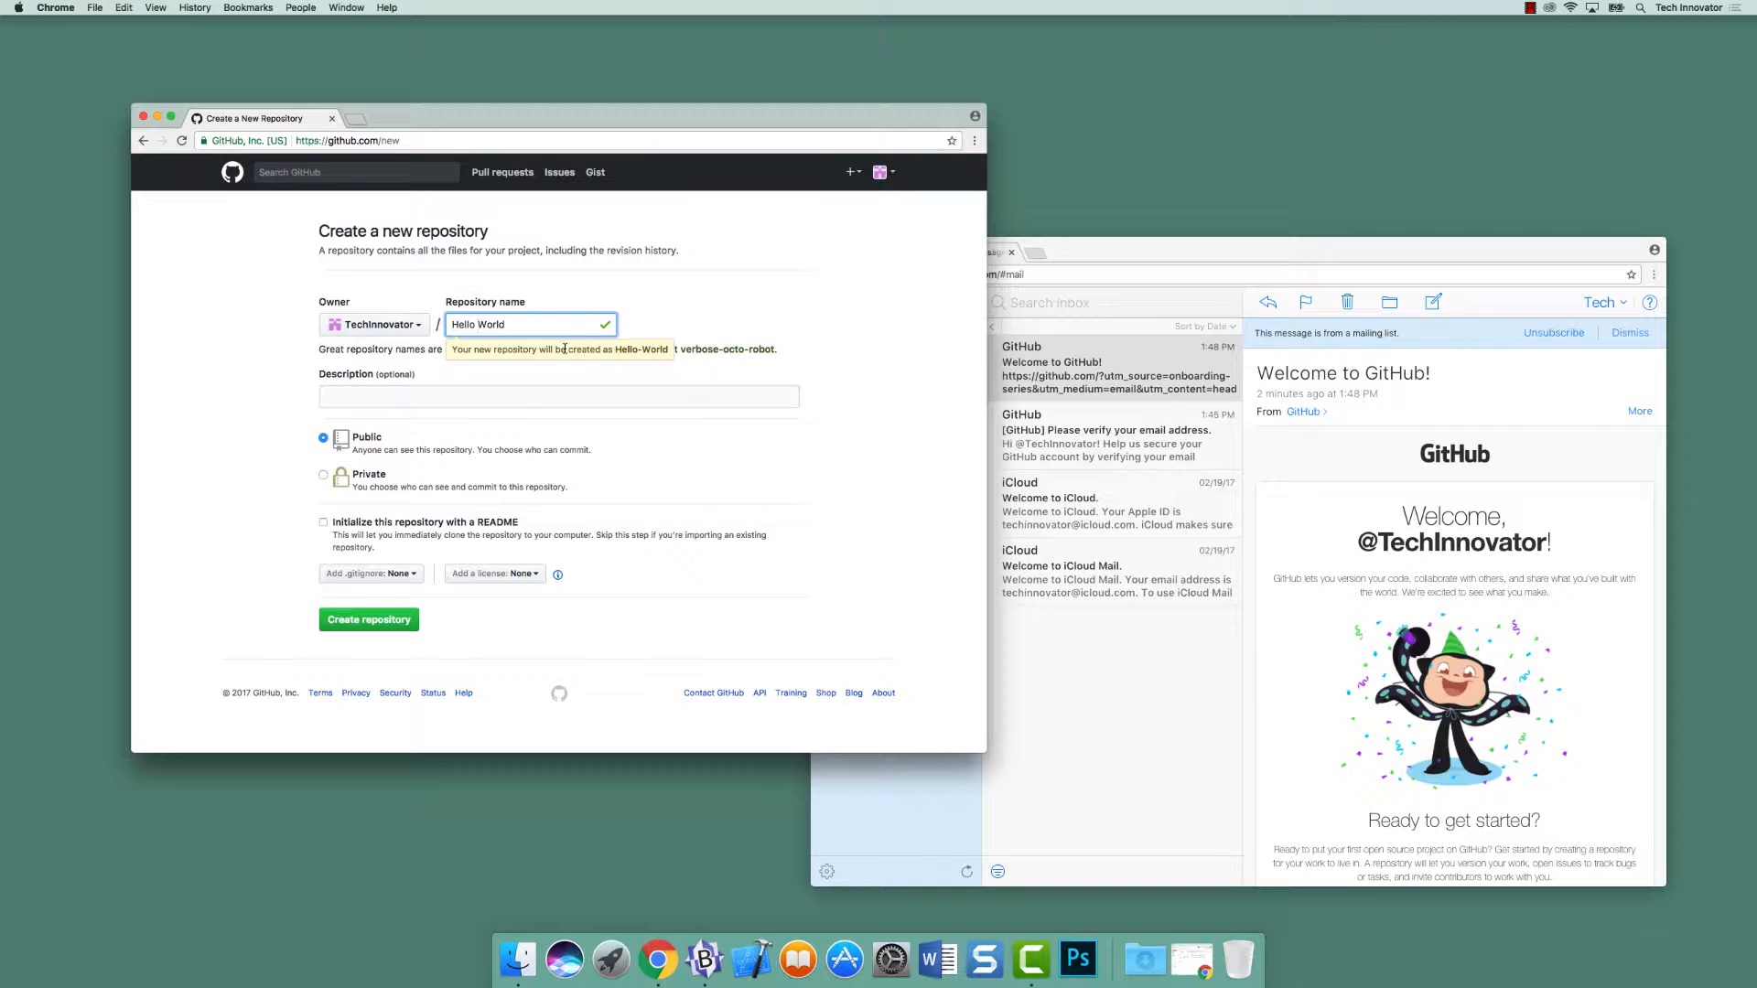
key(Backspace)
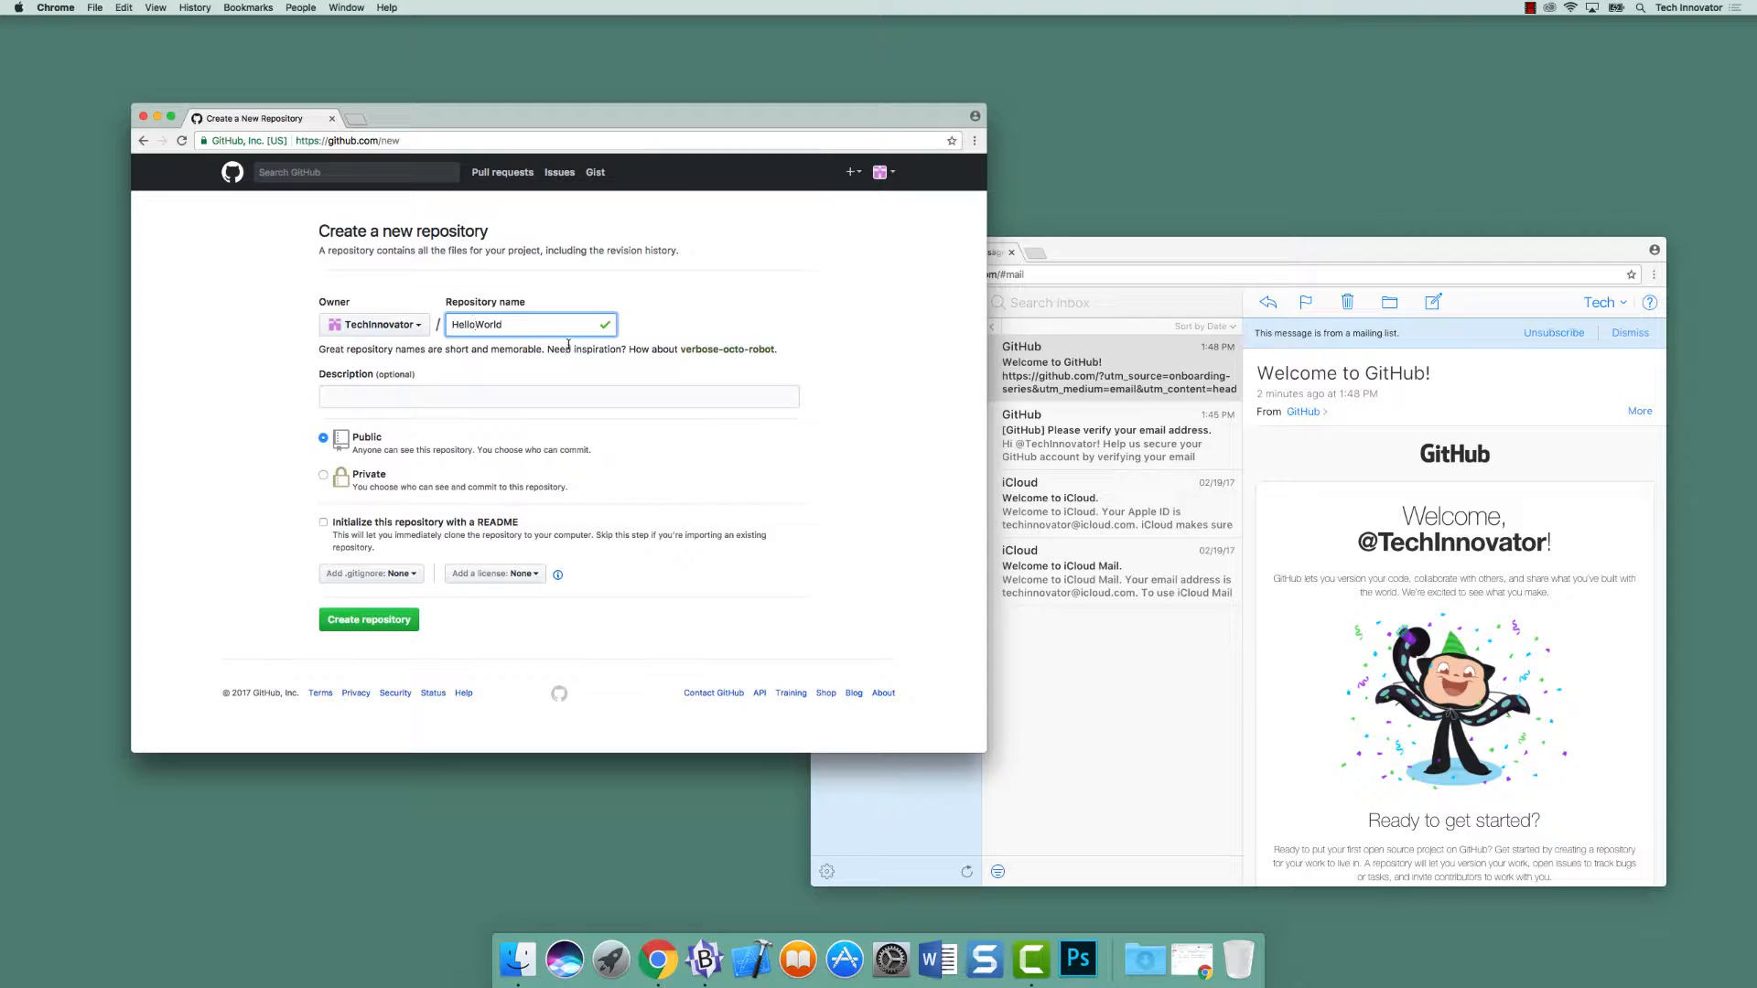
click(558, 397)
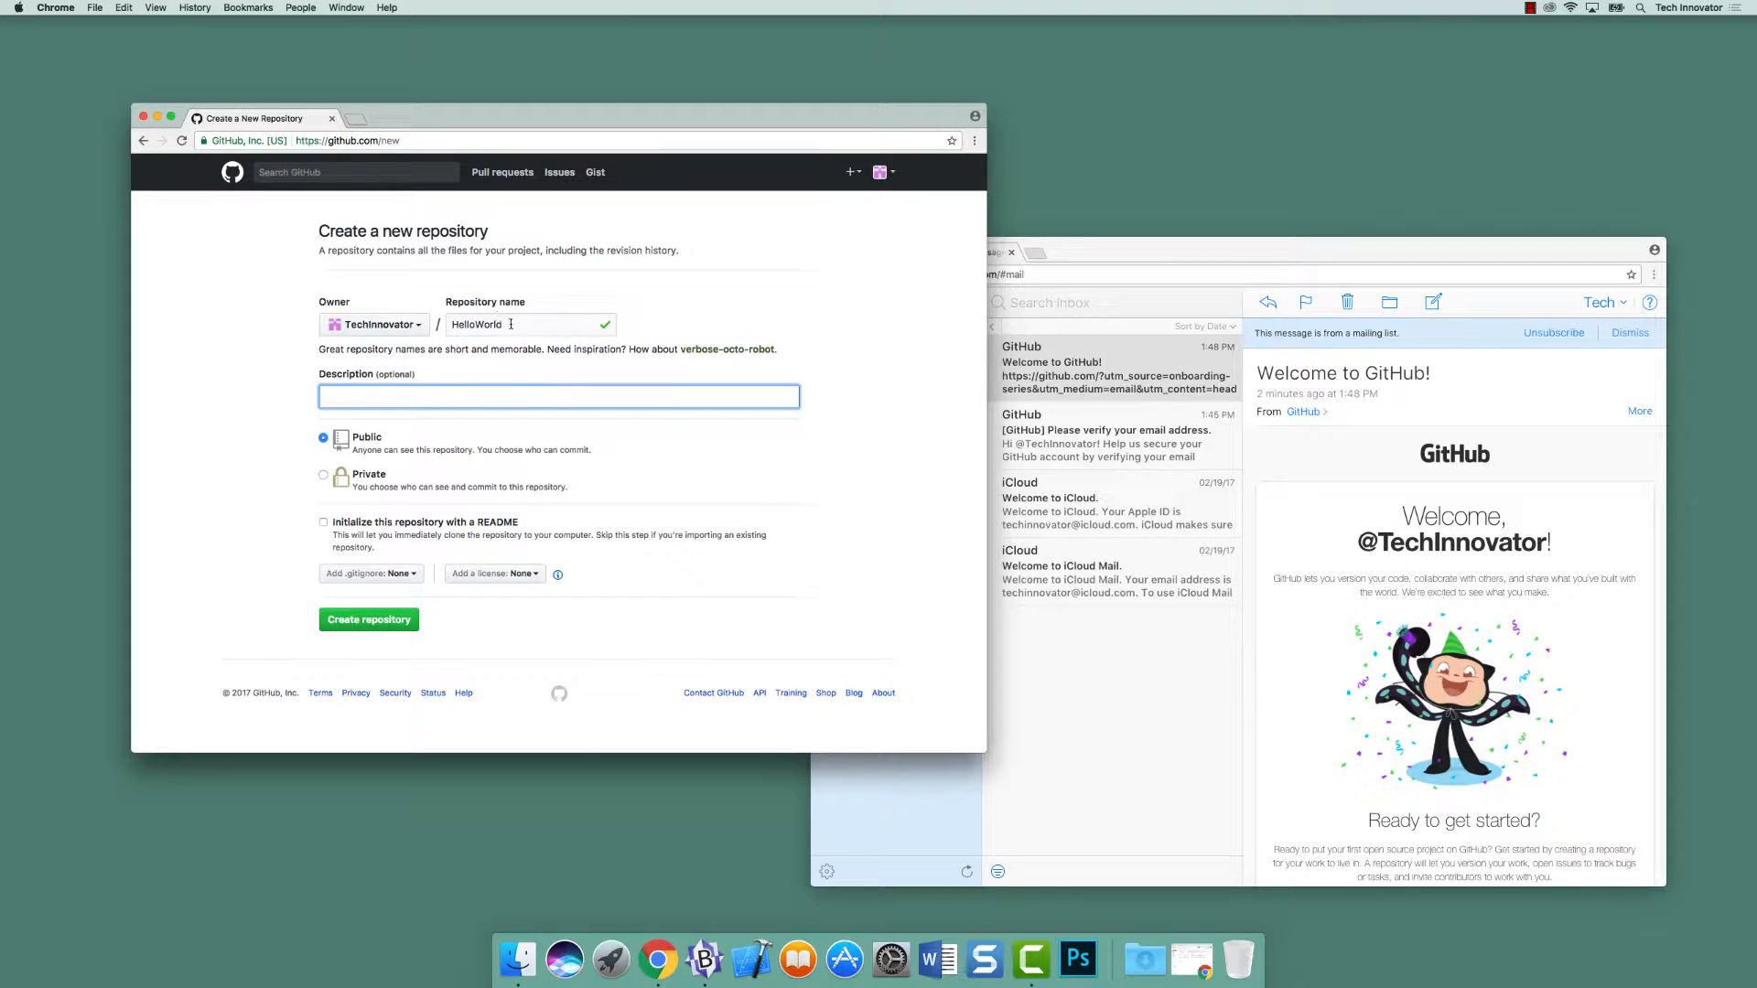
- Fill the description with 'Git Workflow with Hello World'
text(Hell)
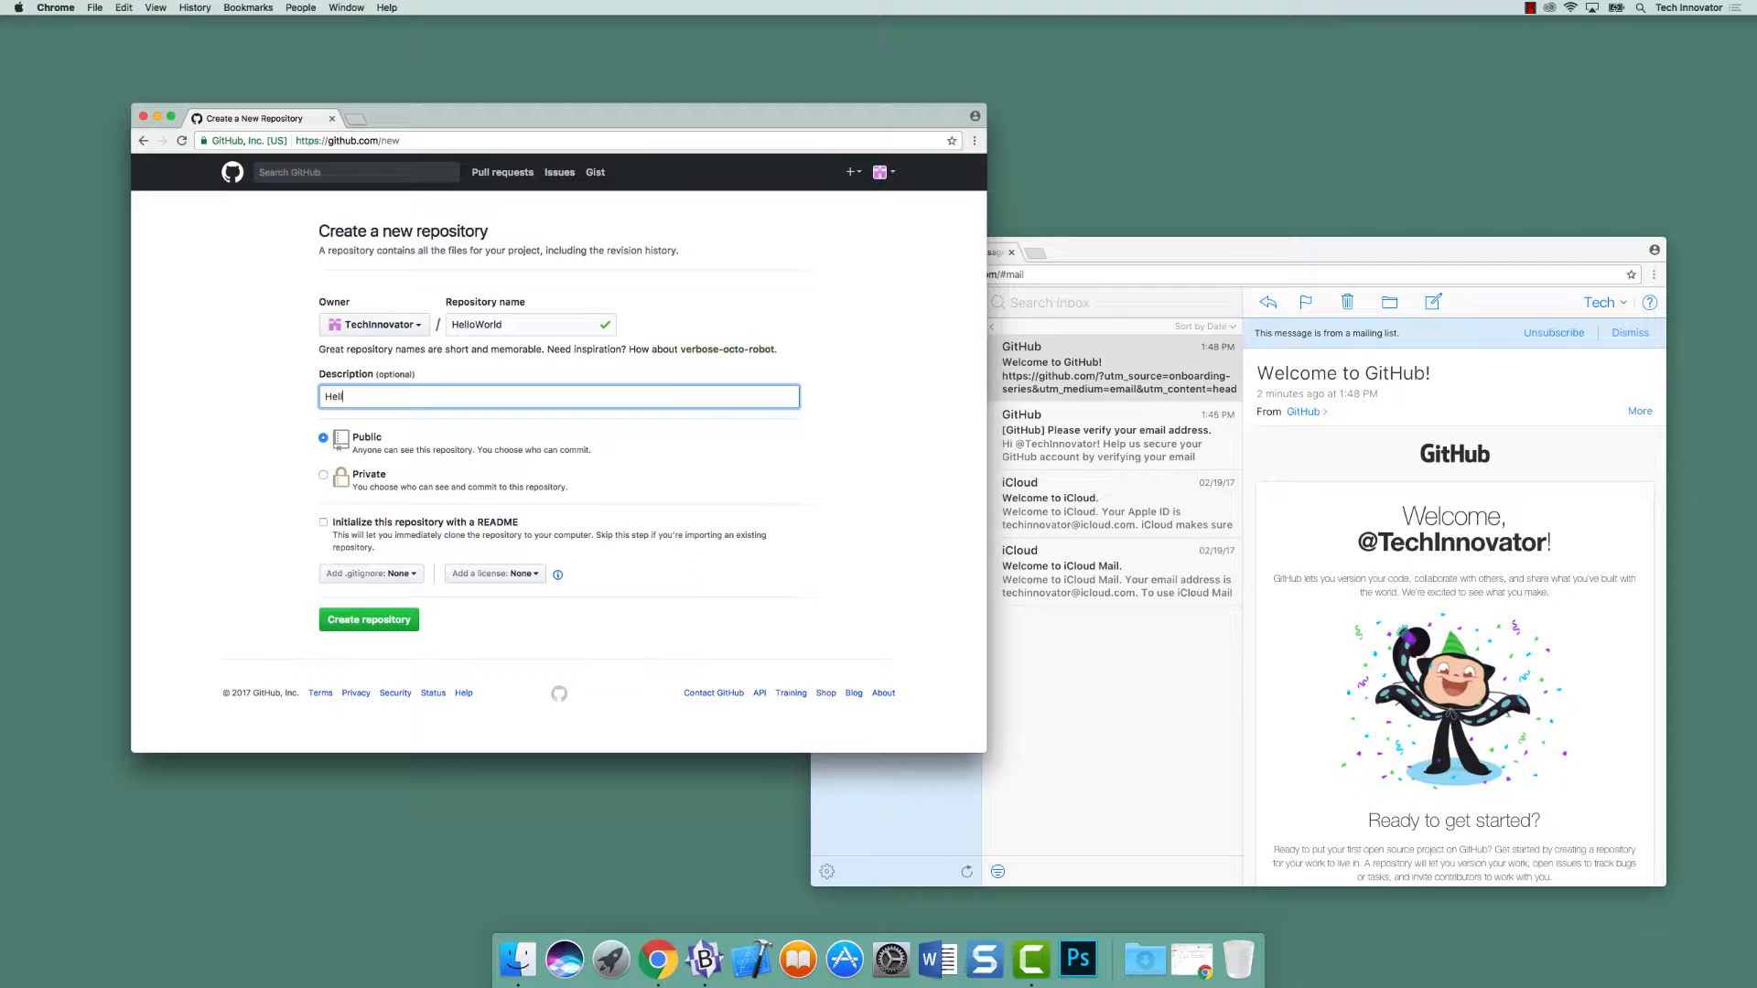
text(G)
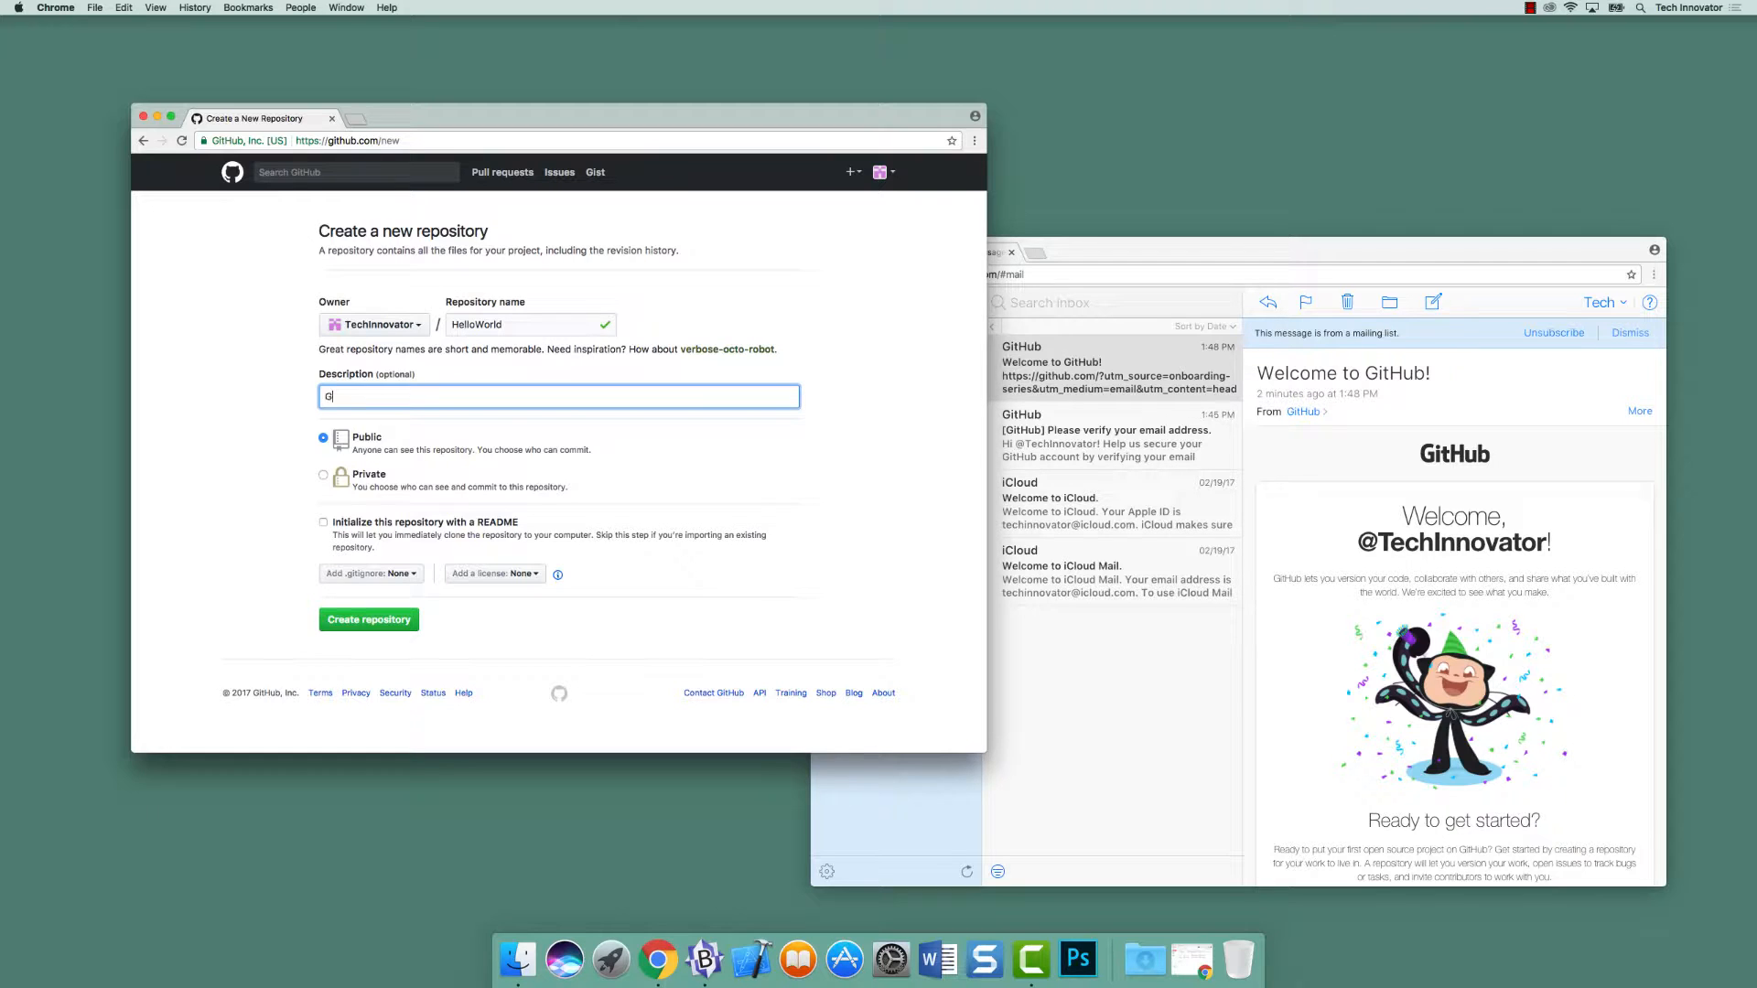
text(it Workflow)
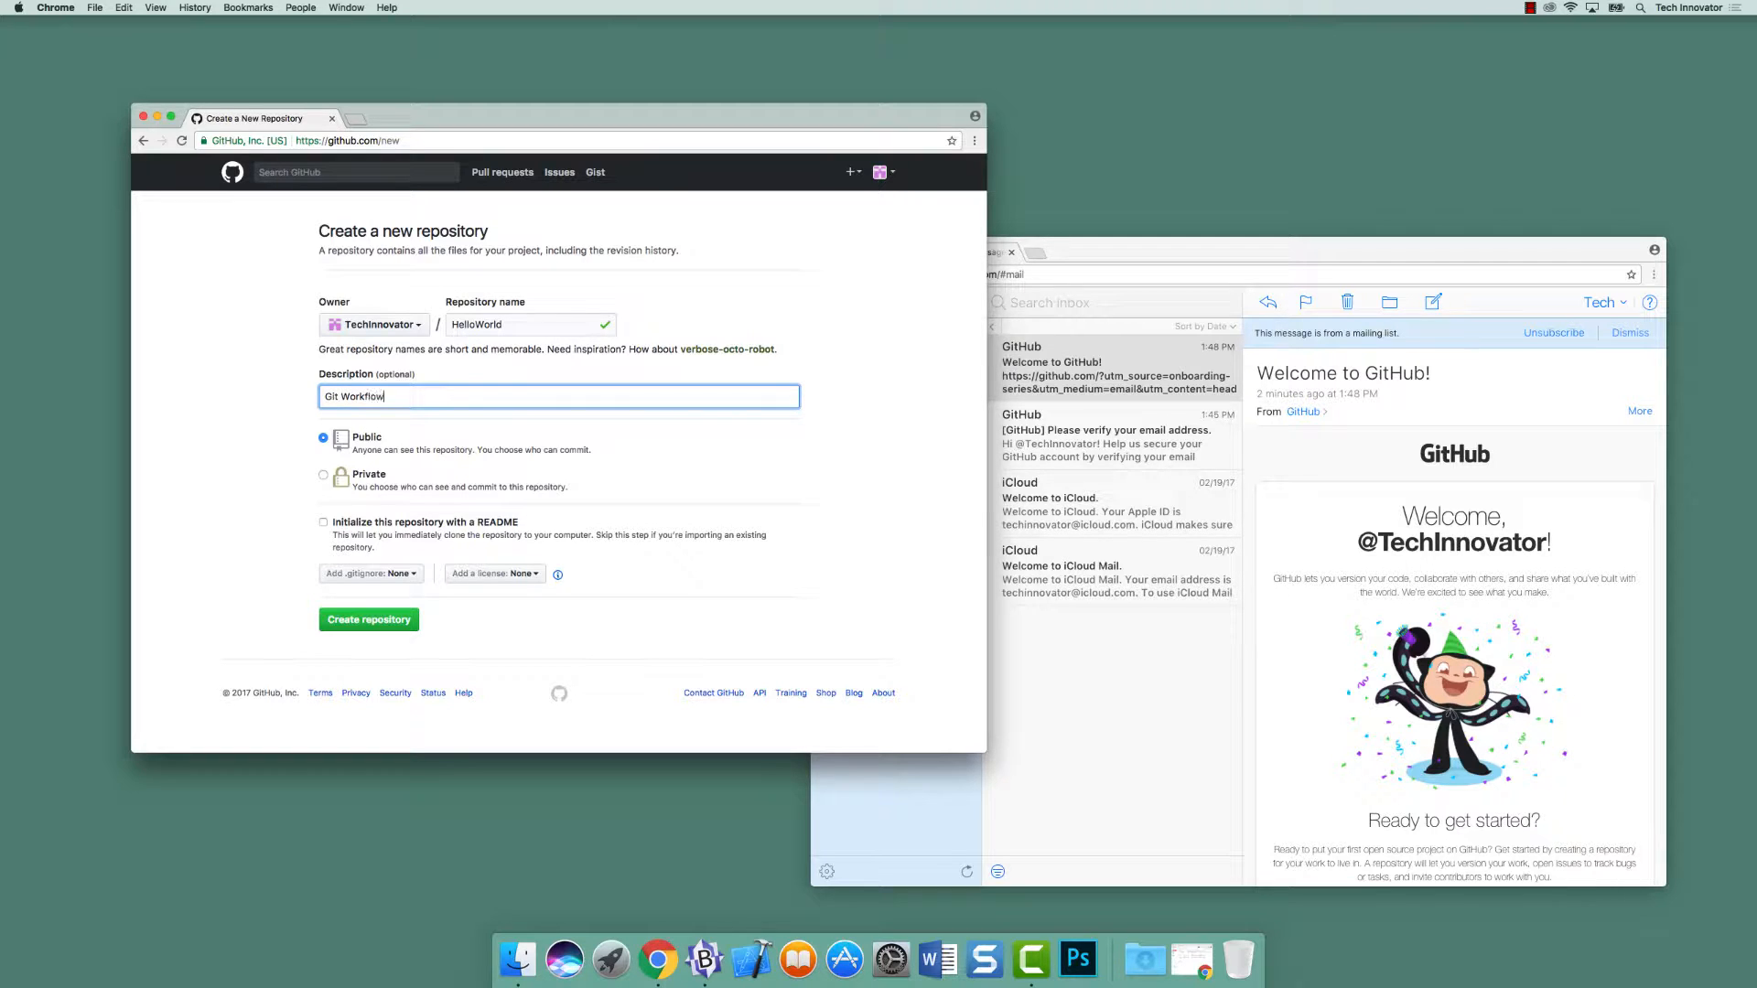
text(with Hello)
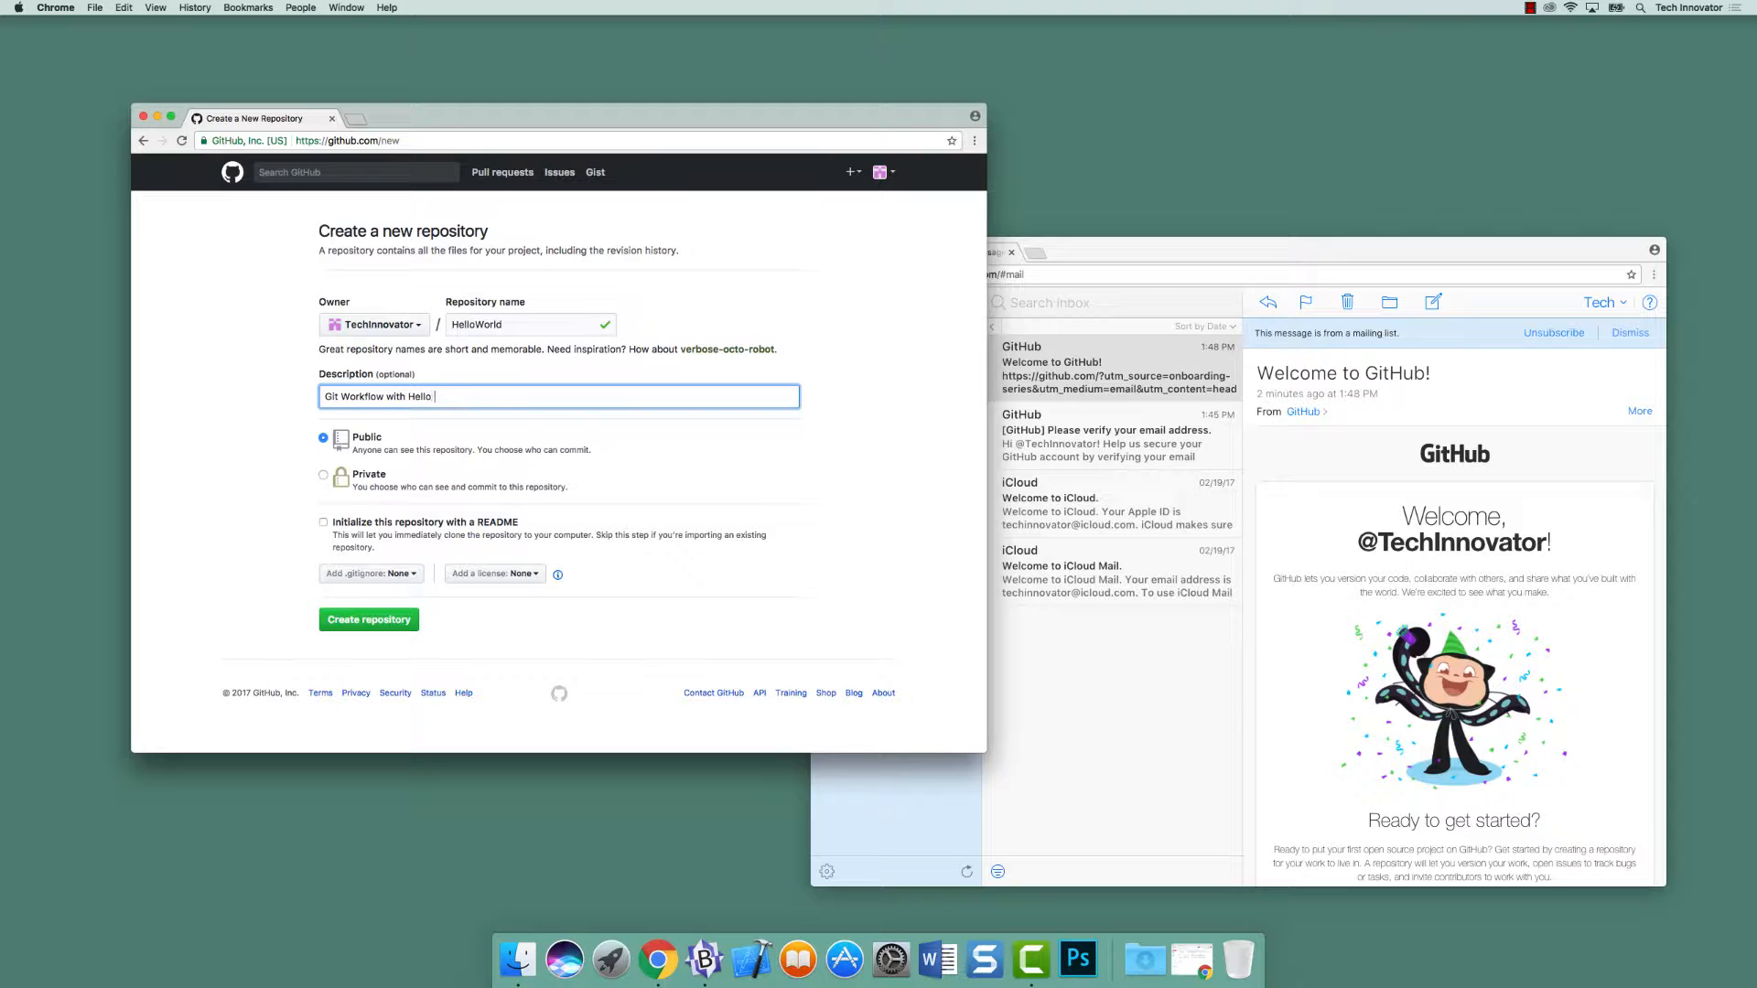
text(World)
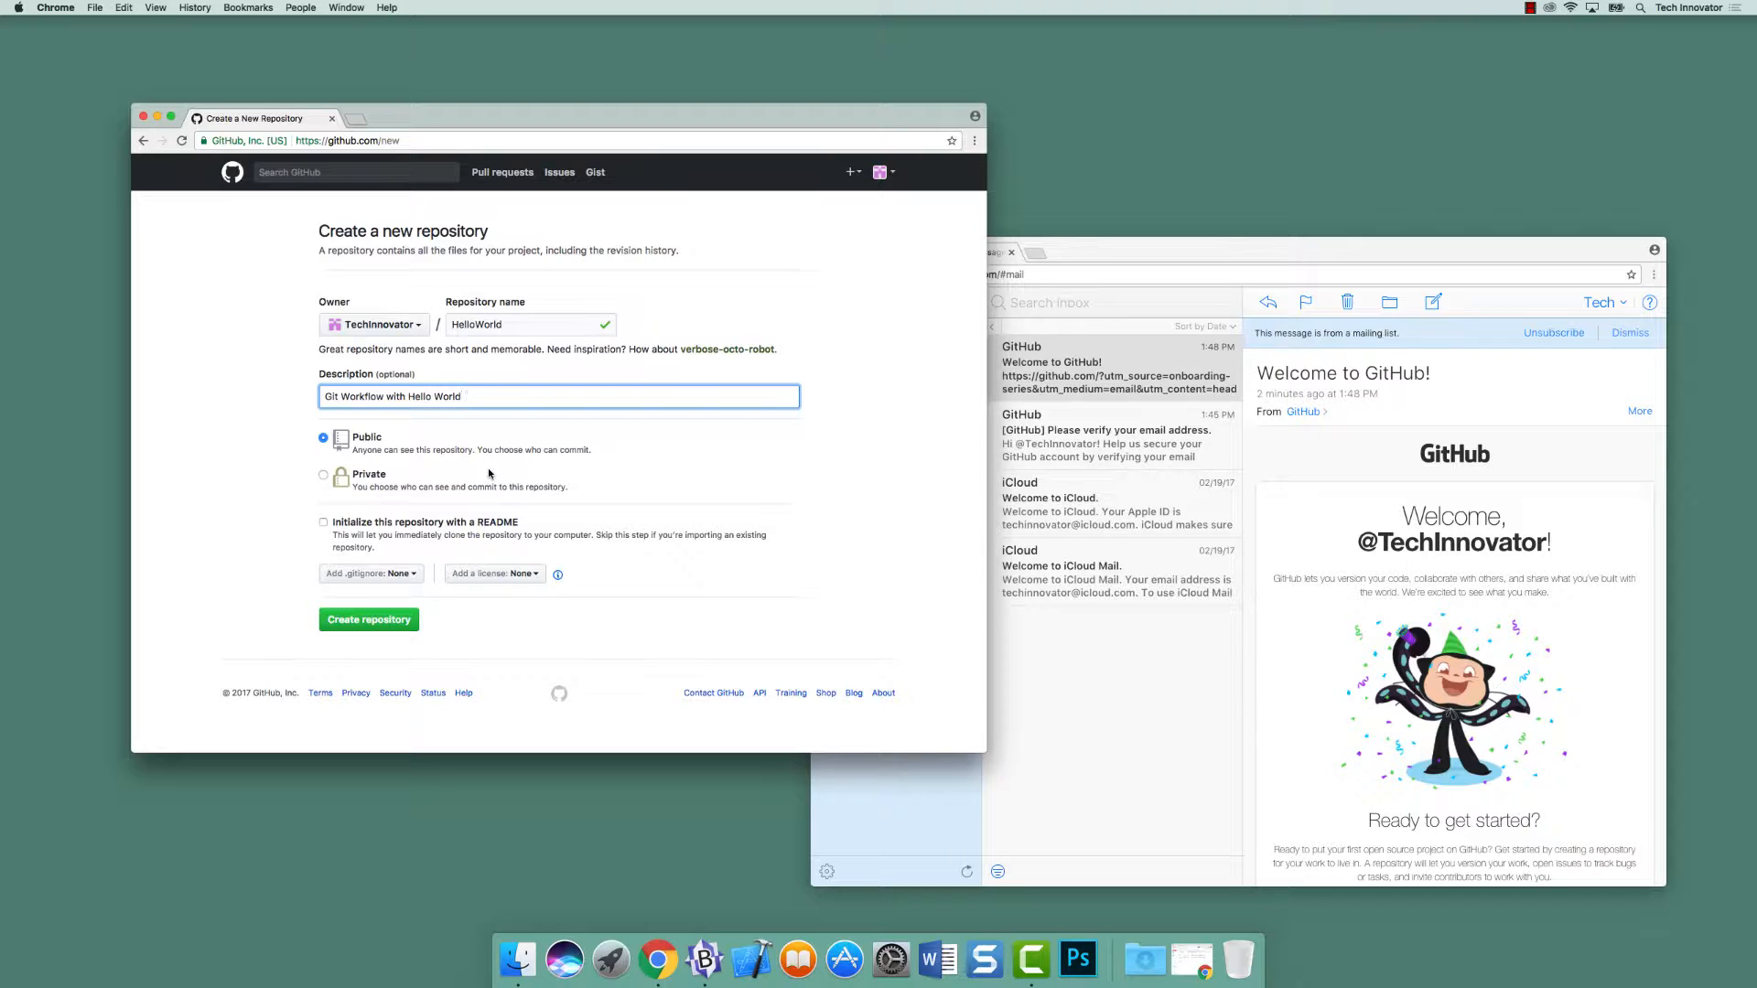
mouse_move(482, 469)
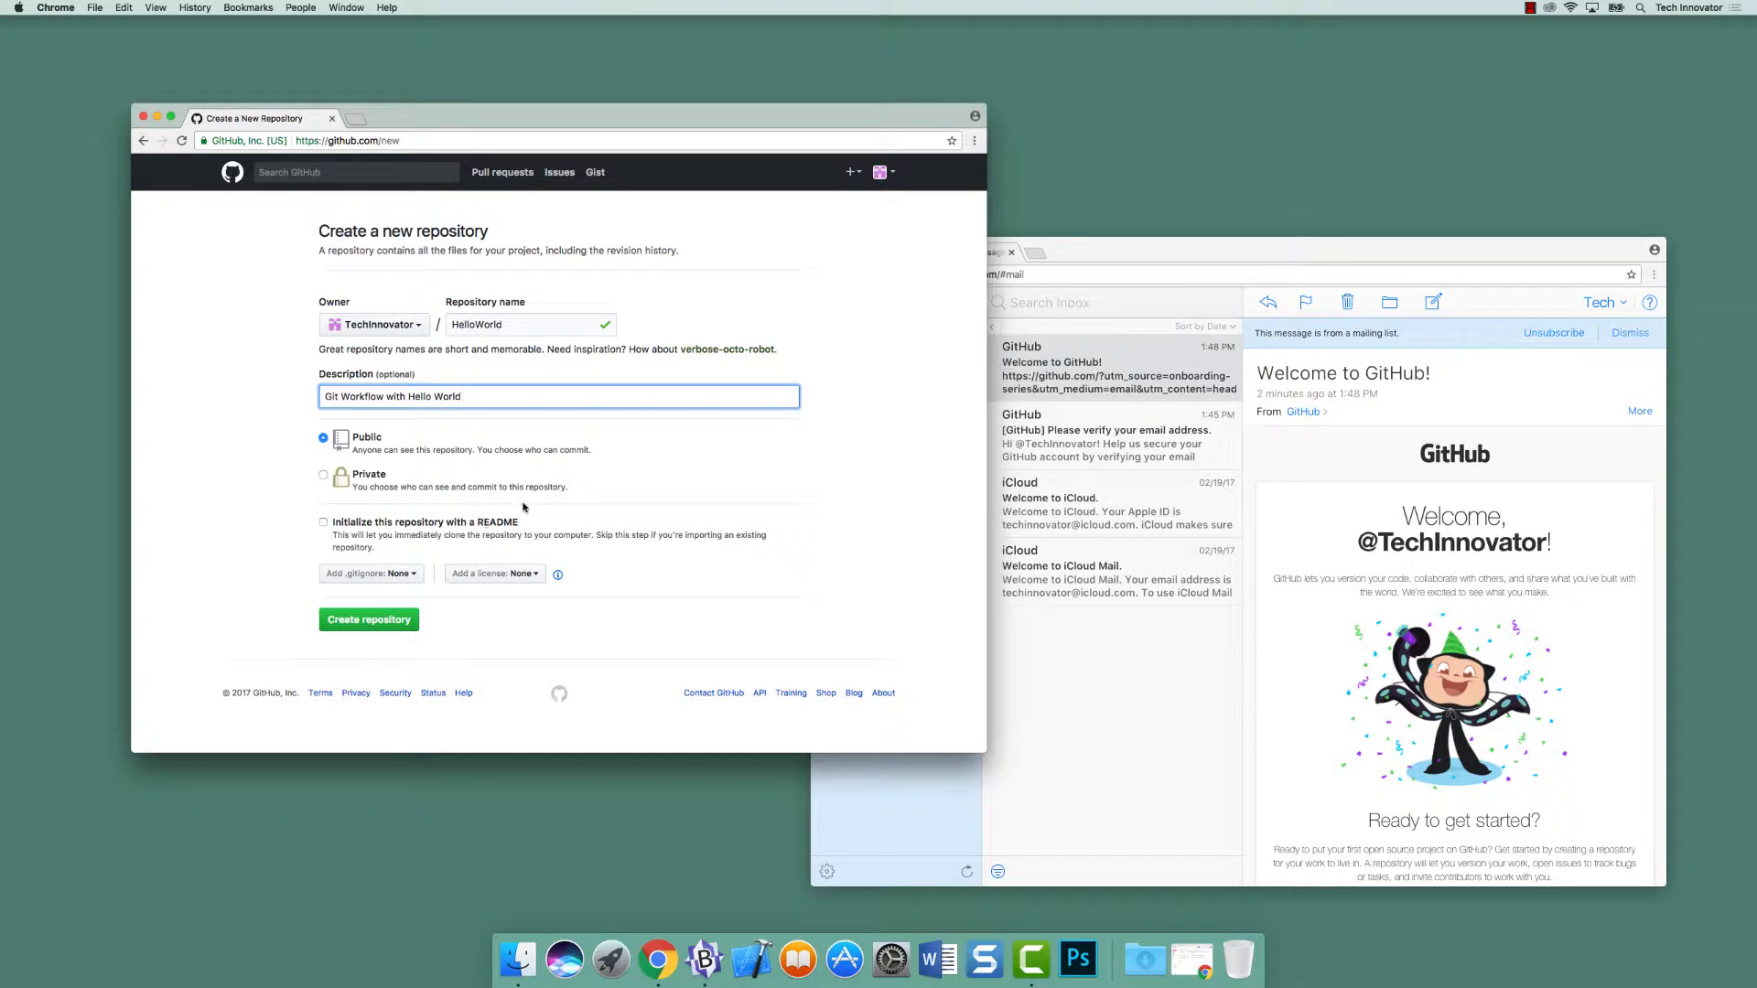
mouse_move(533, 498)
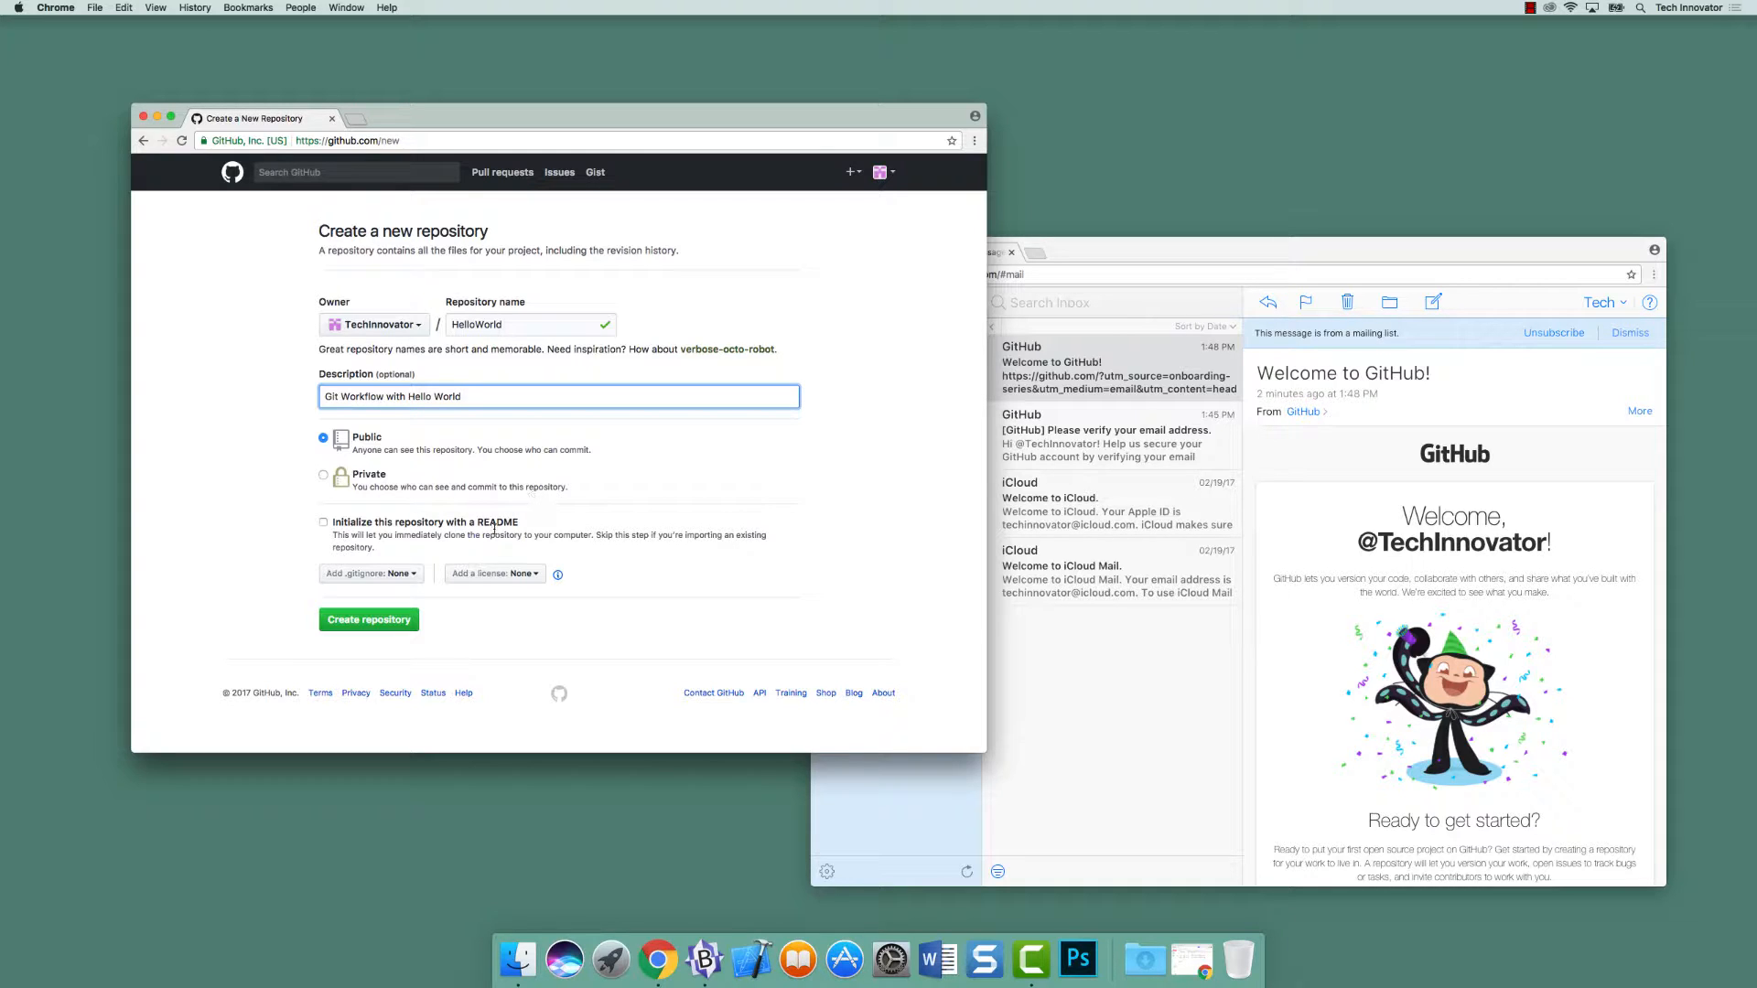
- Tick Initialize this repository with a README and bring up the license choices
click(322, 524)
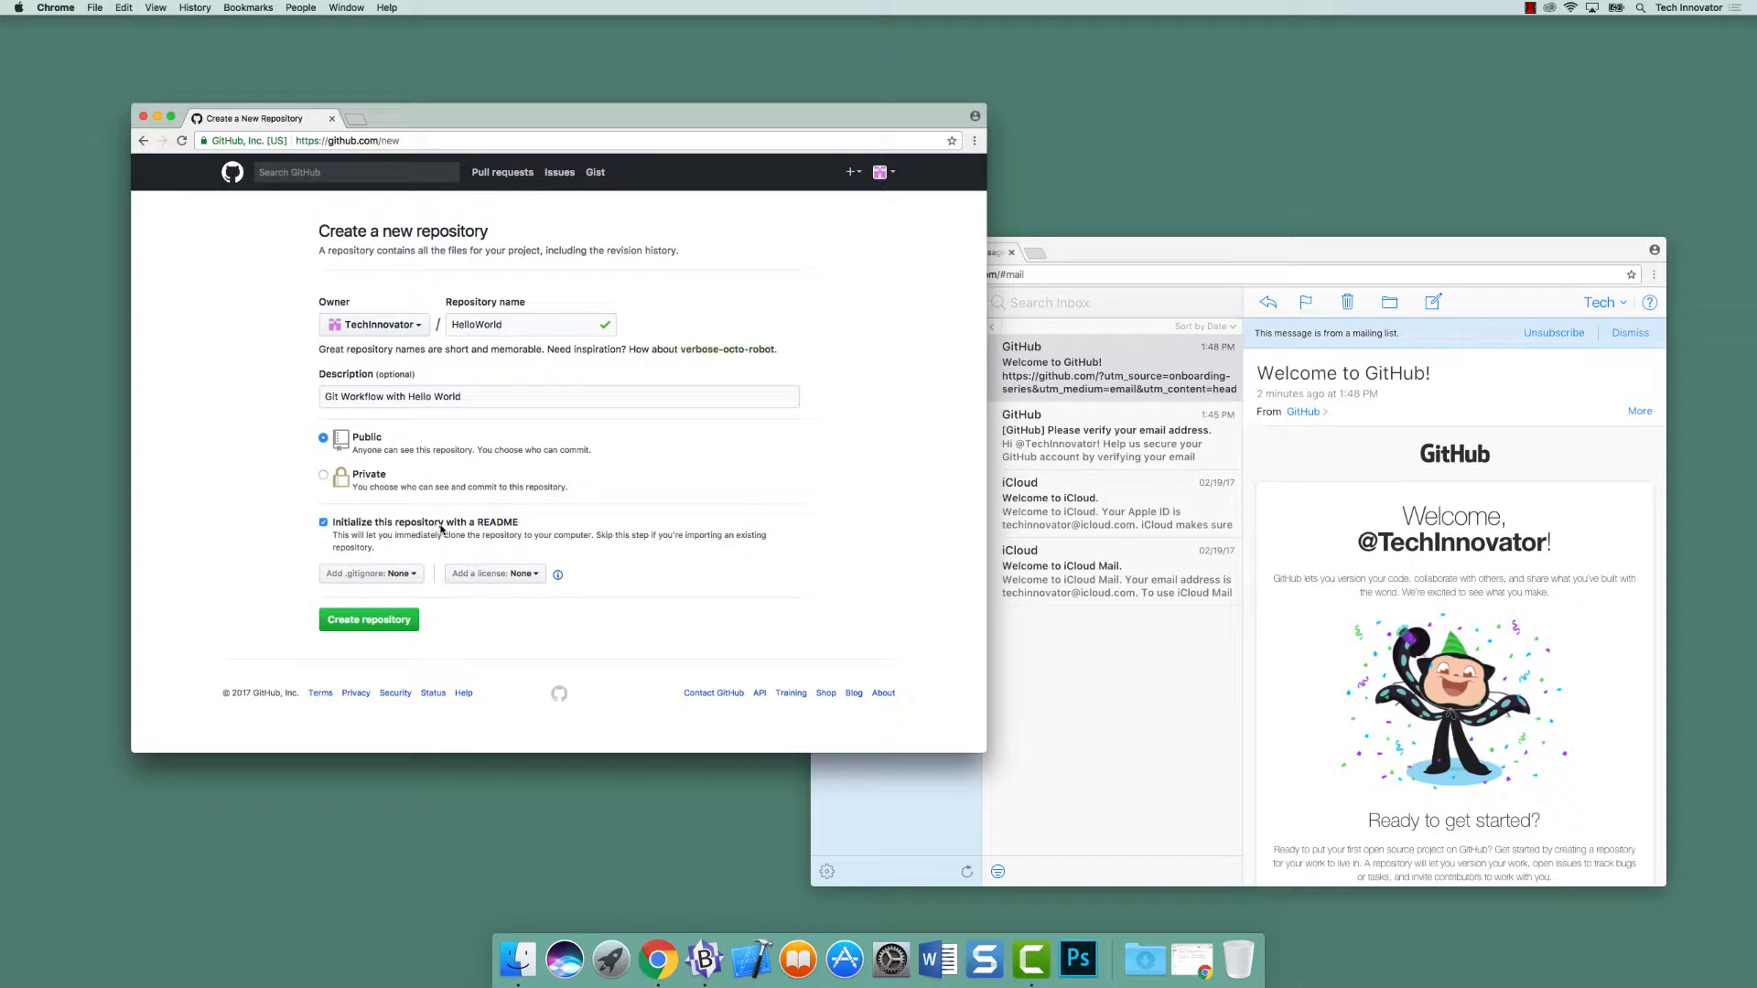
mouse_move(423, 584)
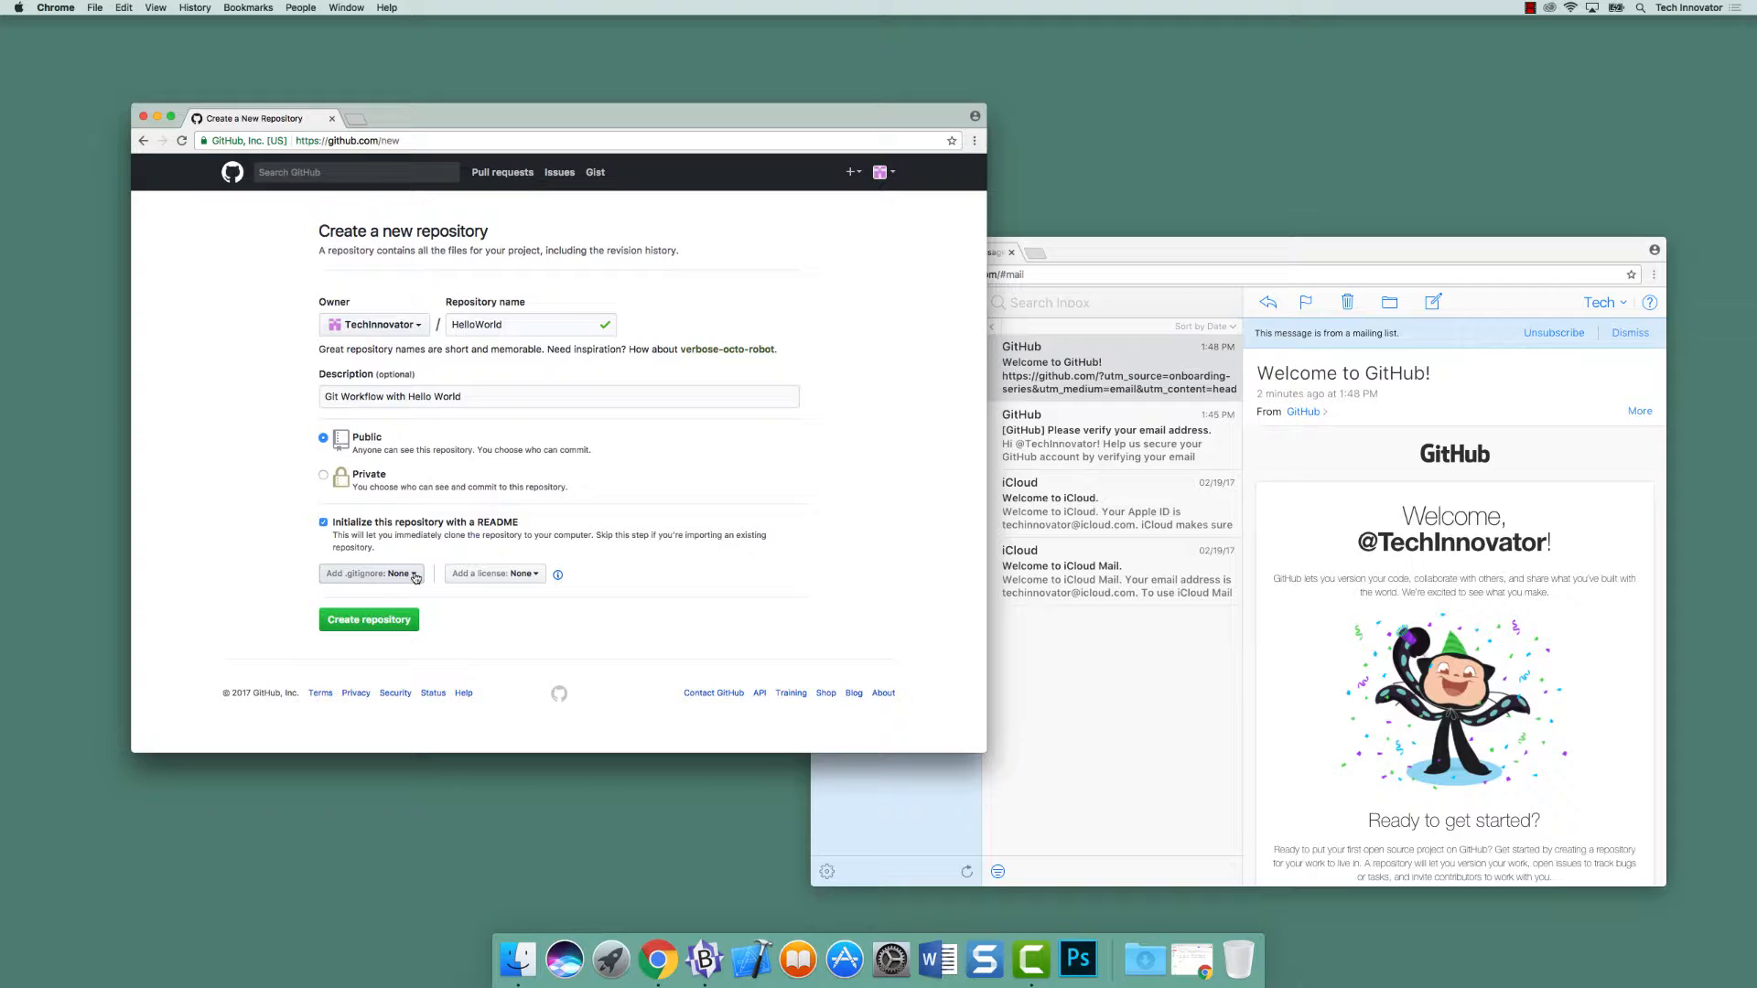
mouse_move(492, 572)
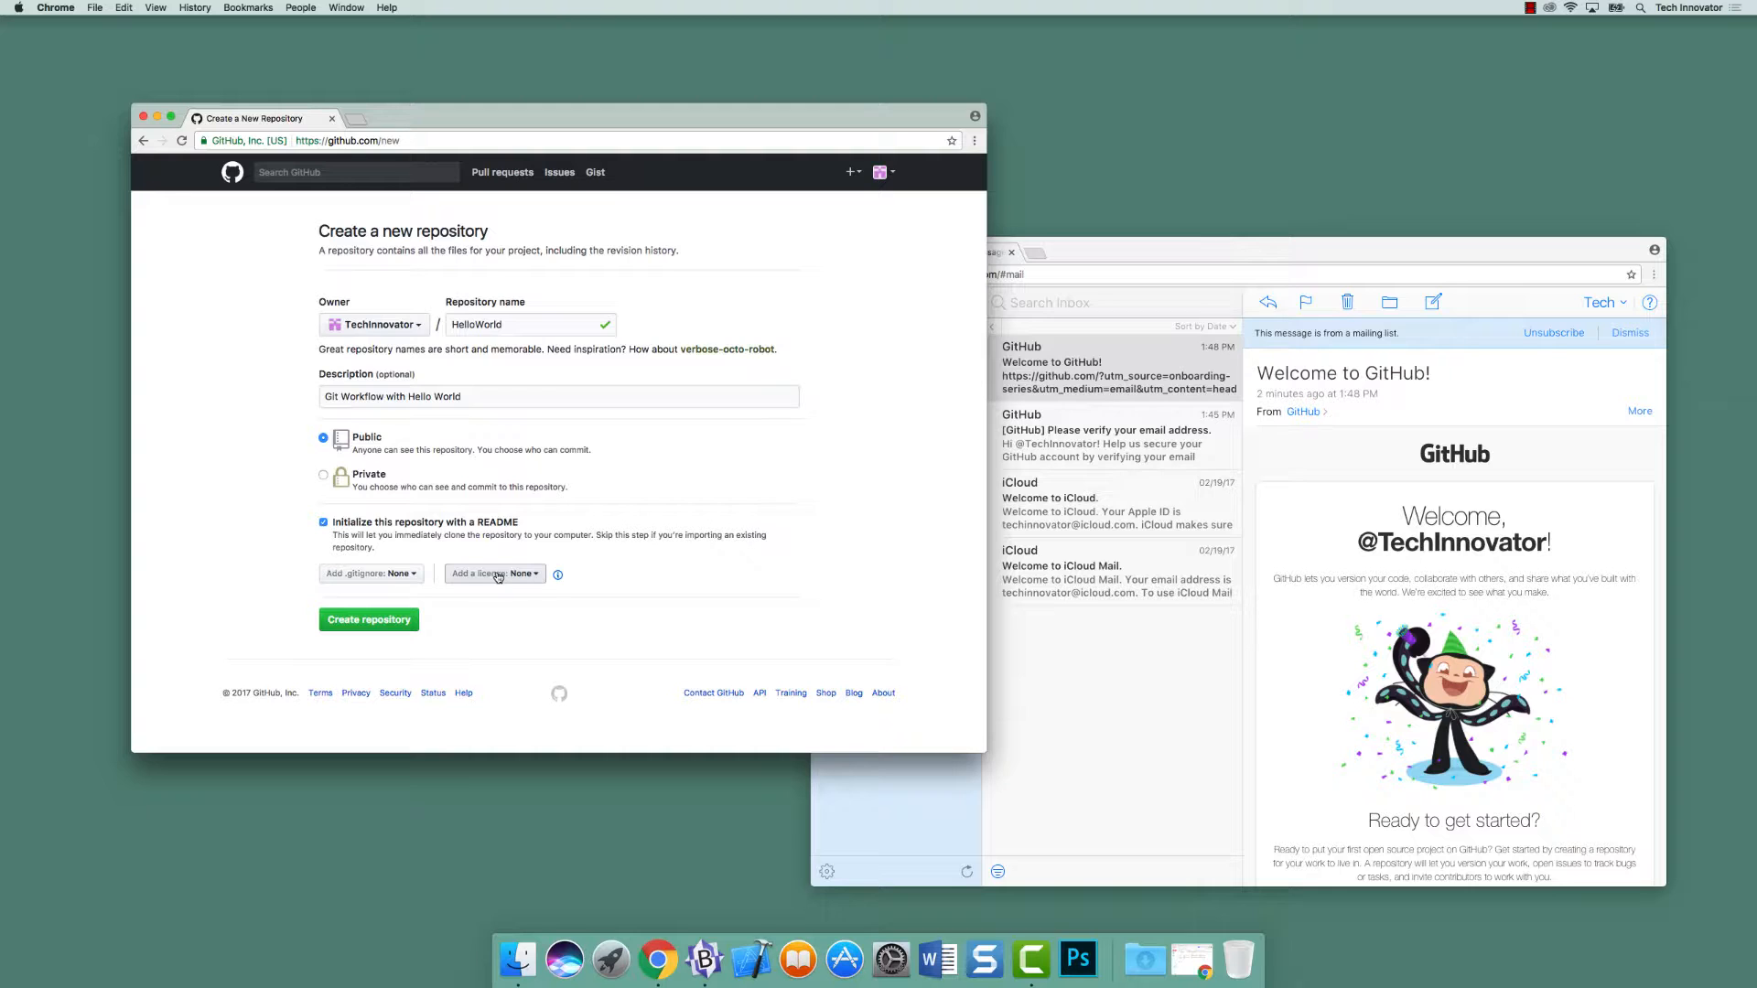
click(492, 573)
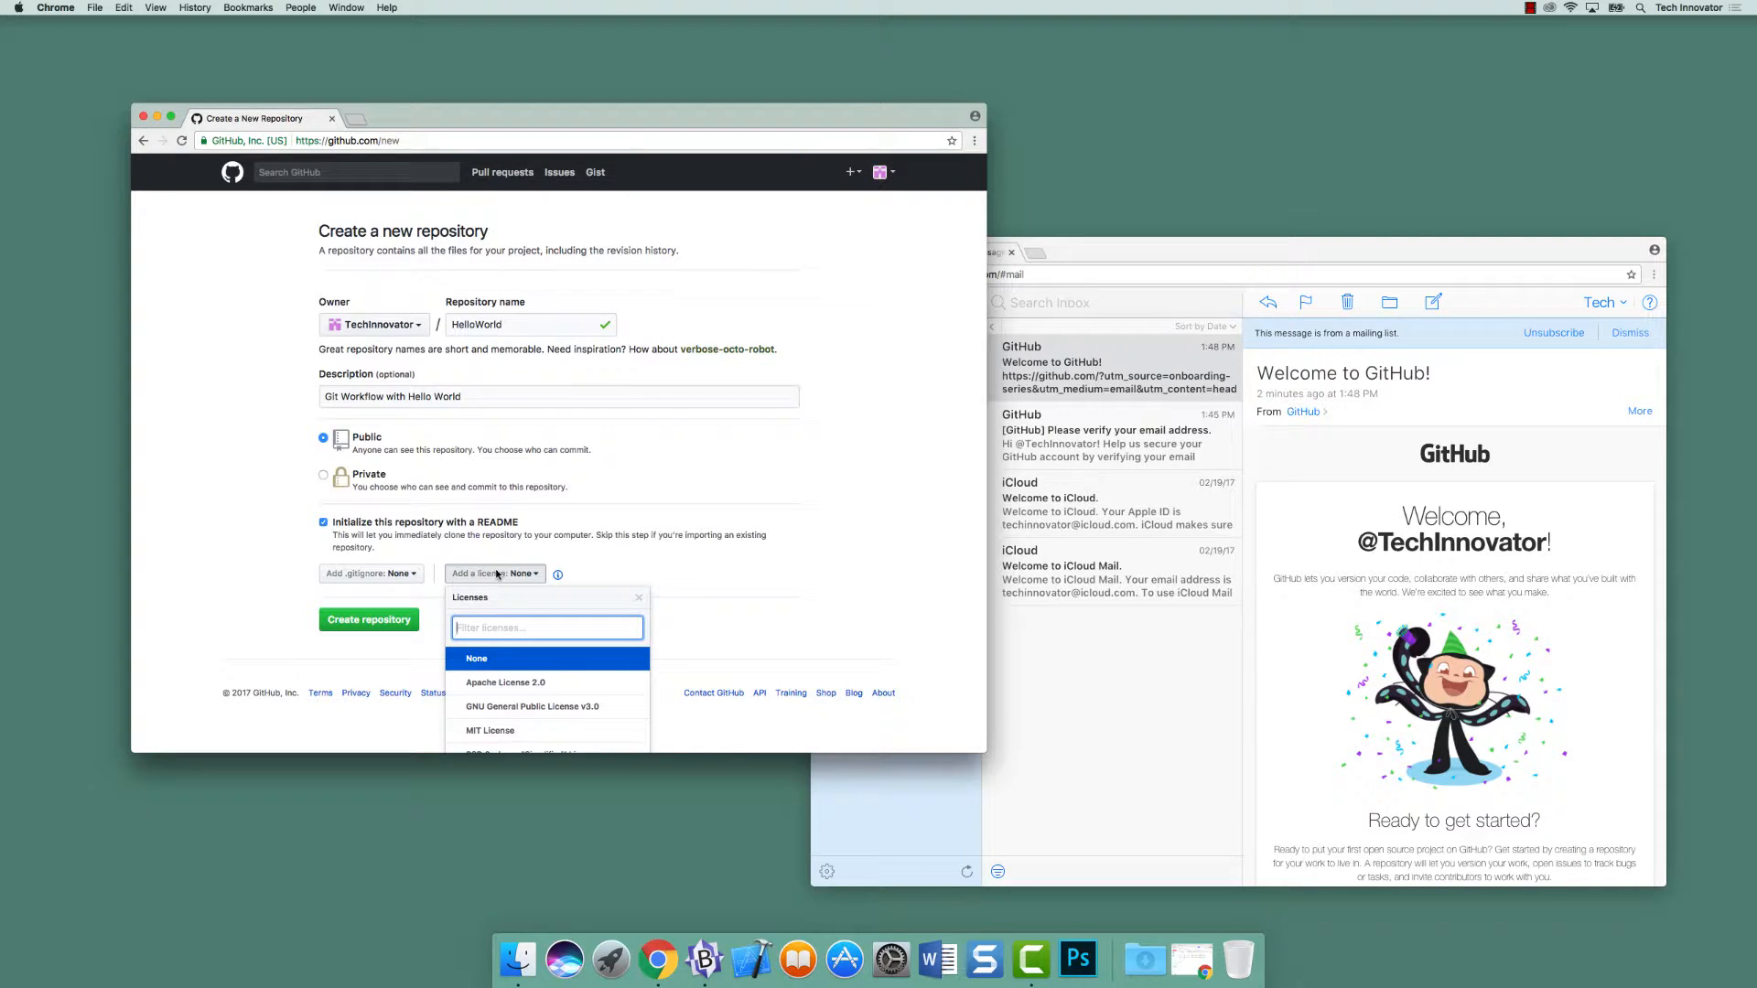
mouse_move(557, 573)
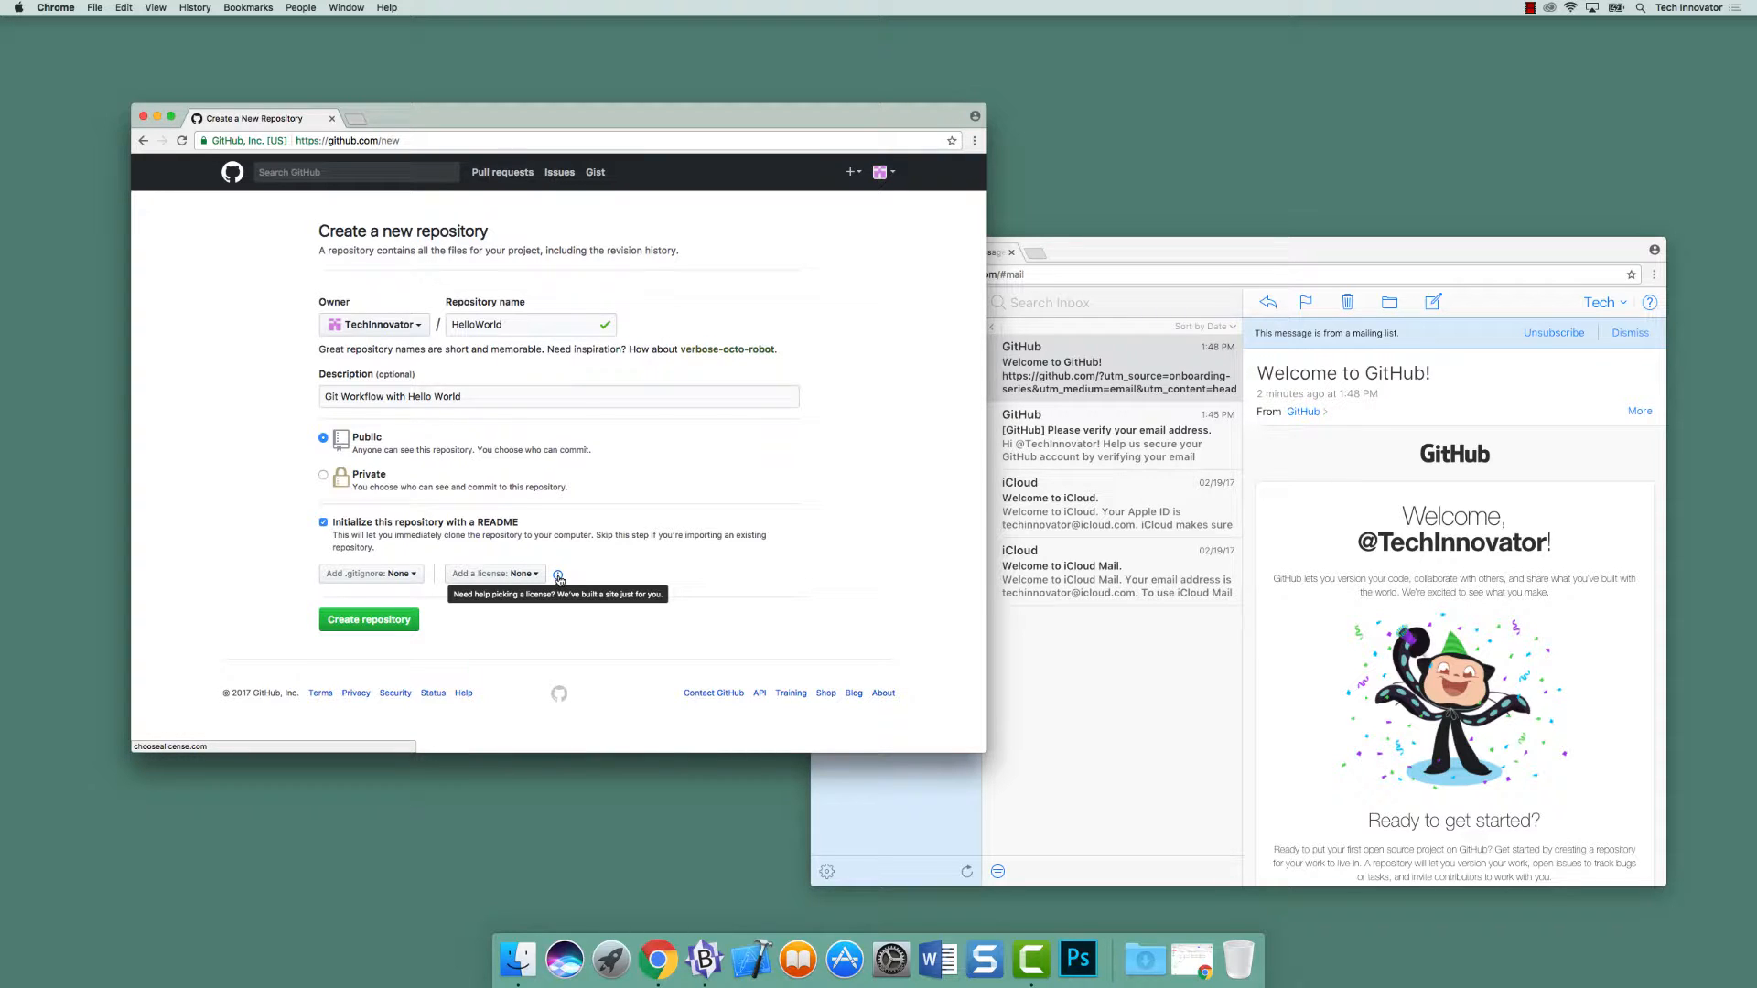
- View the choosealicense.com guide in a new tab, then return to the repository form
click(558, 577)
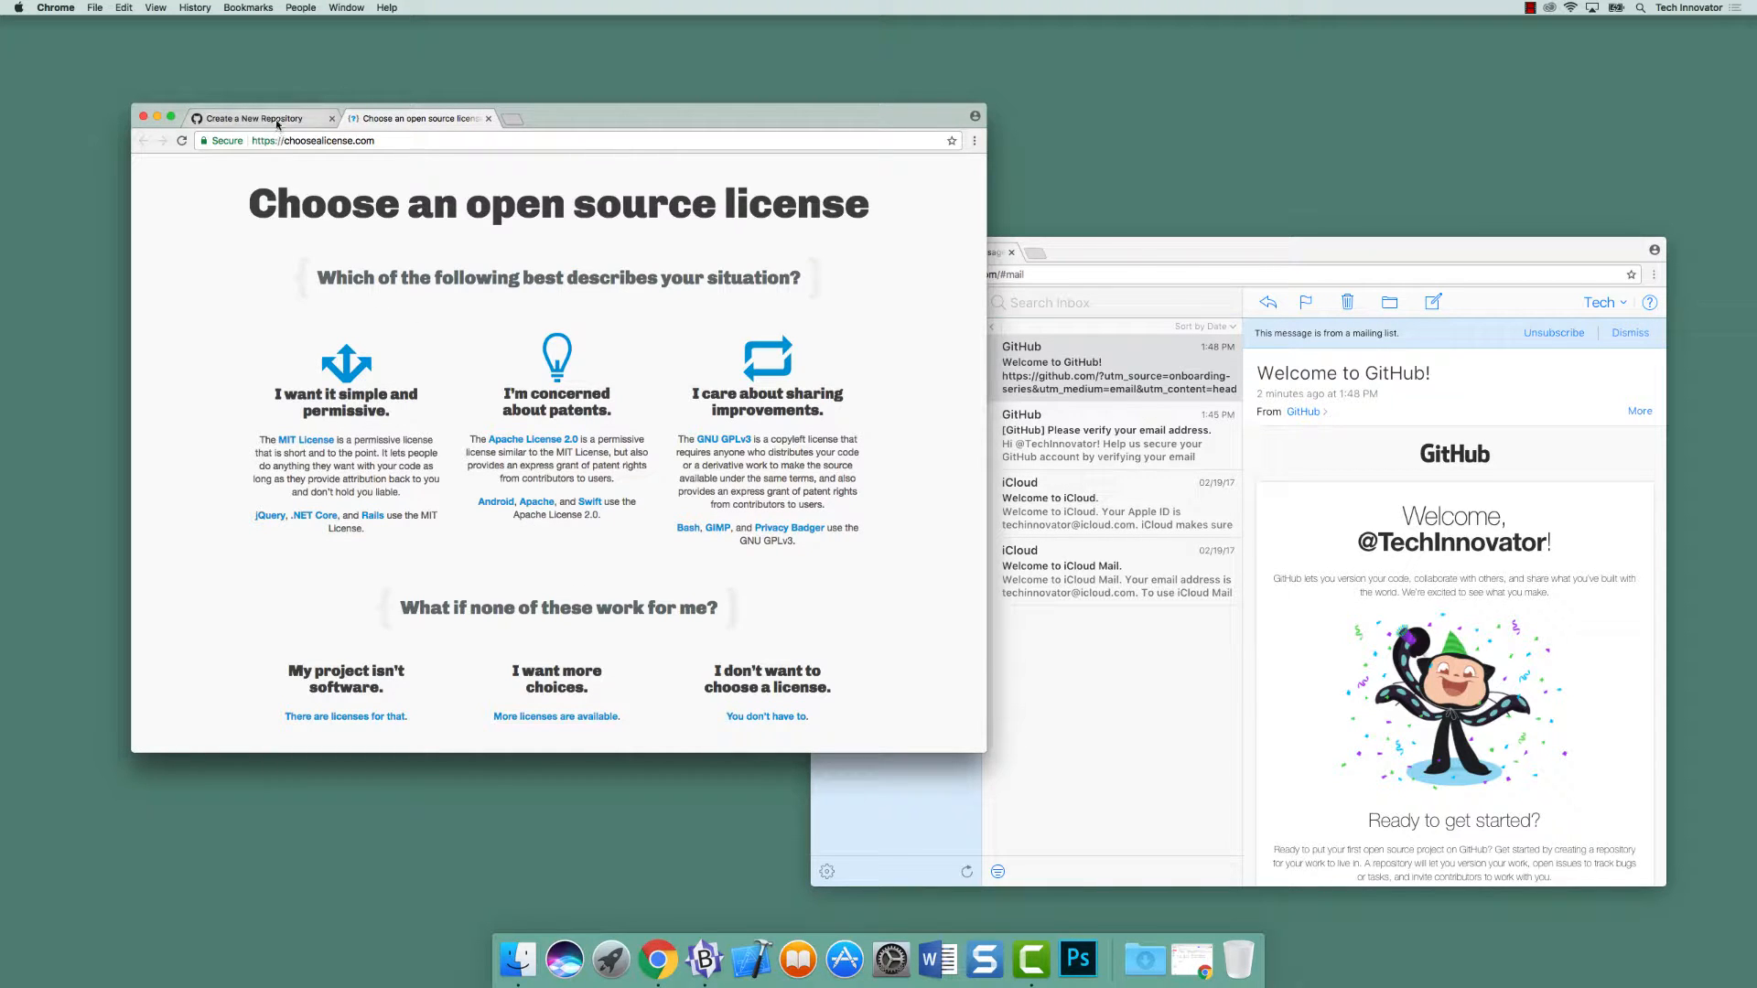
click(249, 117)
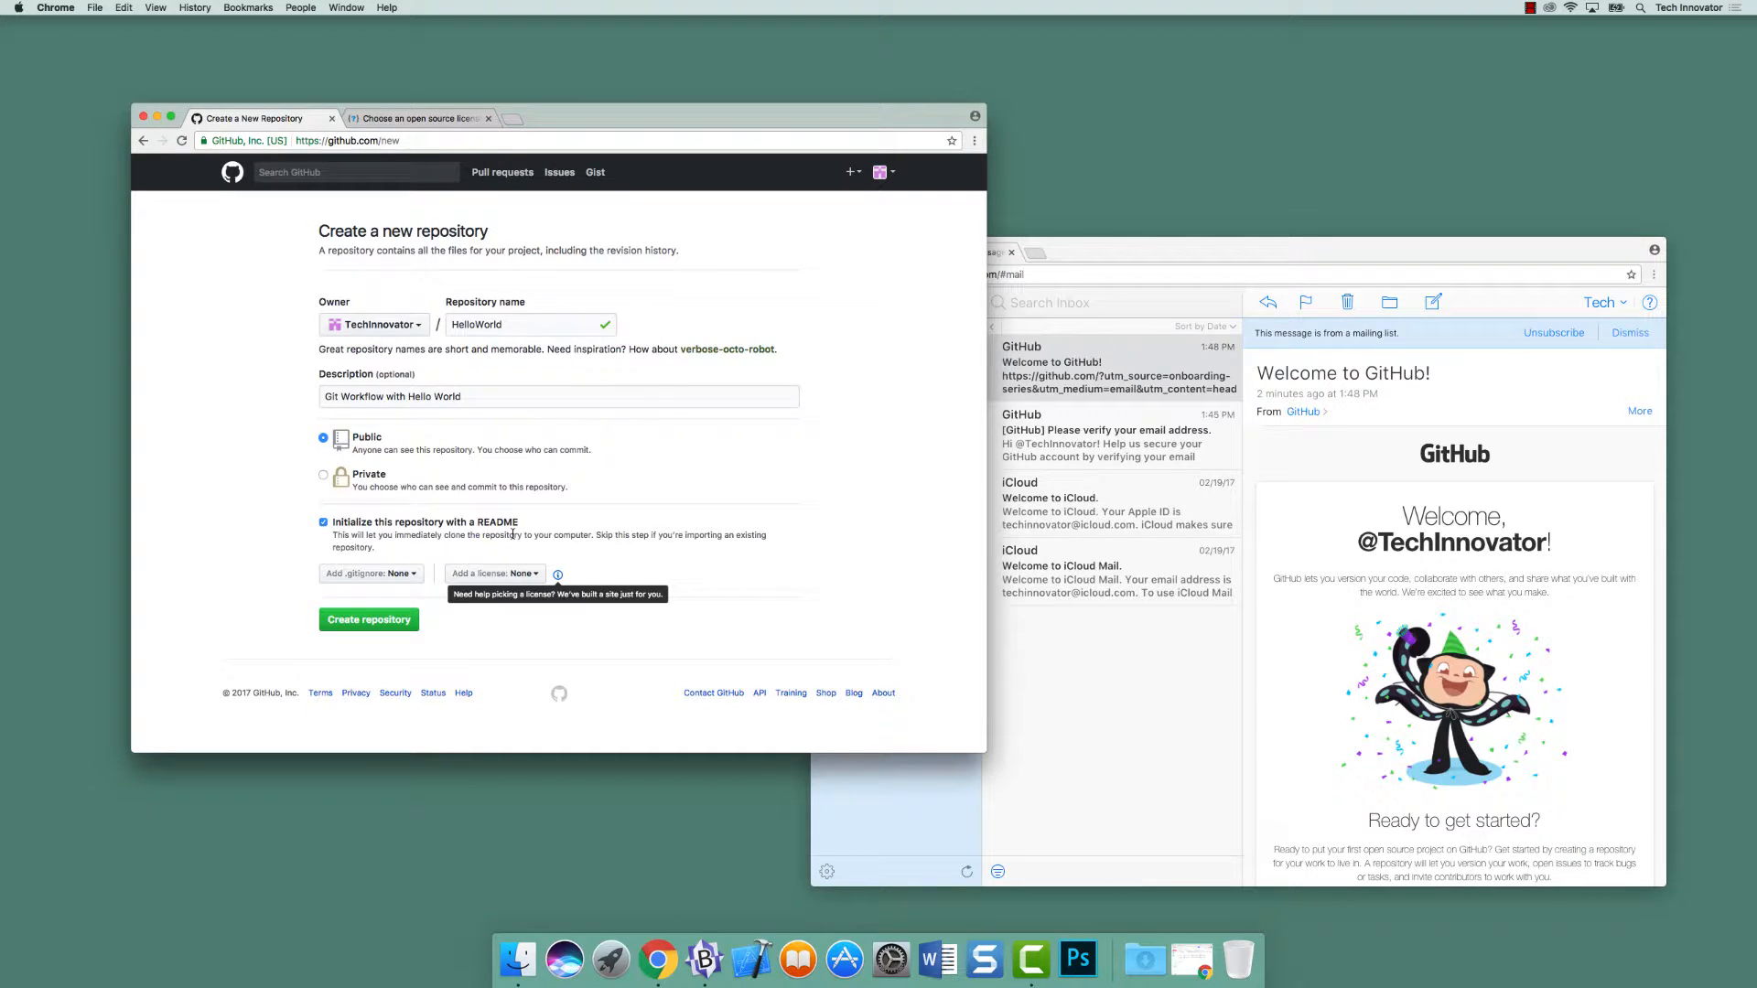
mouse_move(402, 549)
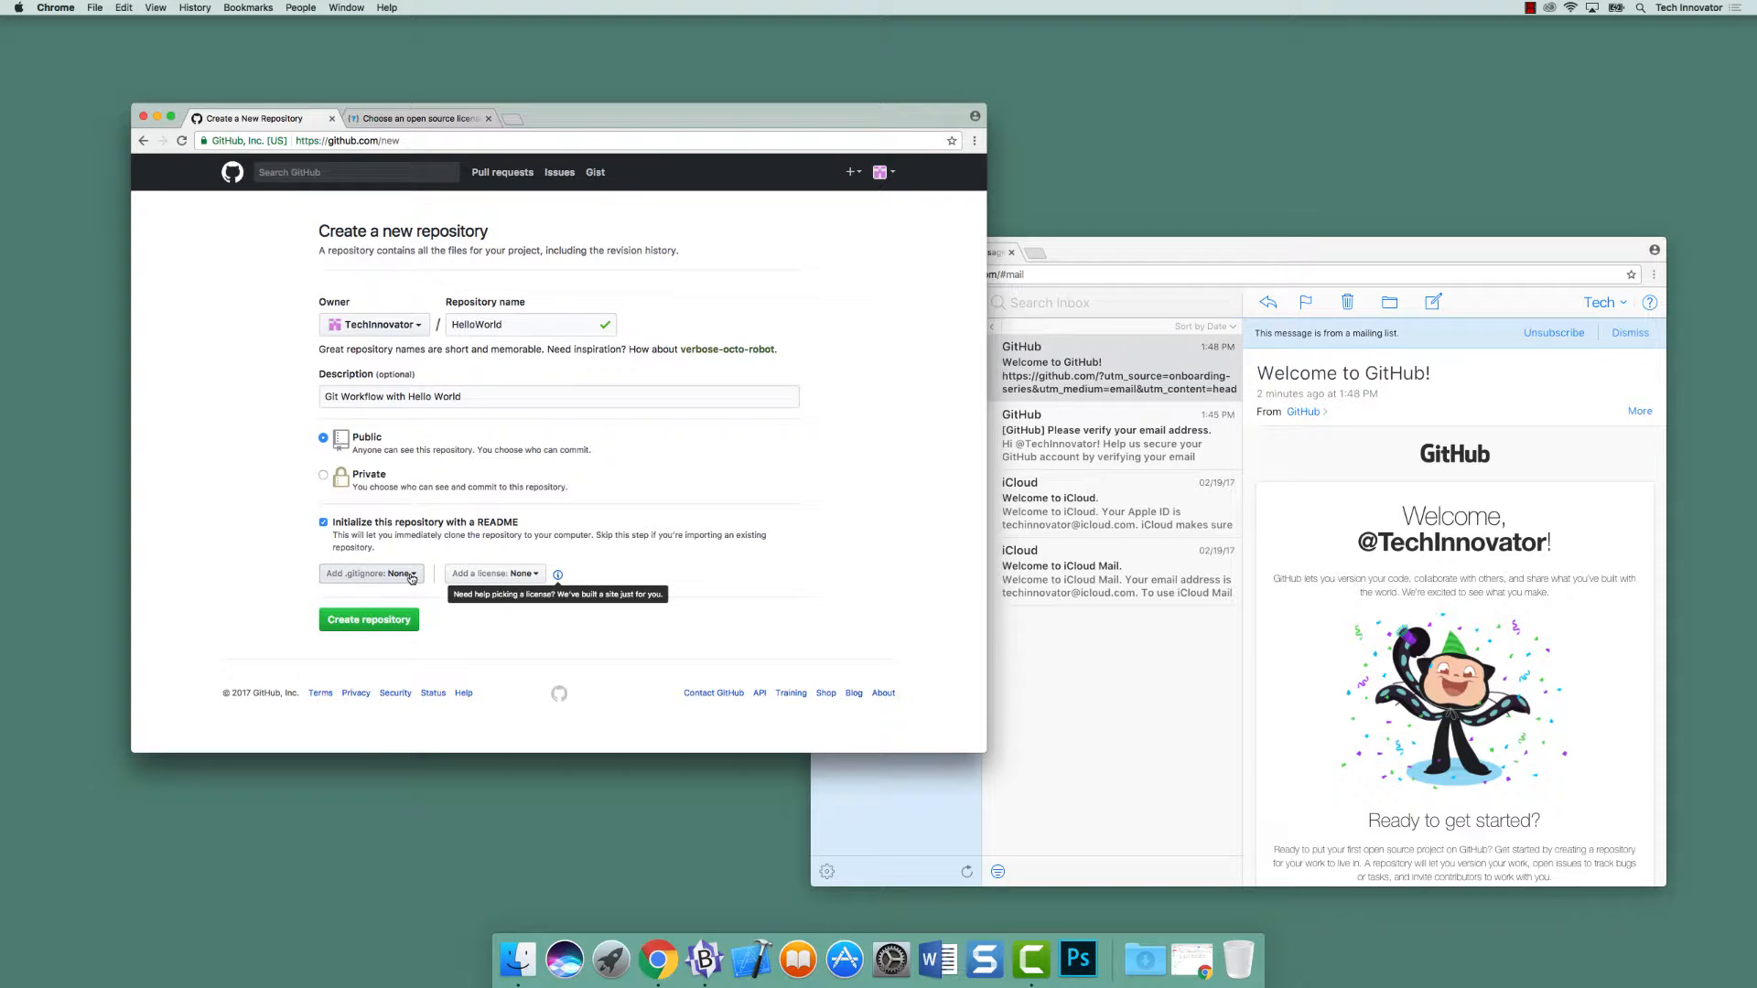
- Choose Swift as the .gitignore template for the new repository
click(372, 573)
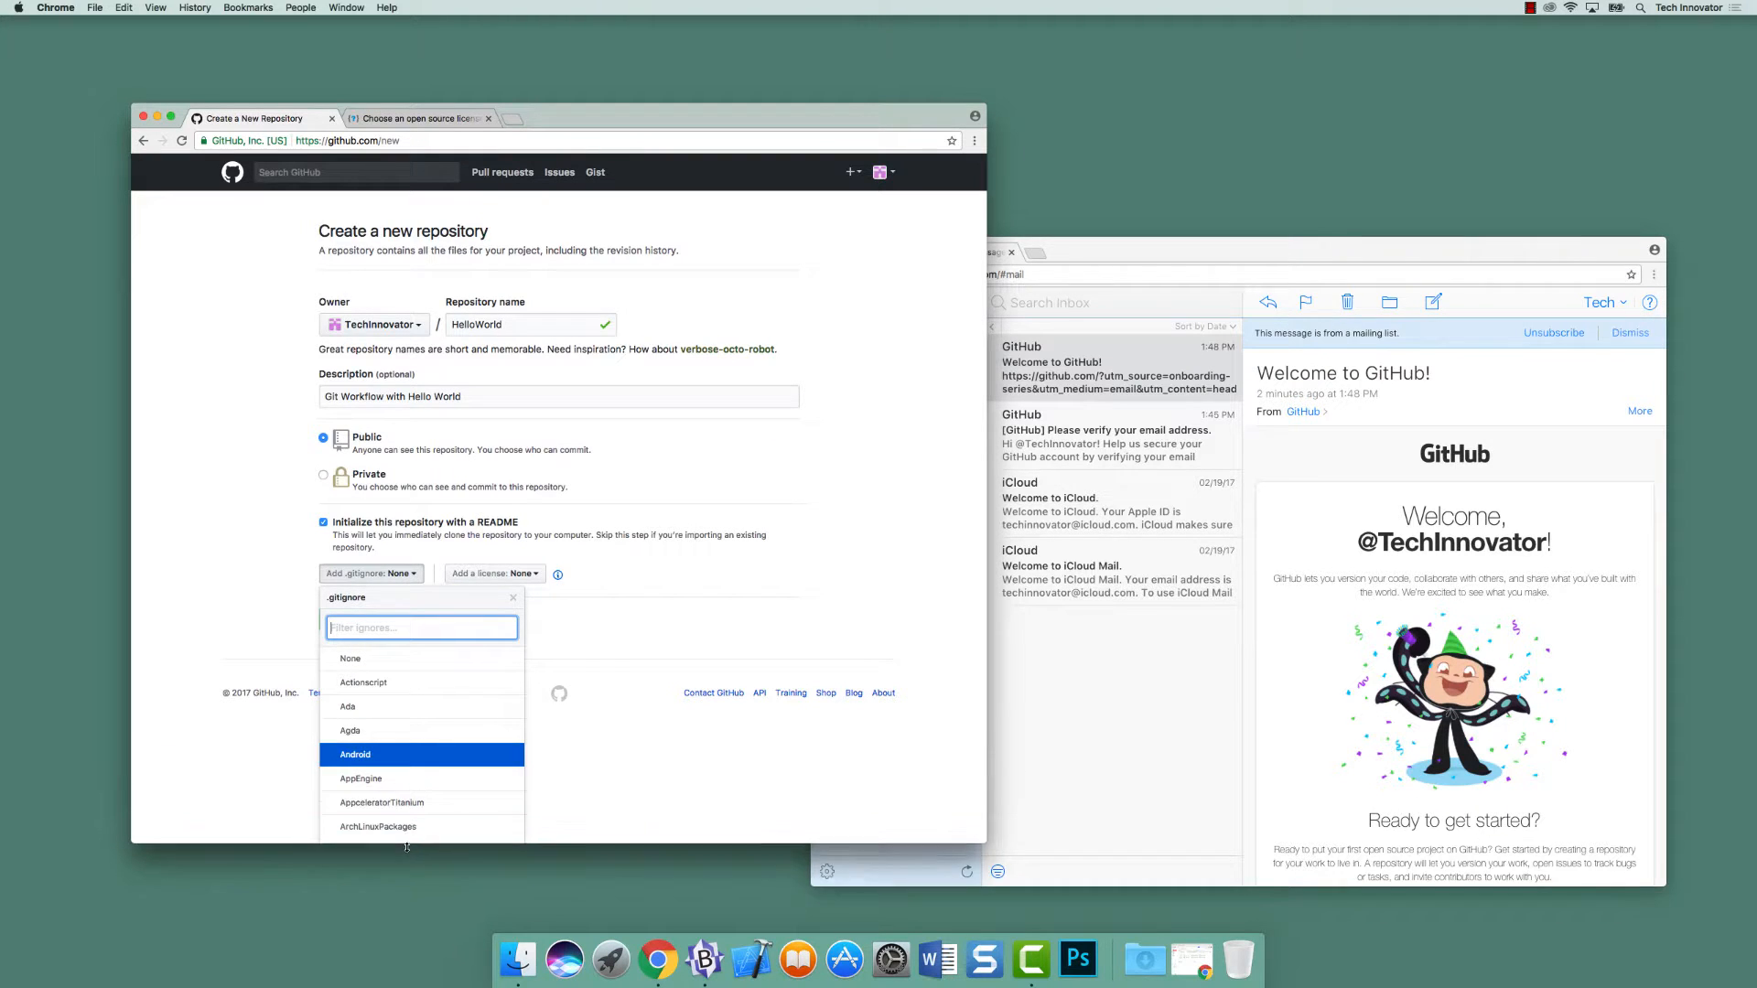
scroll(down, 3)
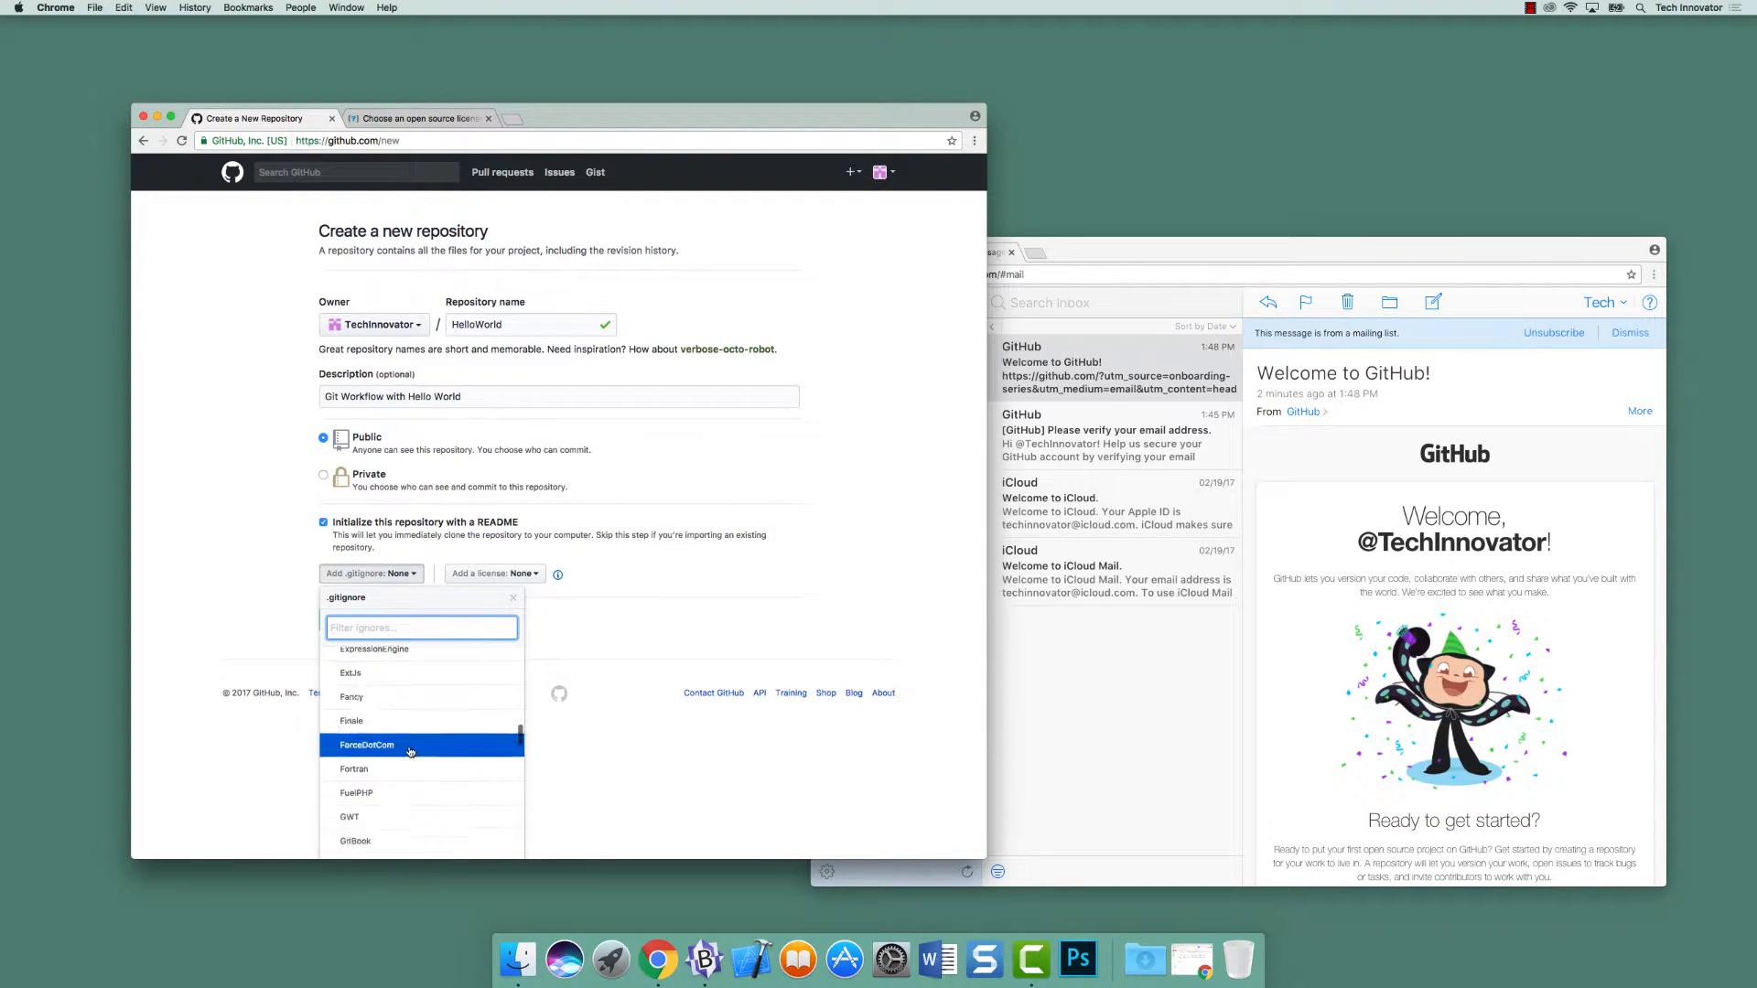
scroll(down, 3)
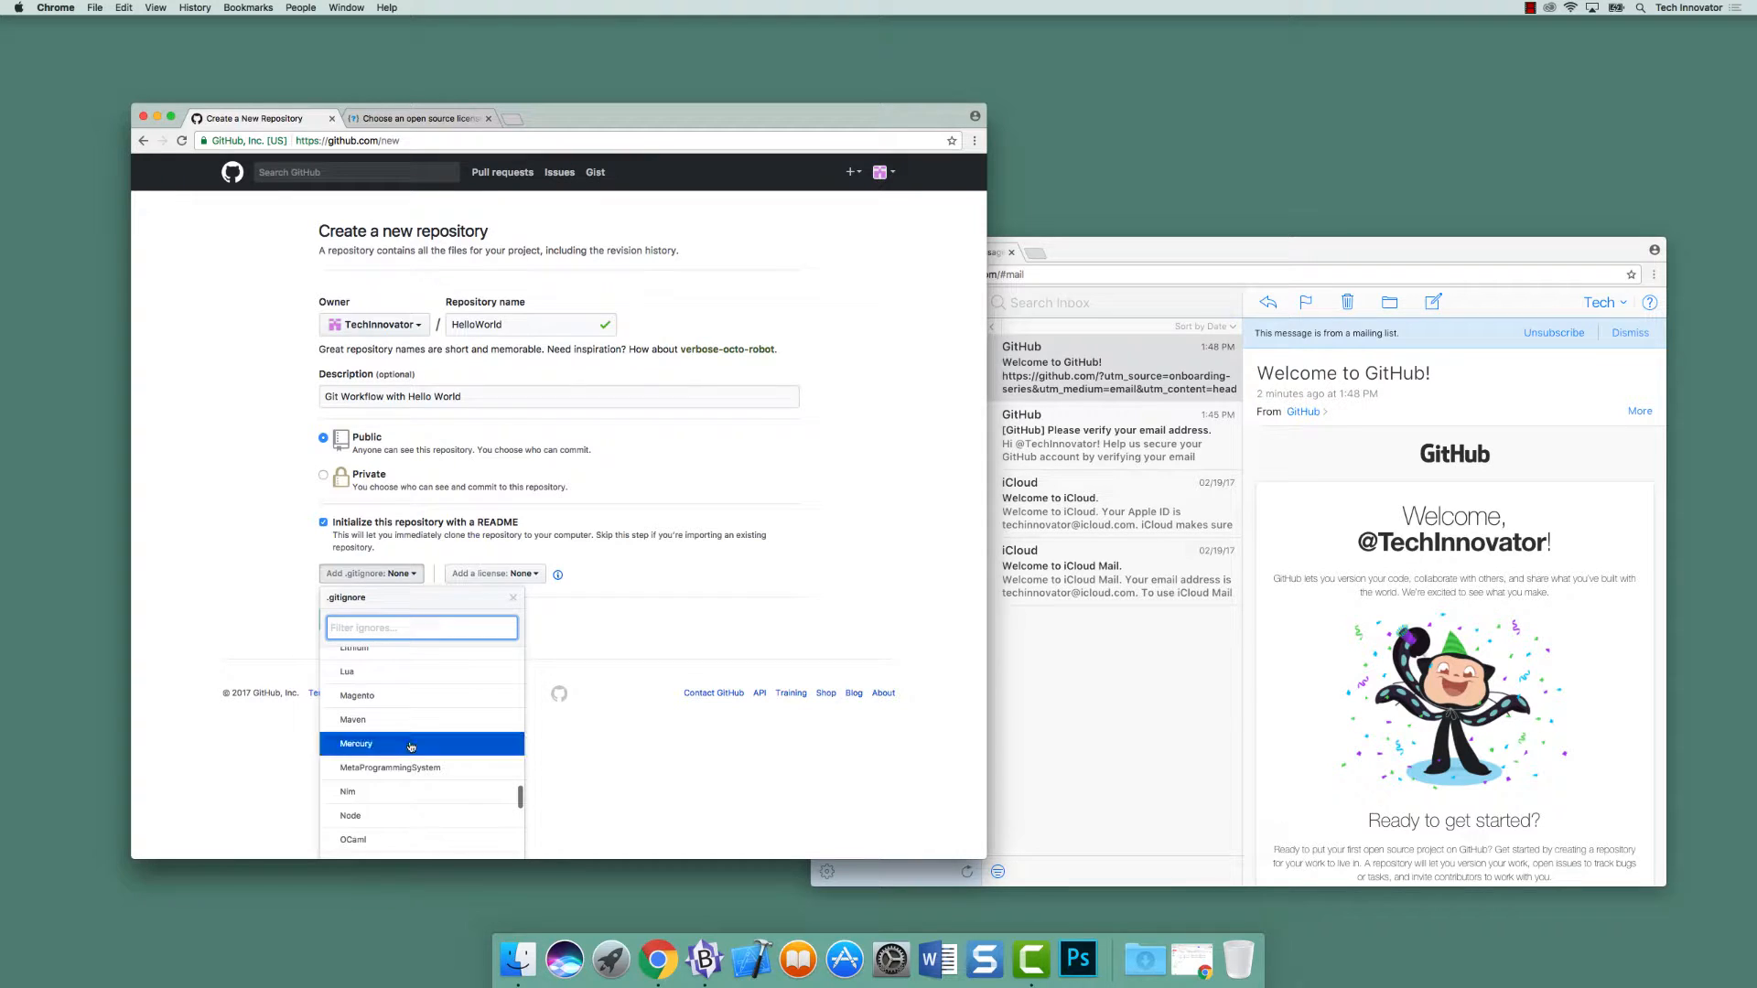
scroll(down, 3)
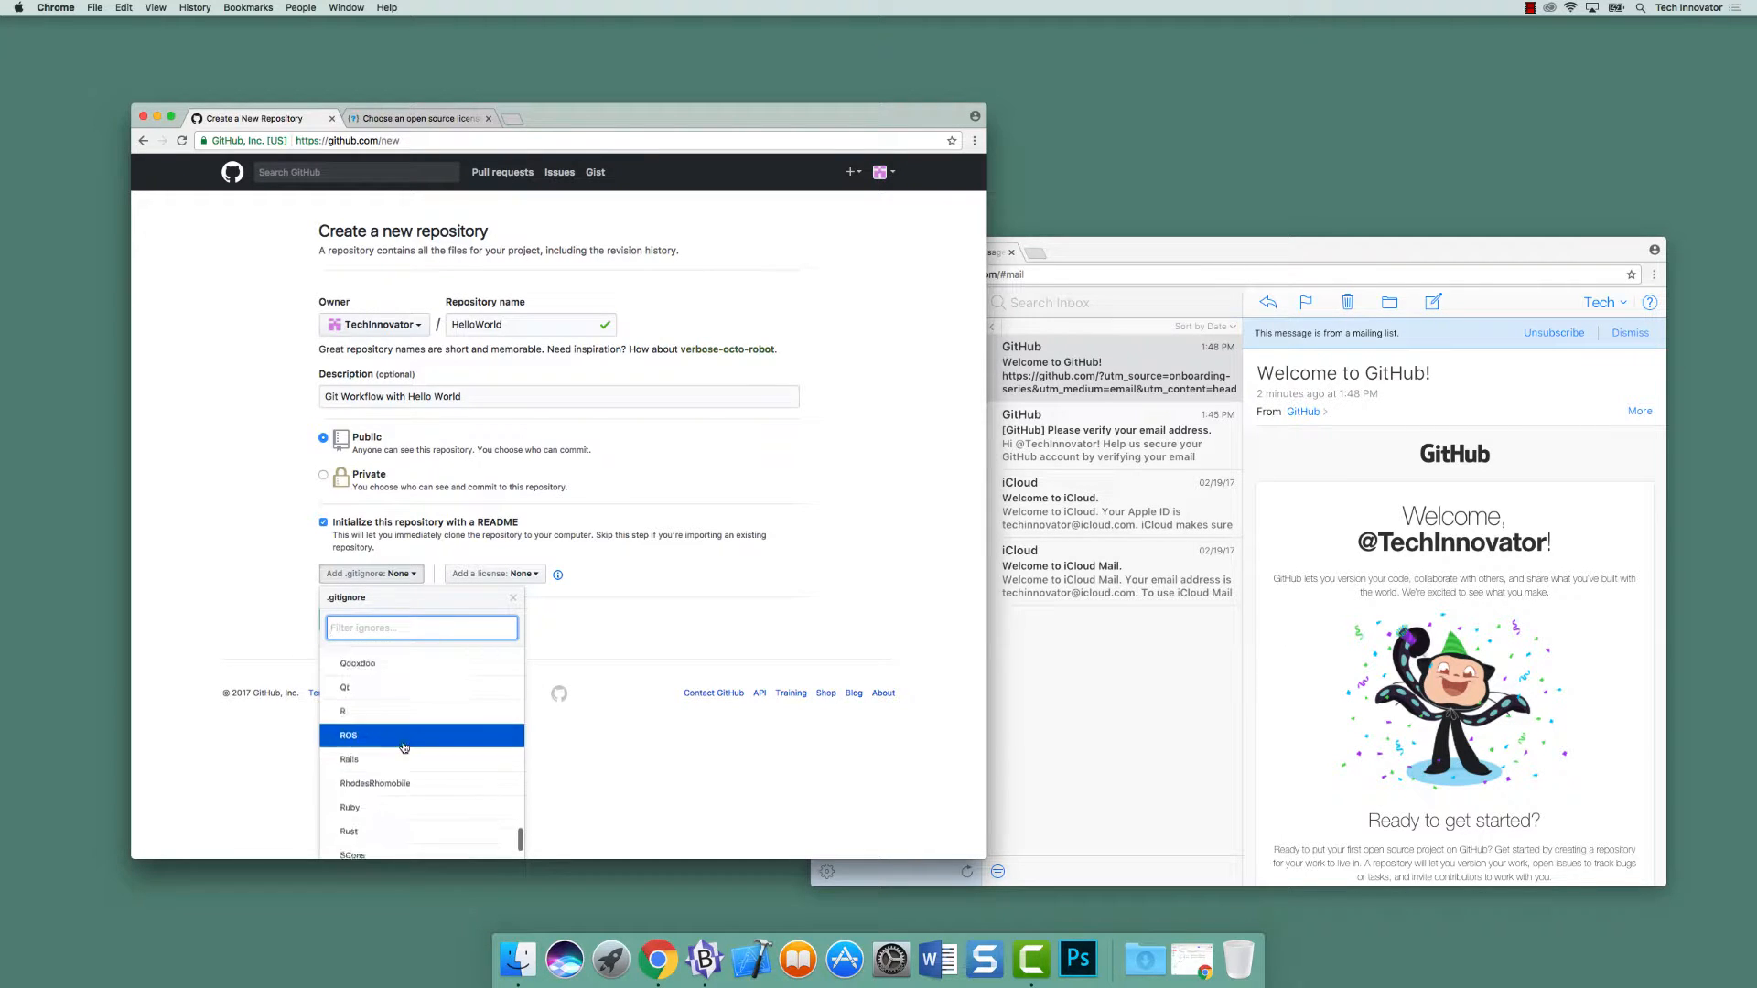
scroll(down, 3)
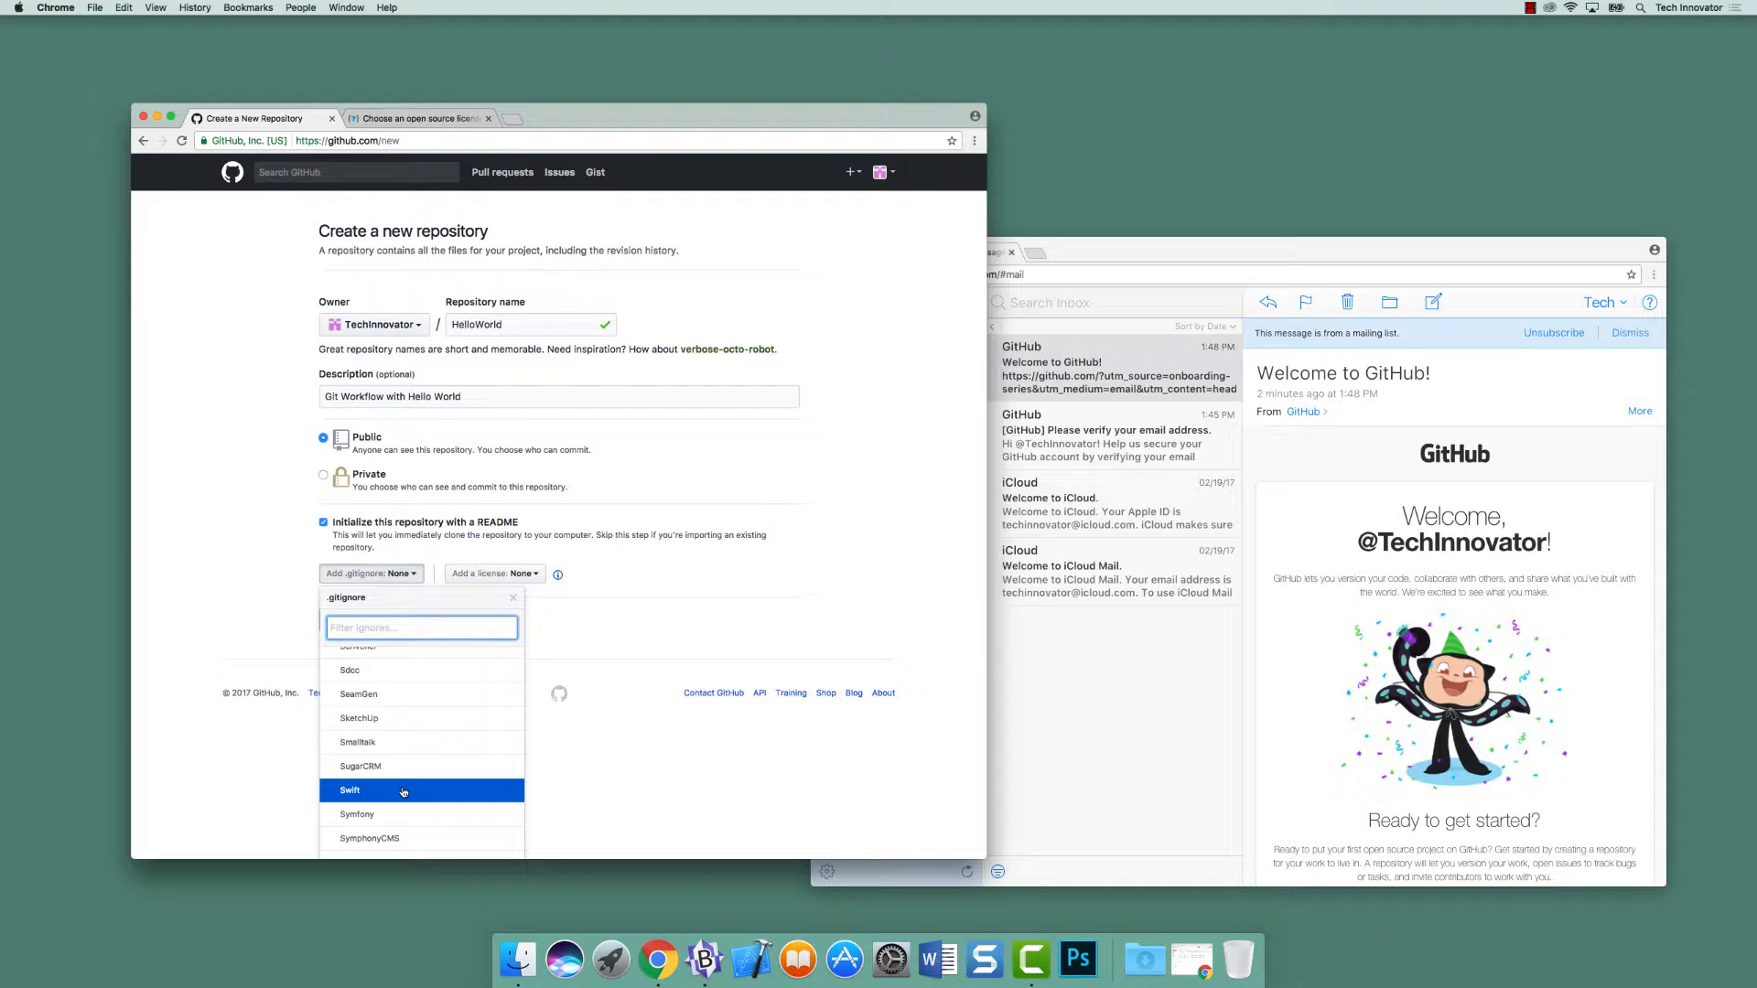
click(349, 791)
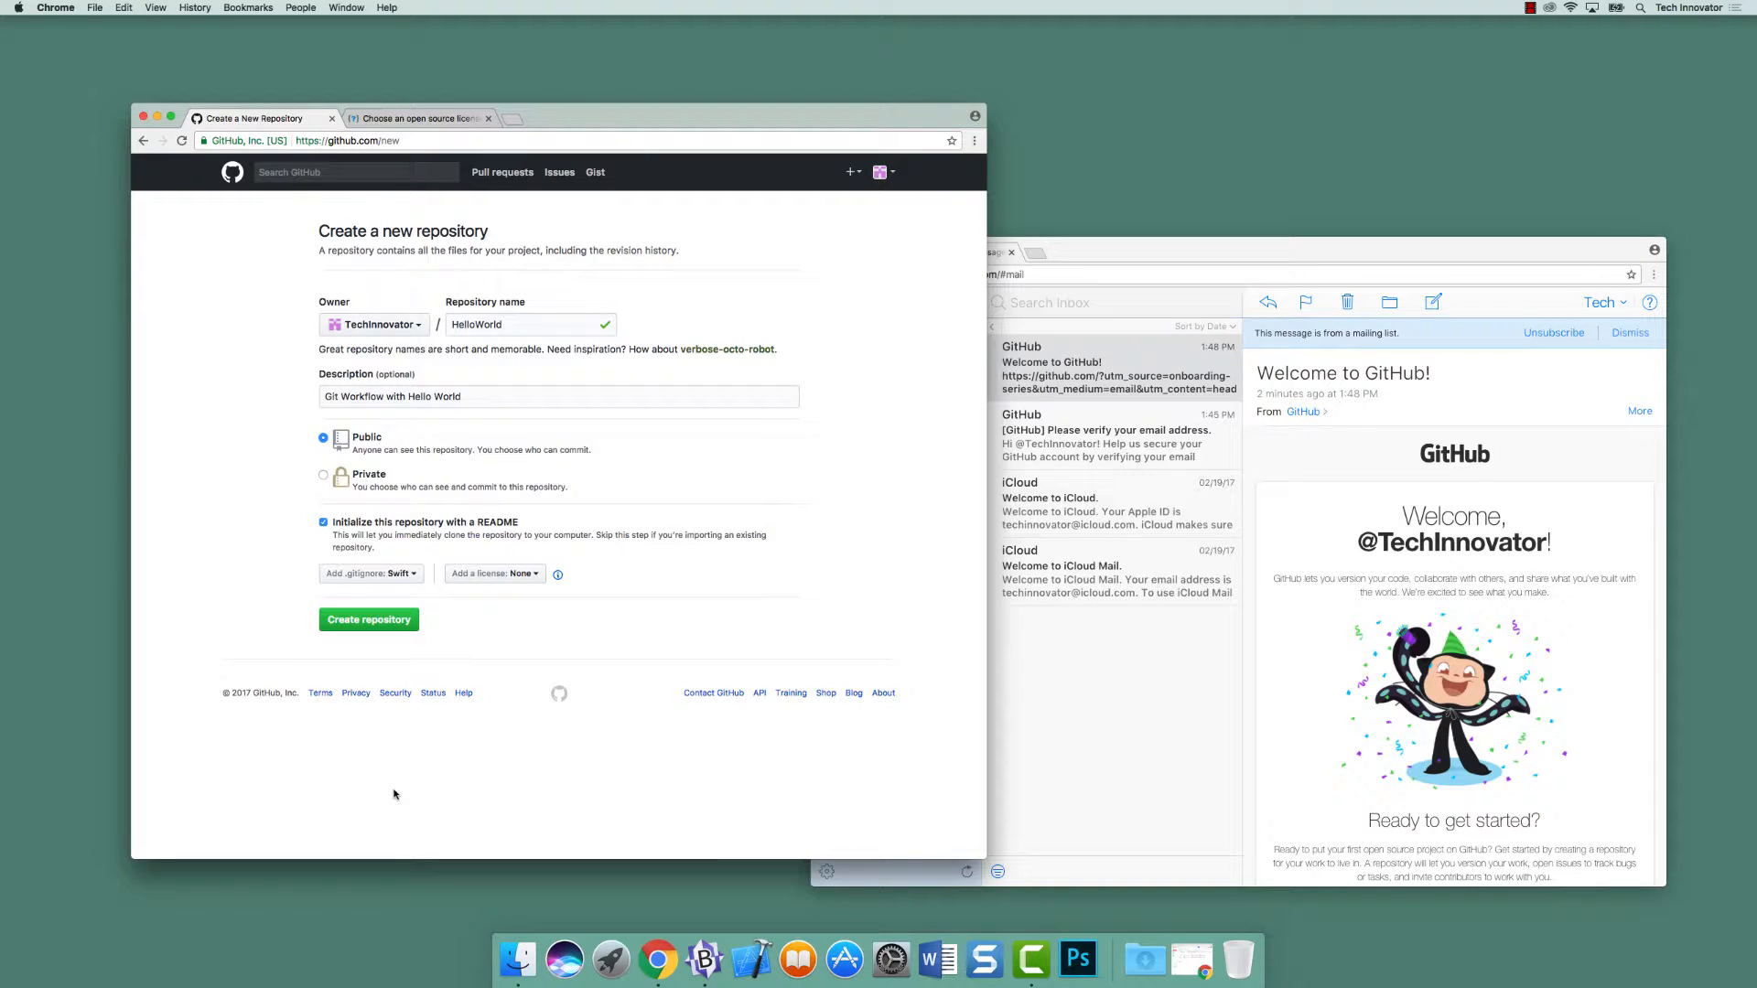
mouse_move(367, 621)
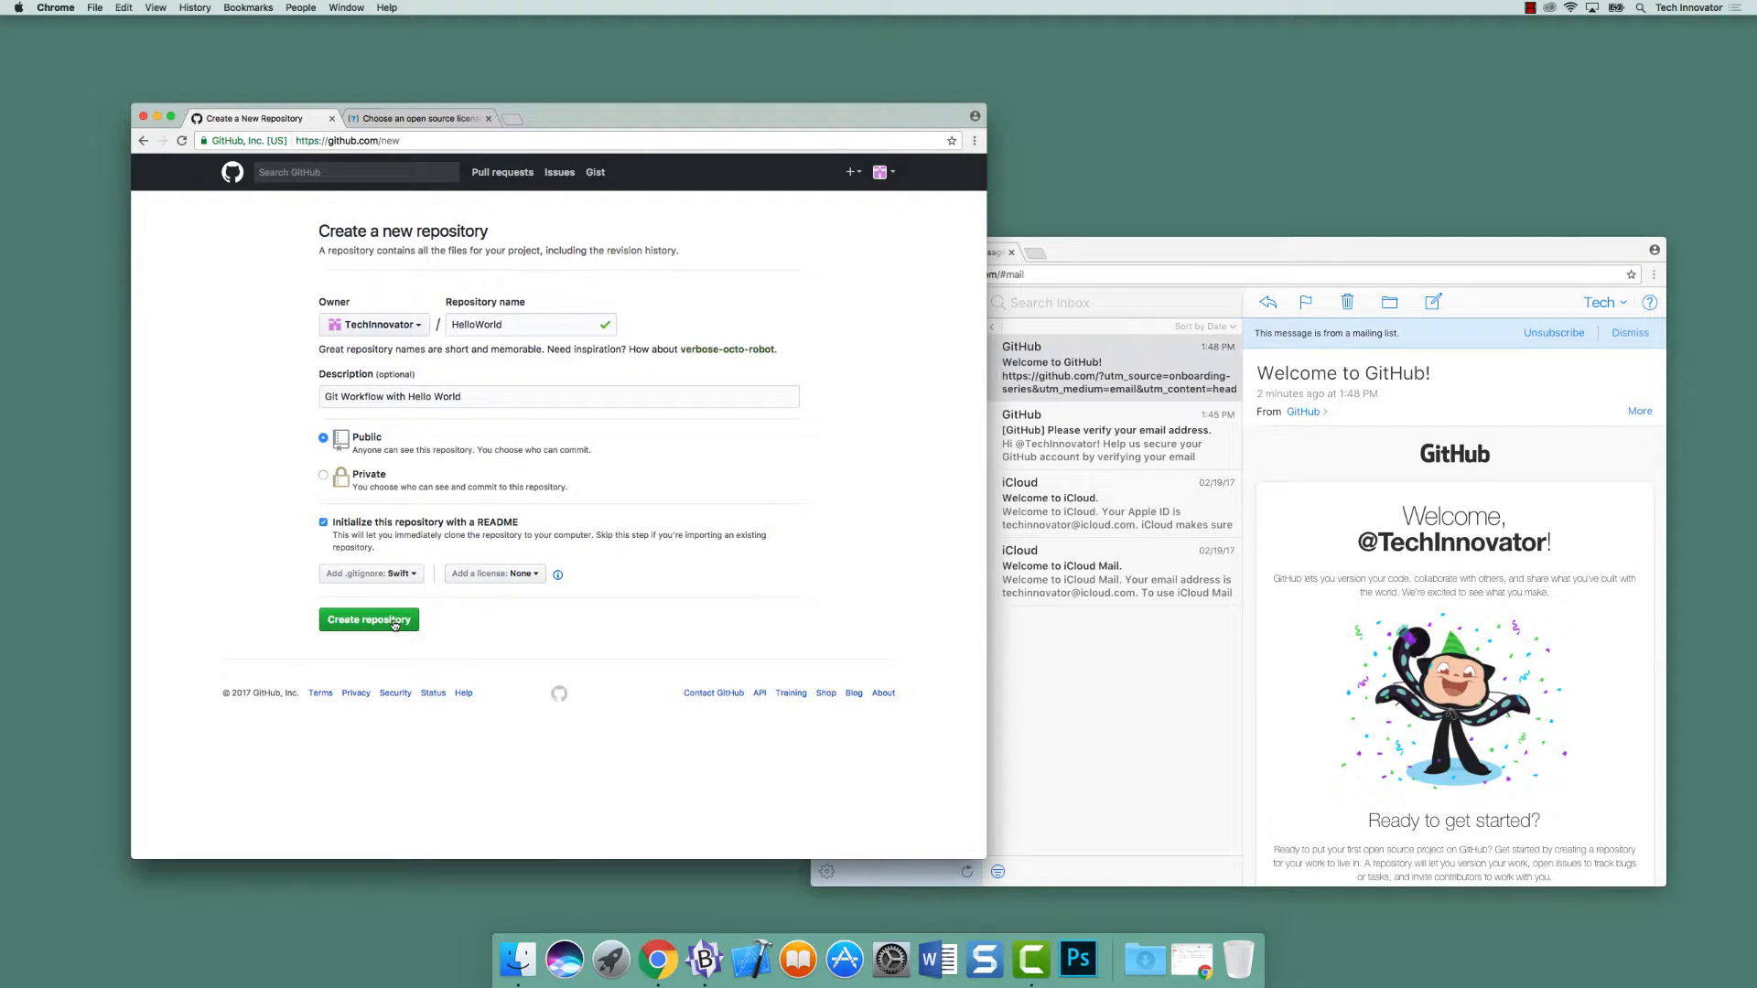
- Create the HelloWorld repository with its initial .gitignore and README.md
click(368, 620)
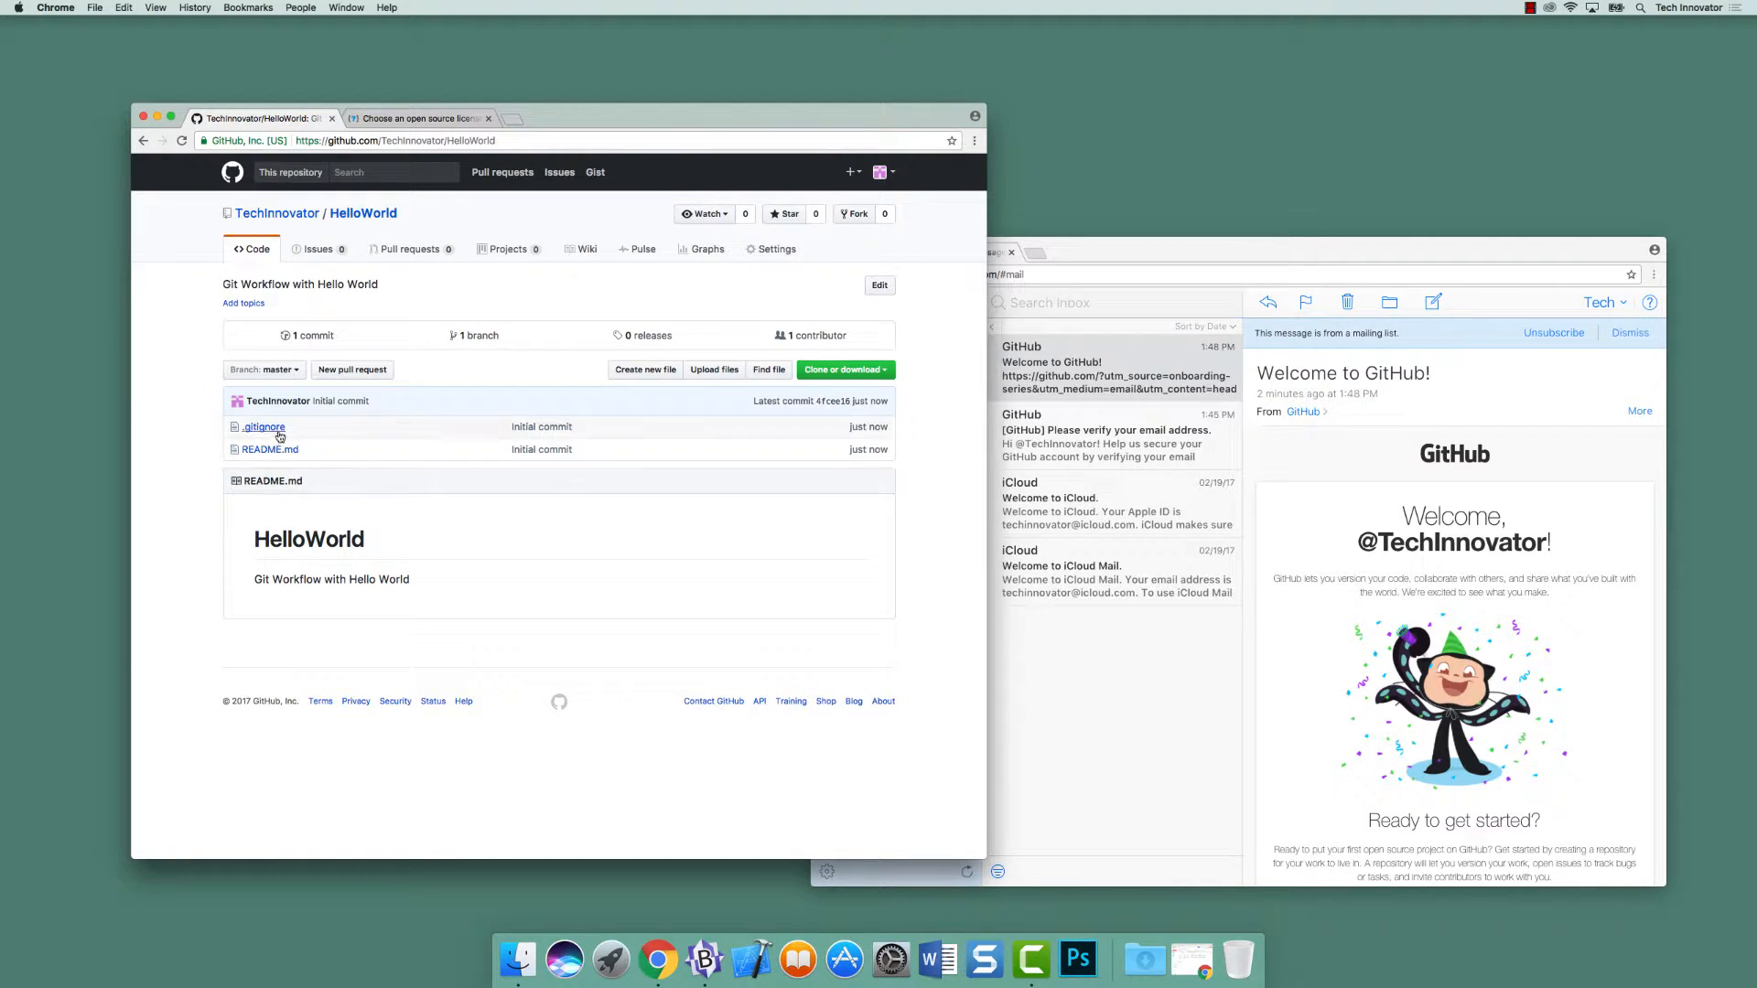
mouse_move(270, 450)
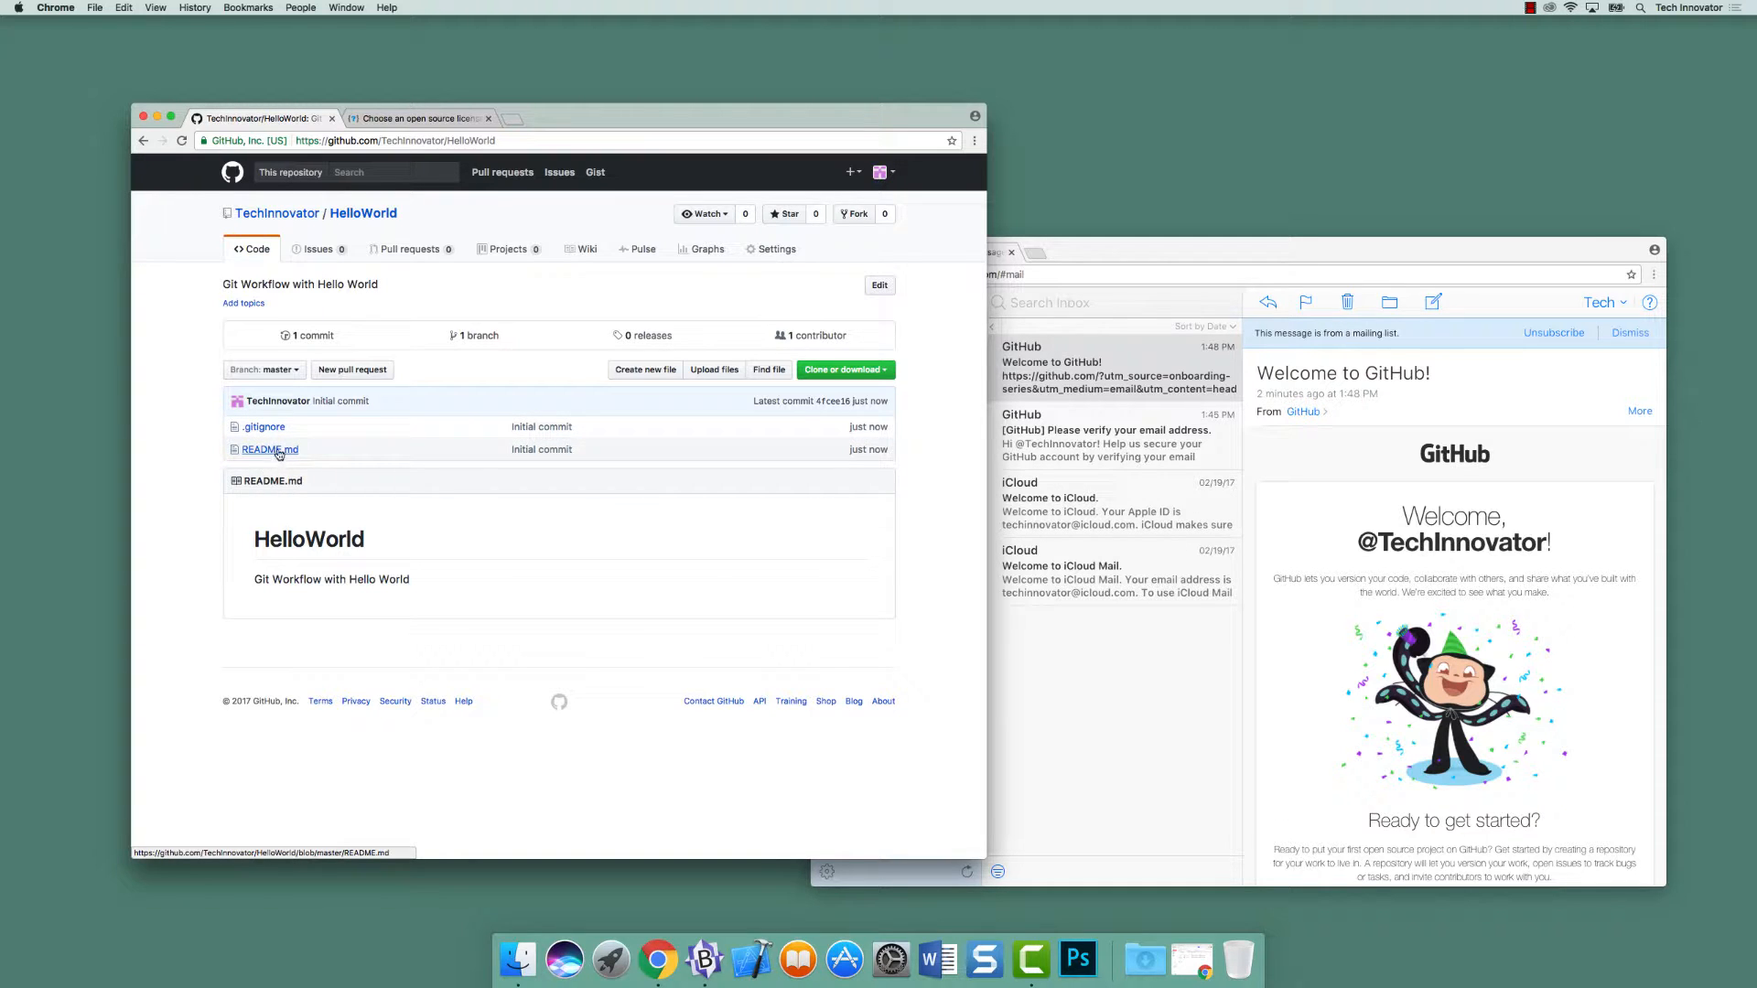
mouse_move(270, 450)
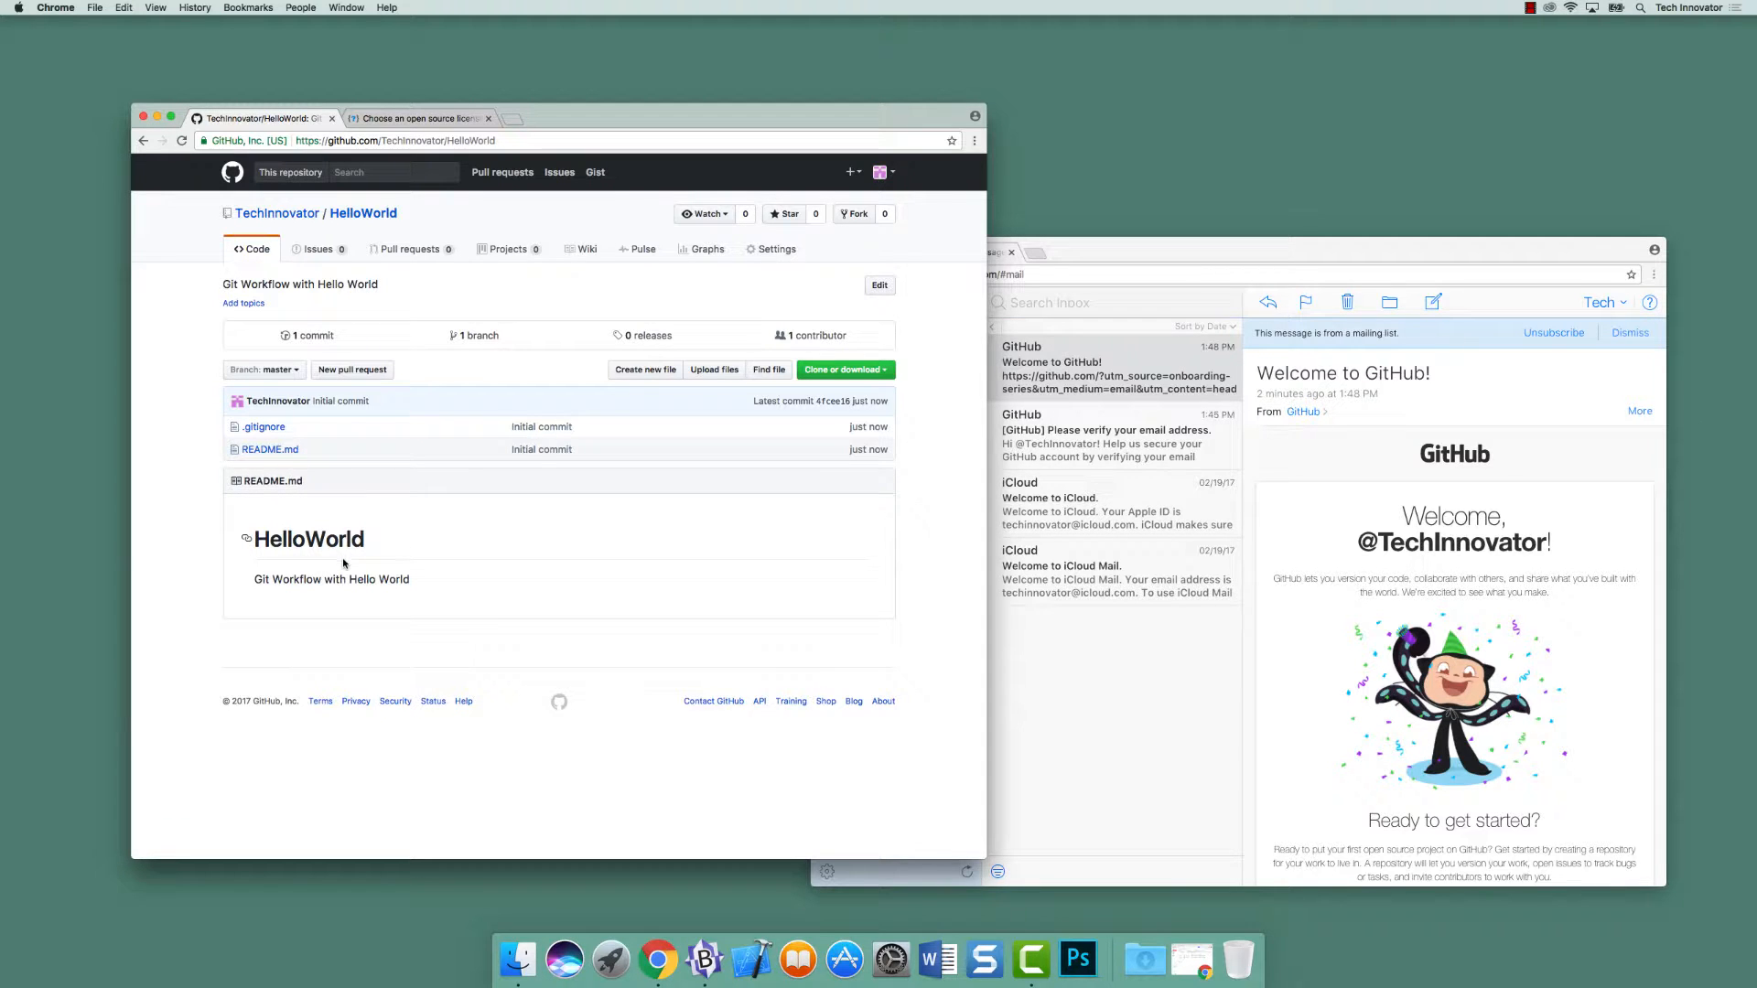
- View README.md, then read through the .gitignore file's Xcode ignore rules
click(271, 451)
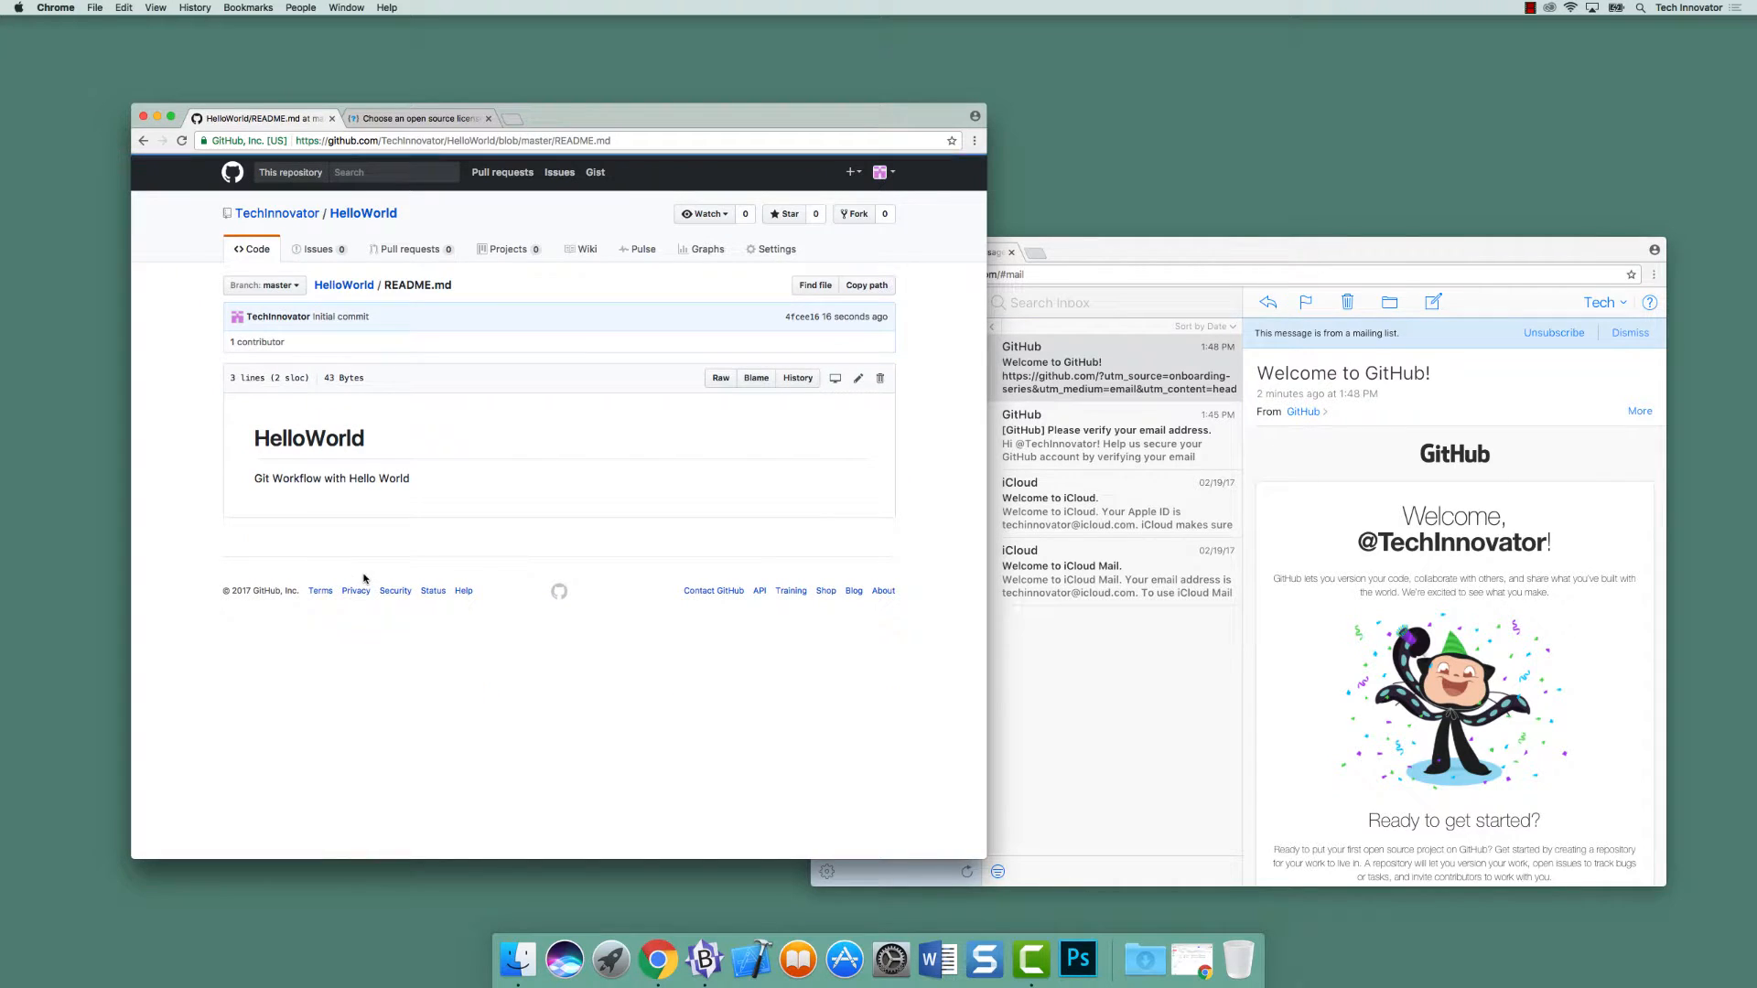
mouse_move(164, 169)
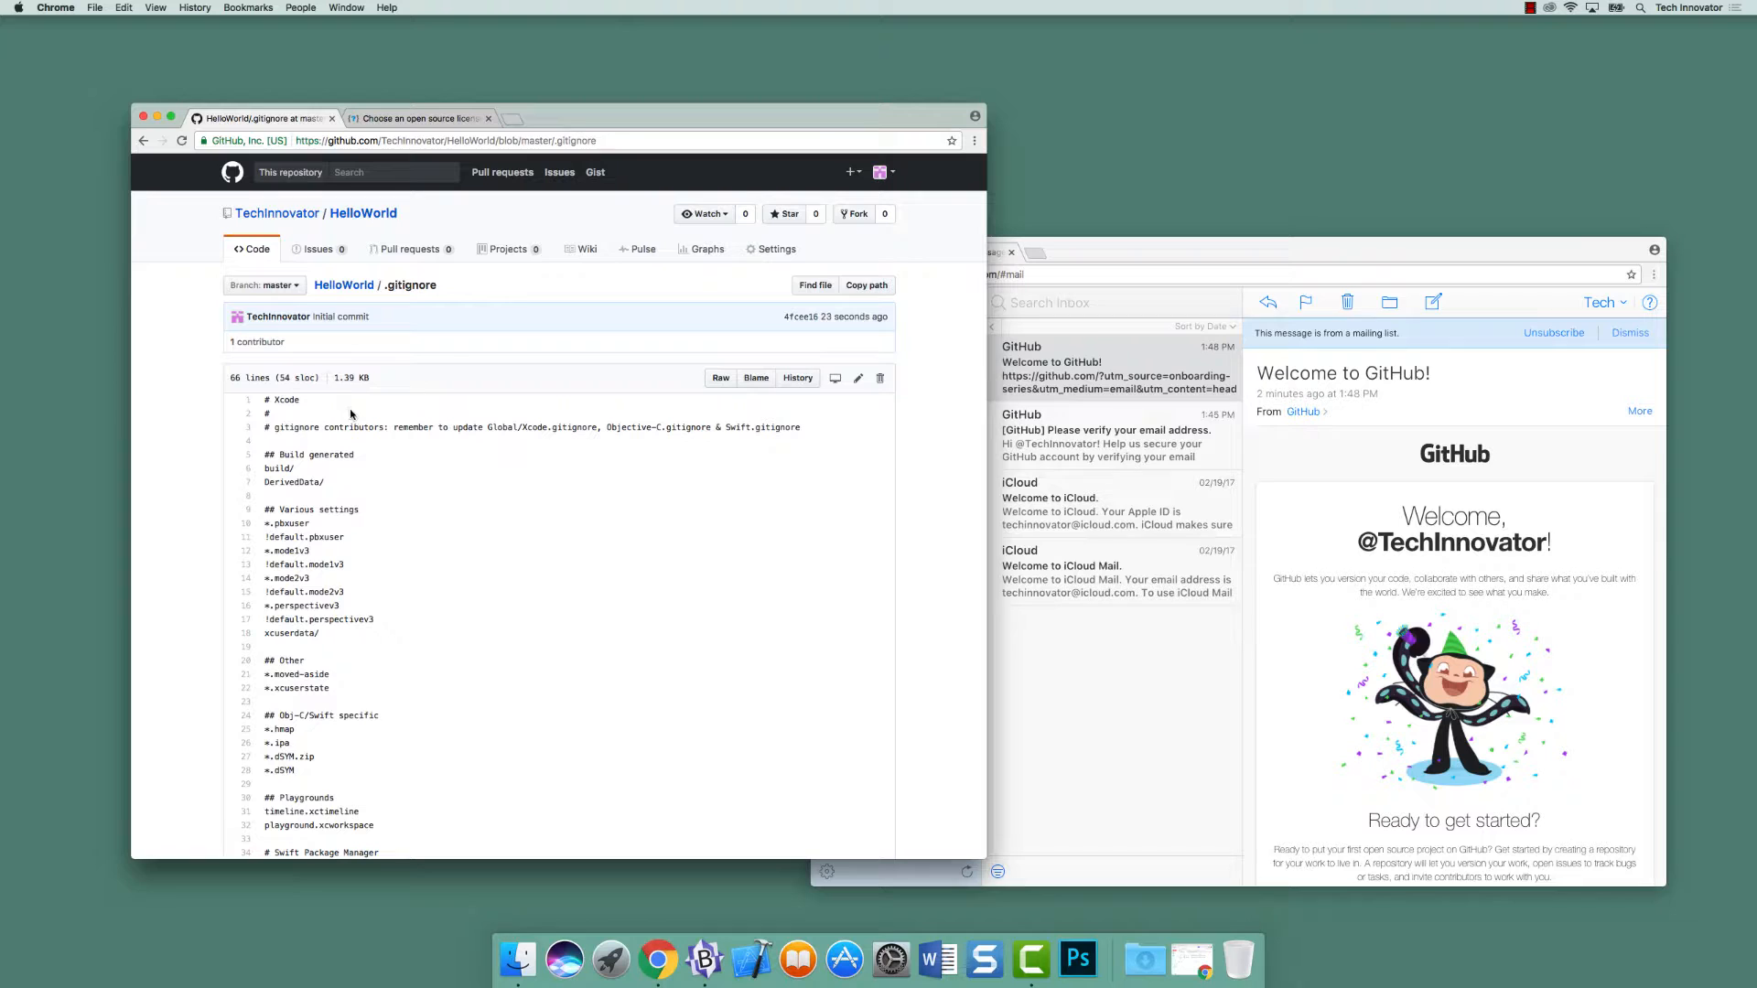
mouse_move(844, 398)
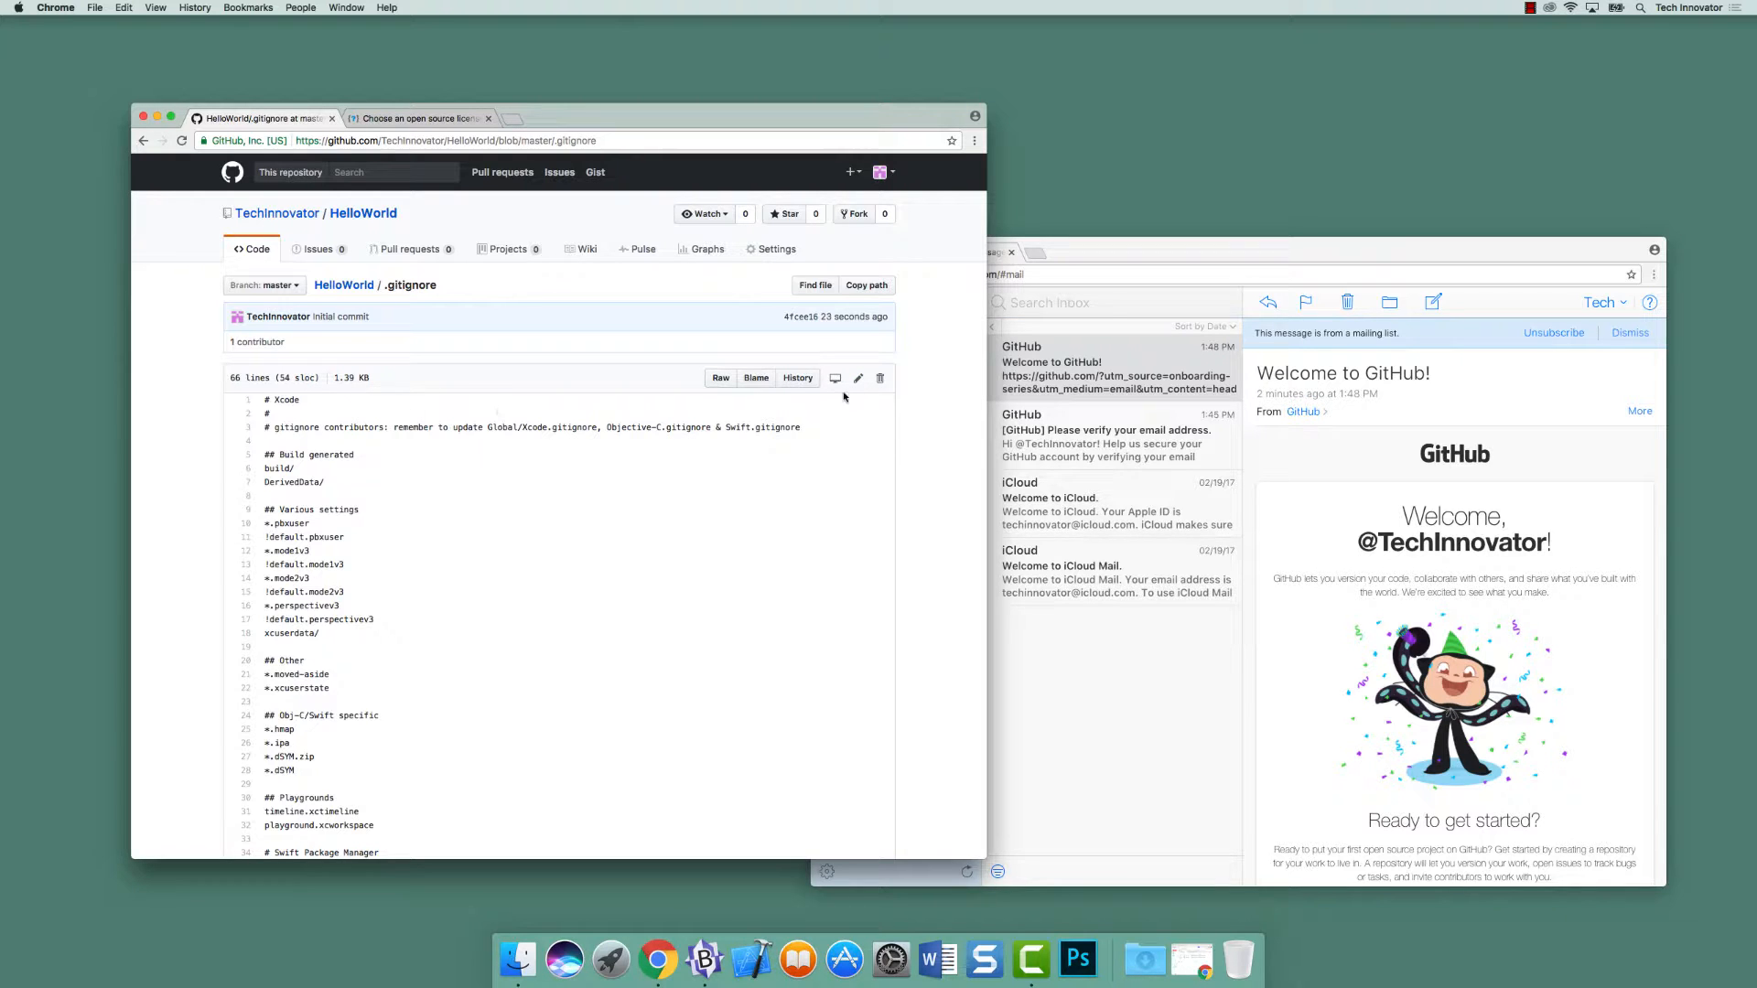
mouse_move(732, 422)
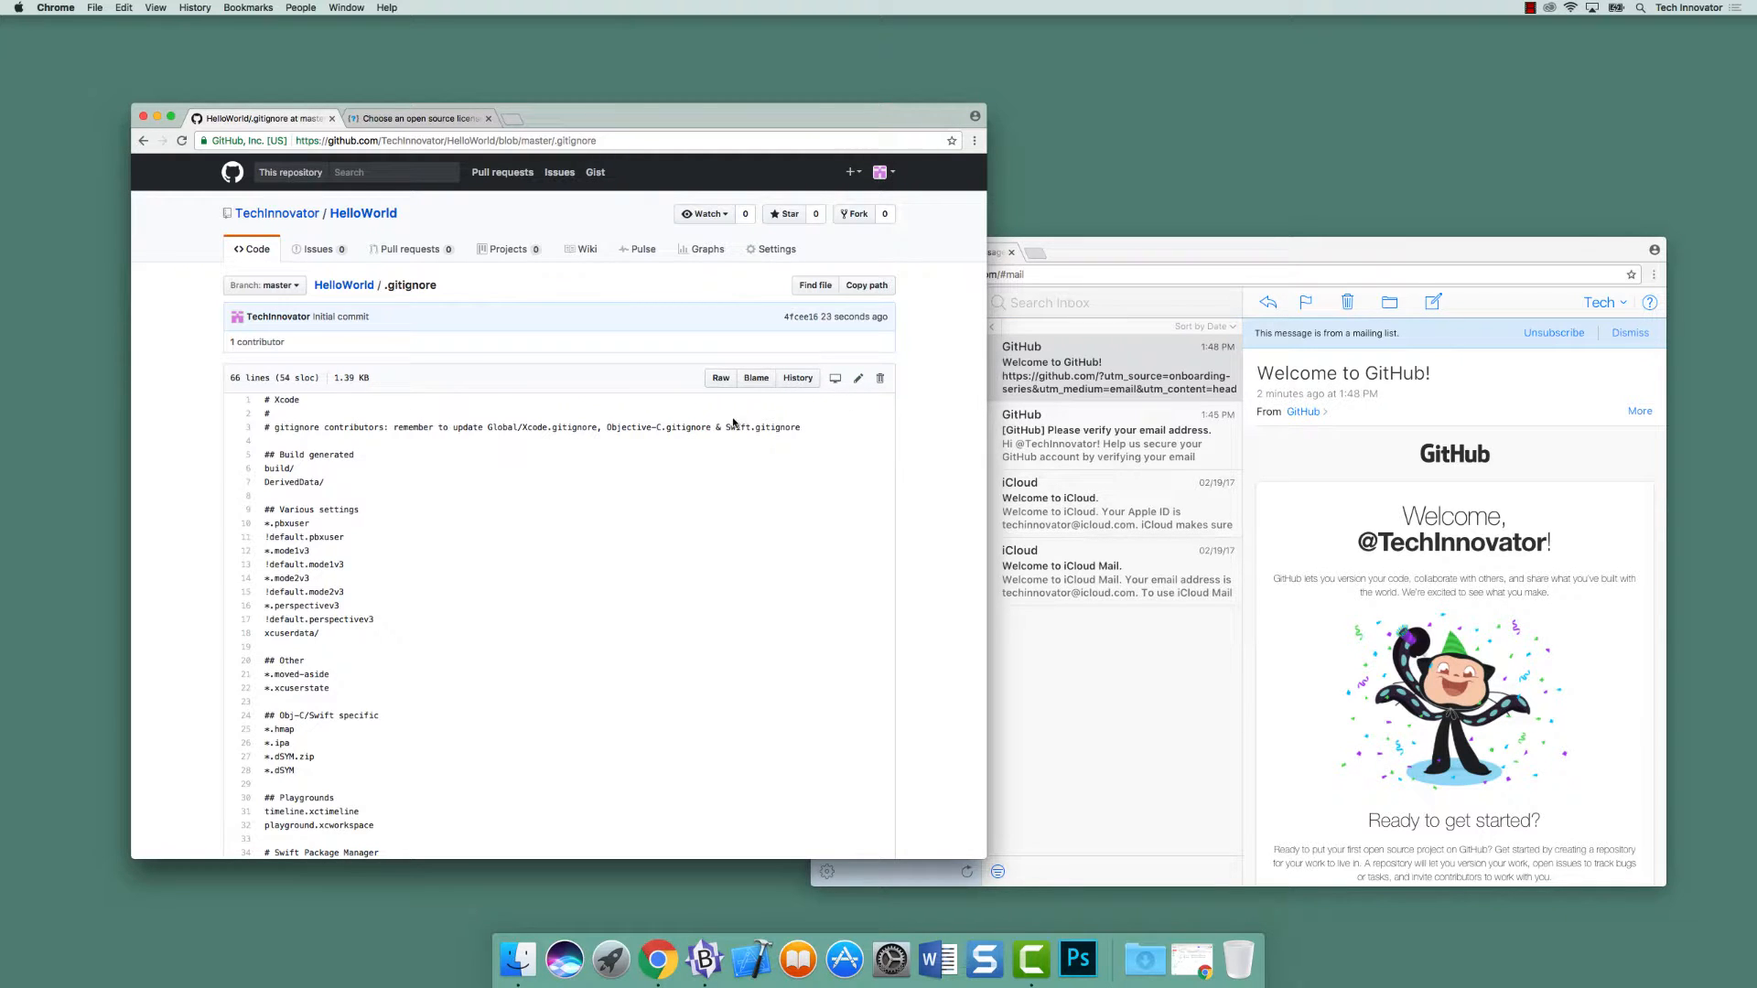
scroll(down, 3)
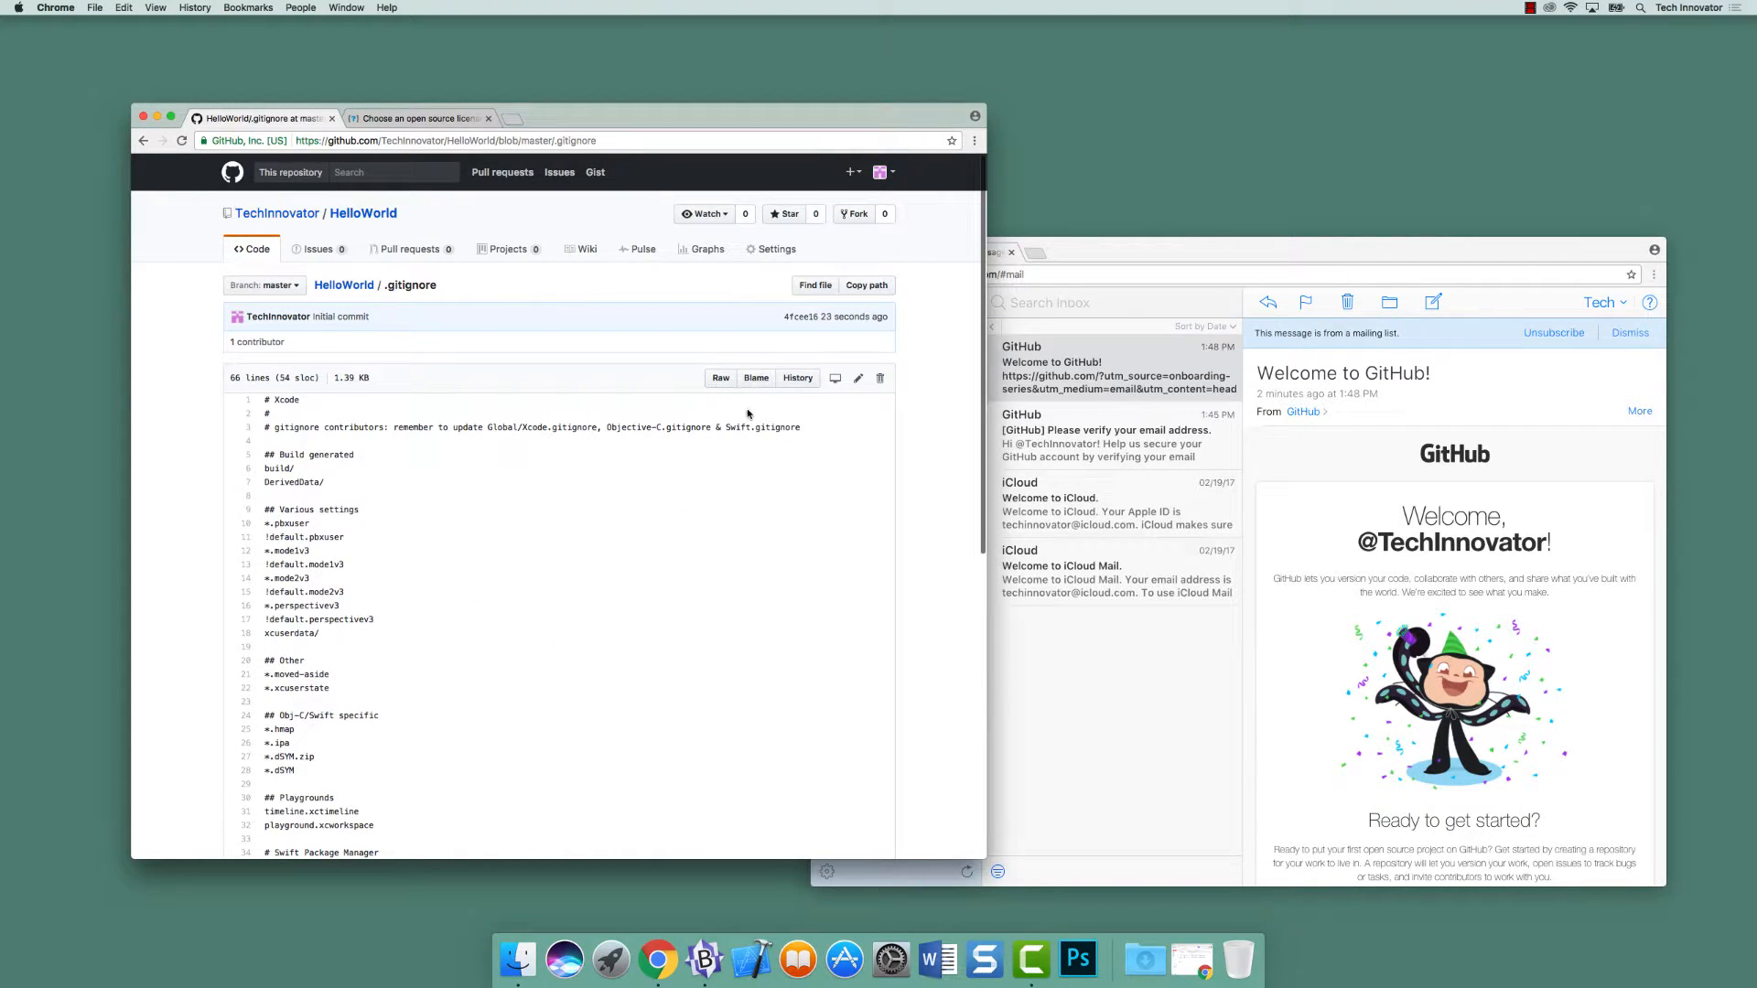
mouse_move(754, 426)
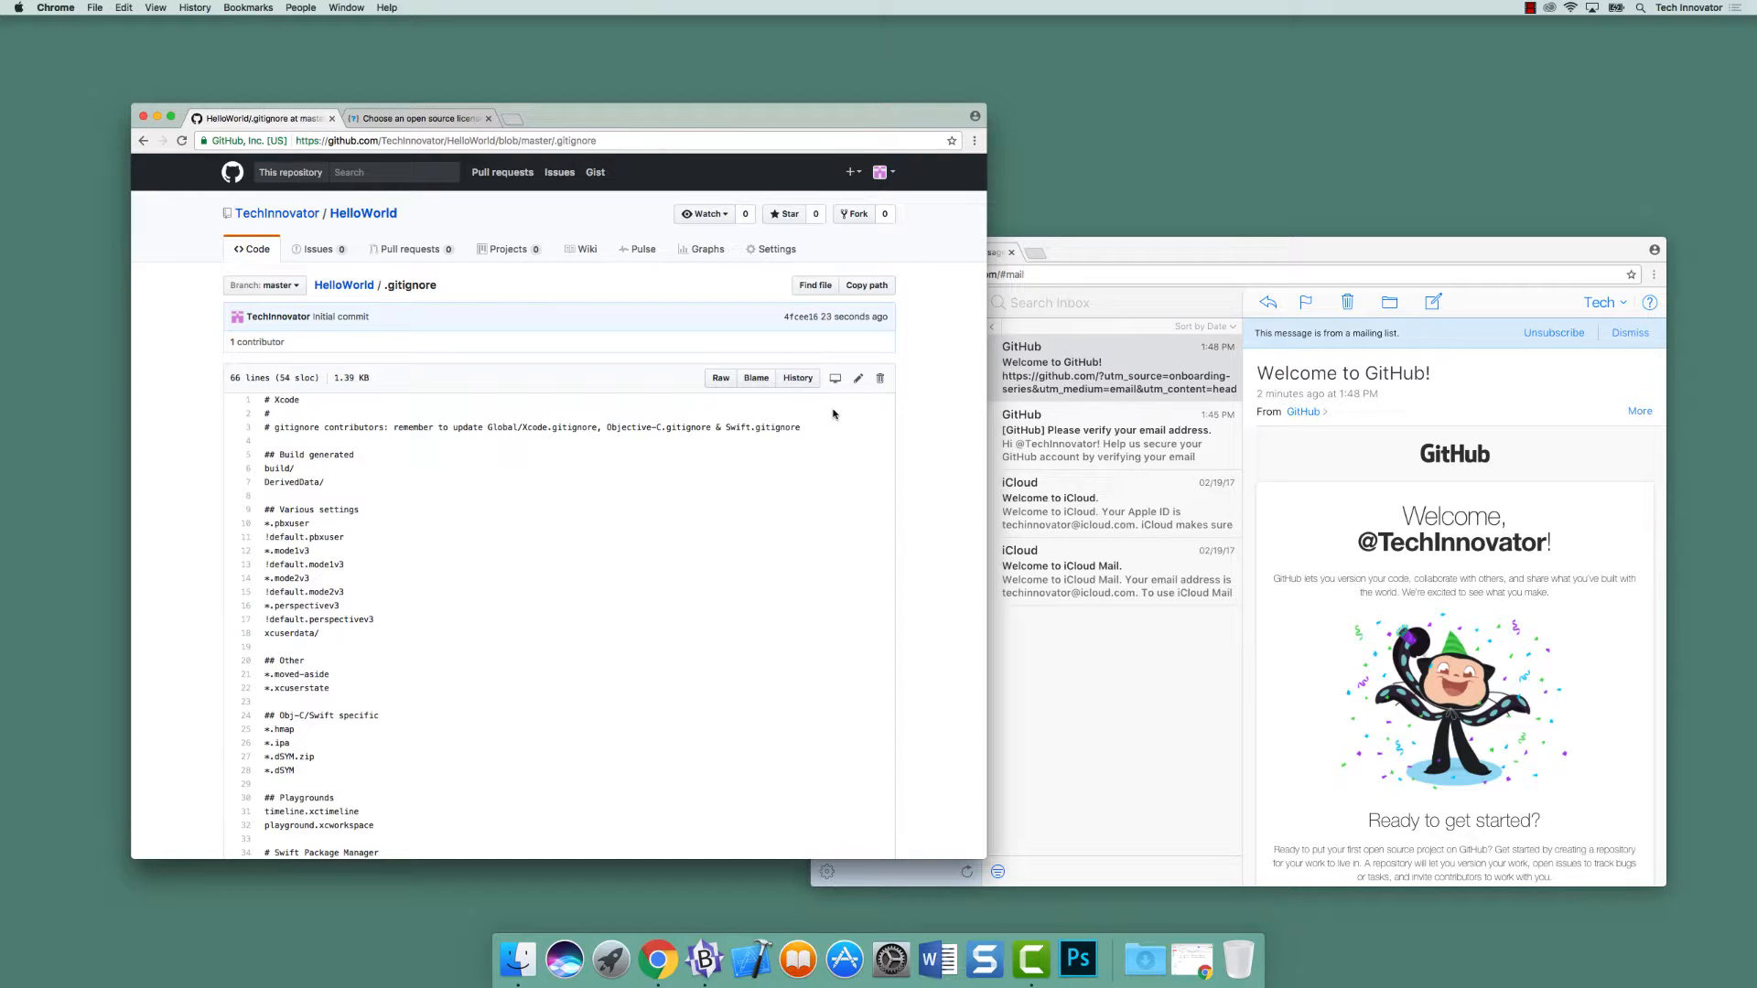
mouse_move(838, 412)
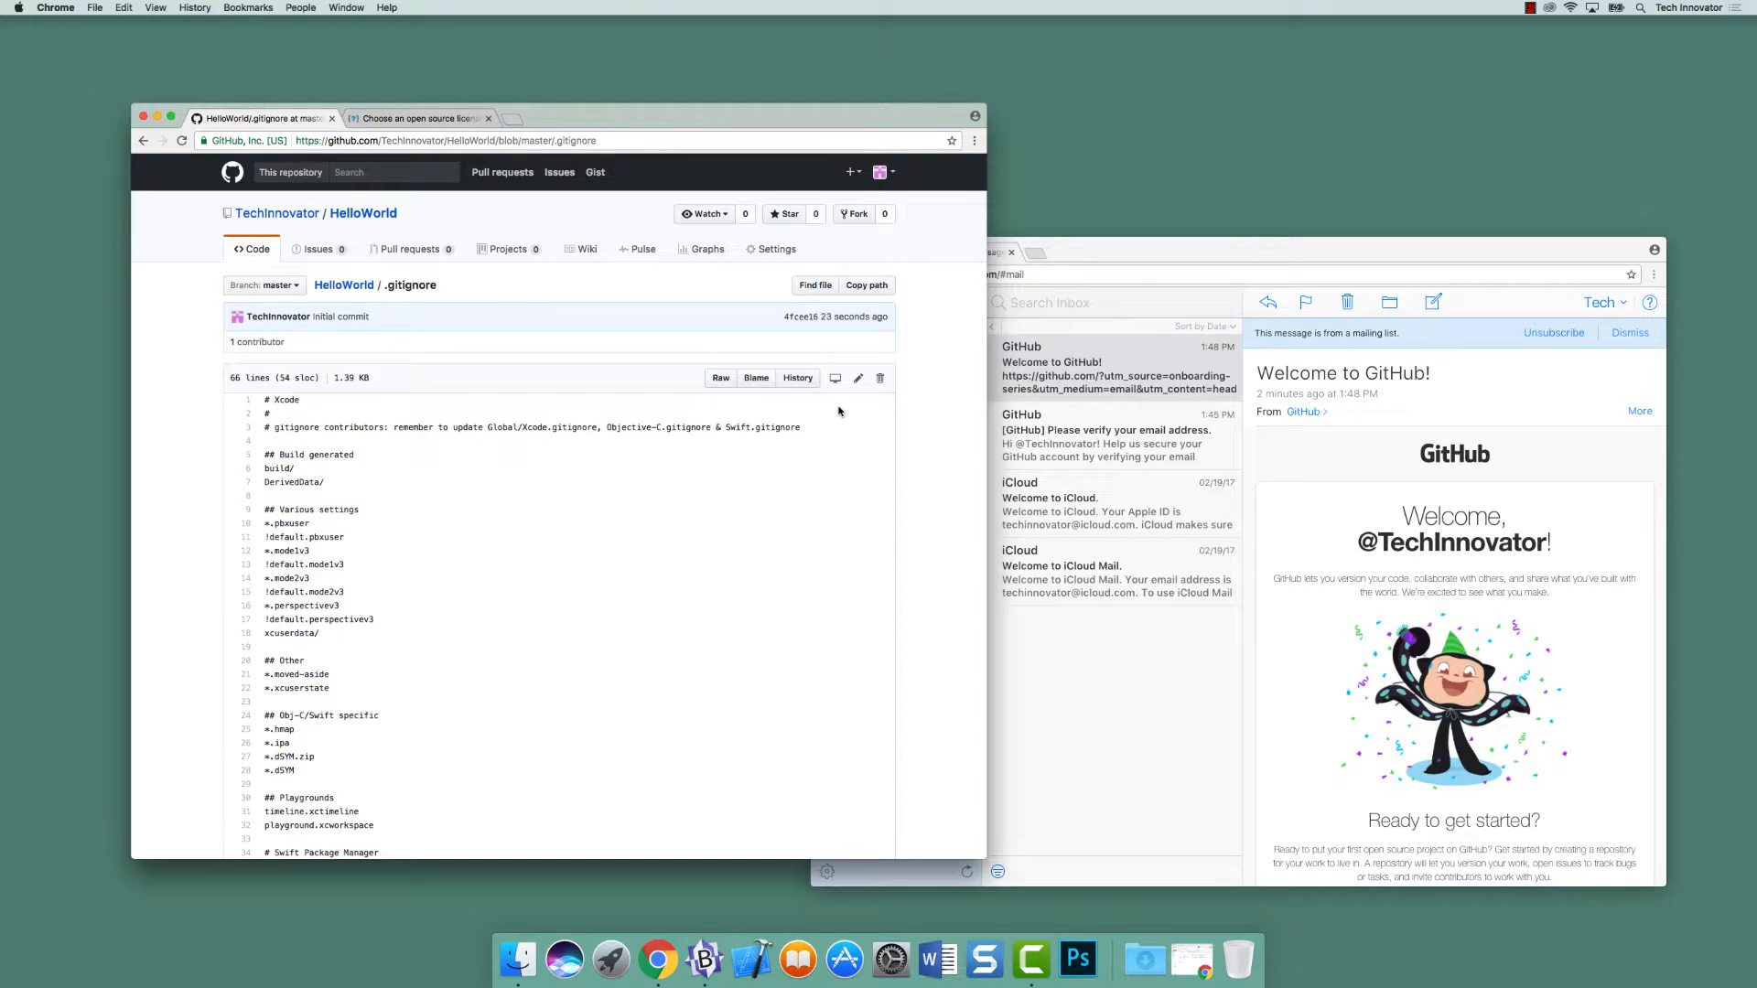
mouse_move(856, 379)
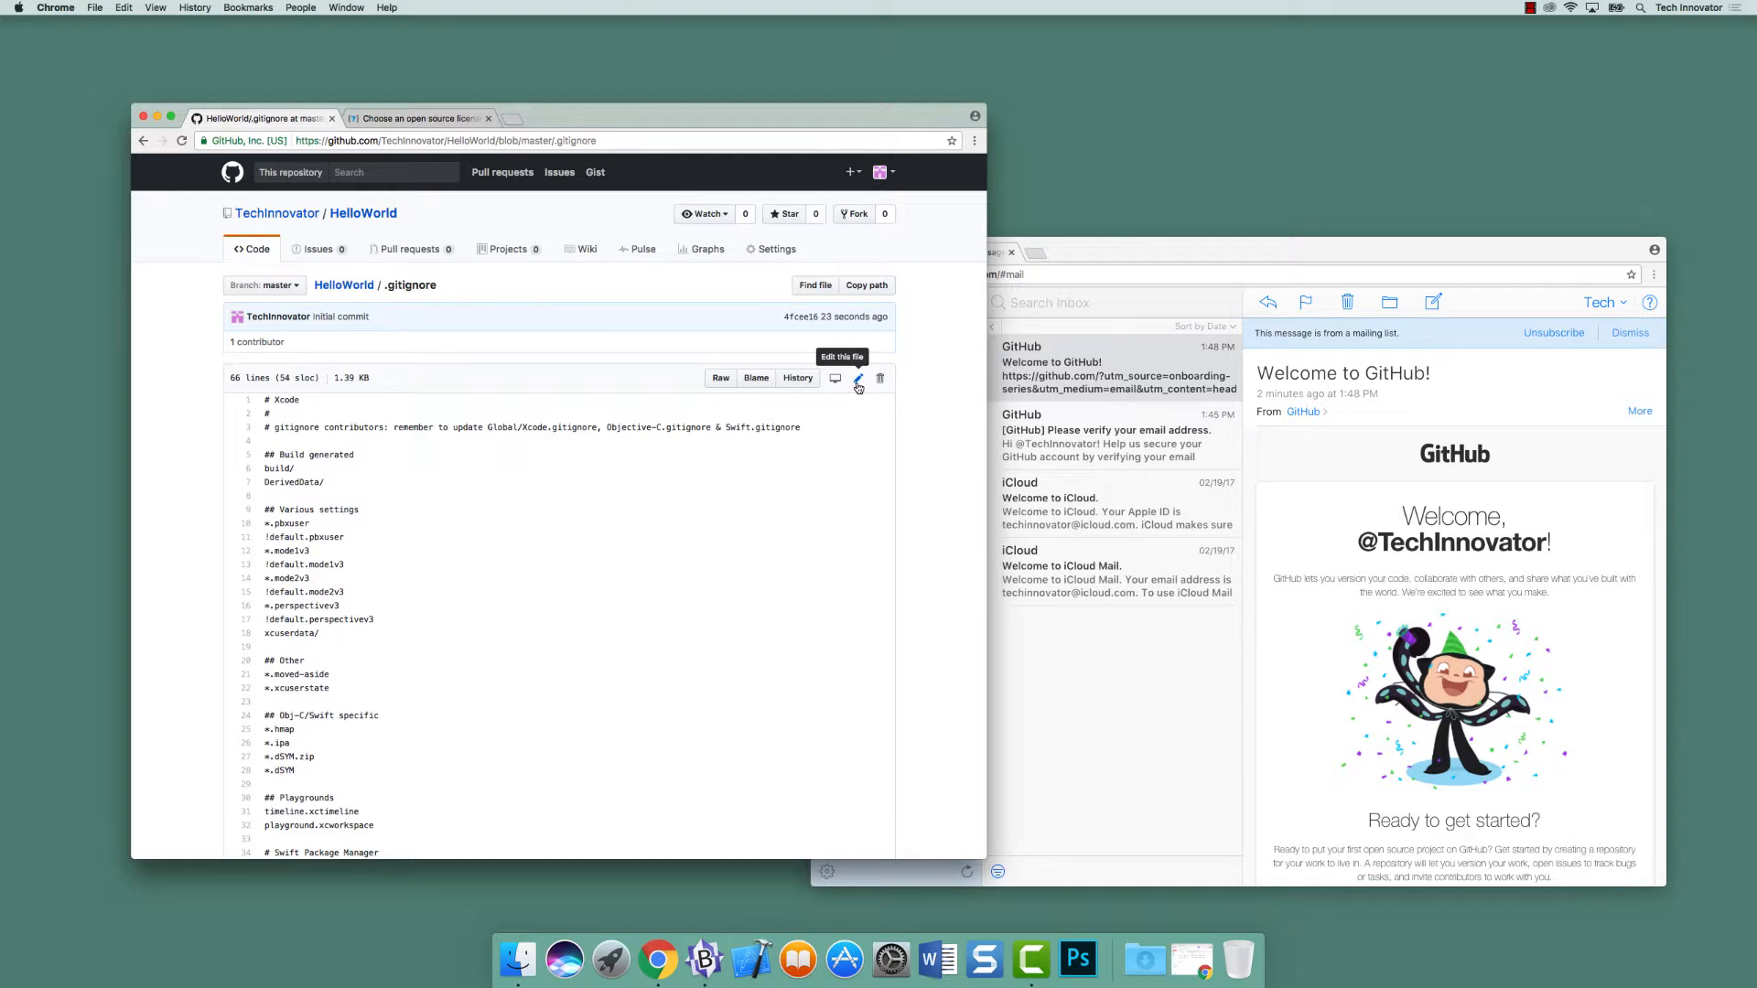
- Start editing .gitignore and bring up a Finder window of the project files
click(856, 379)
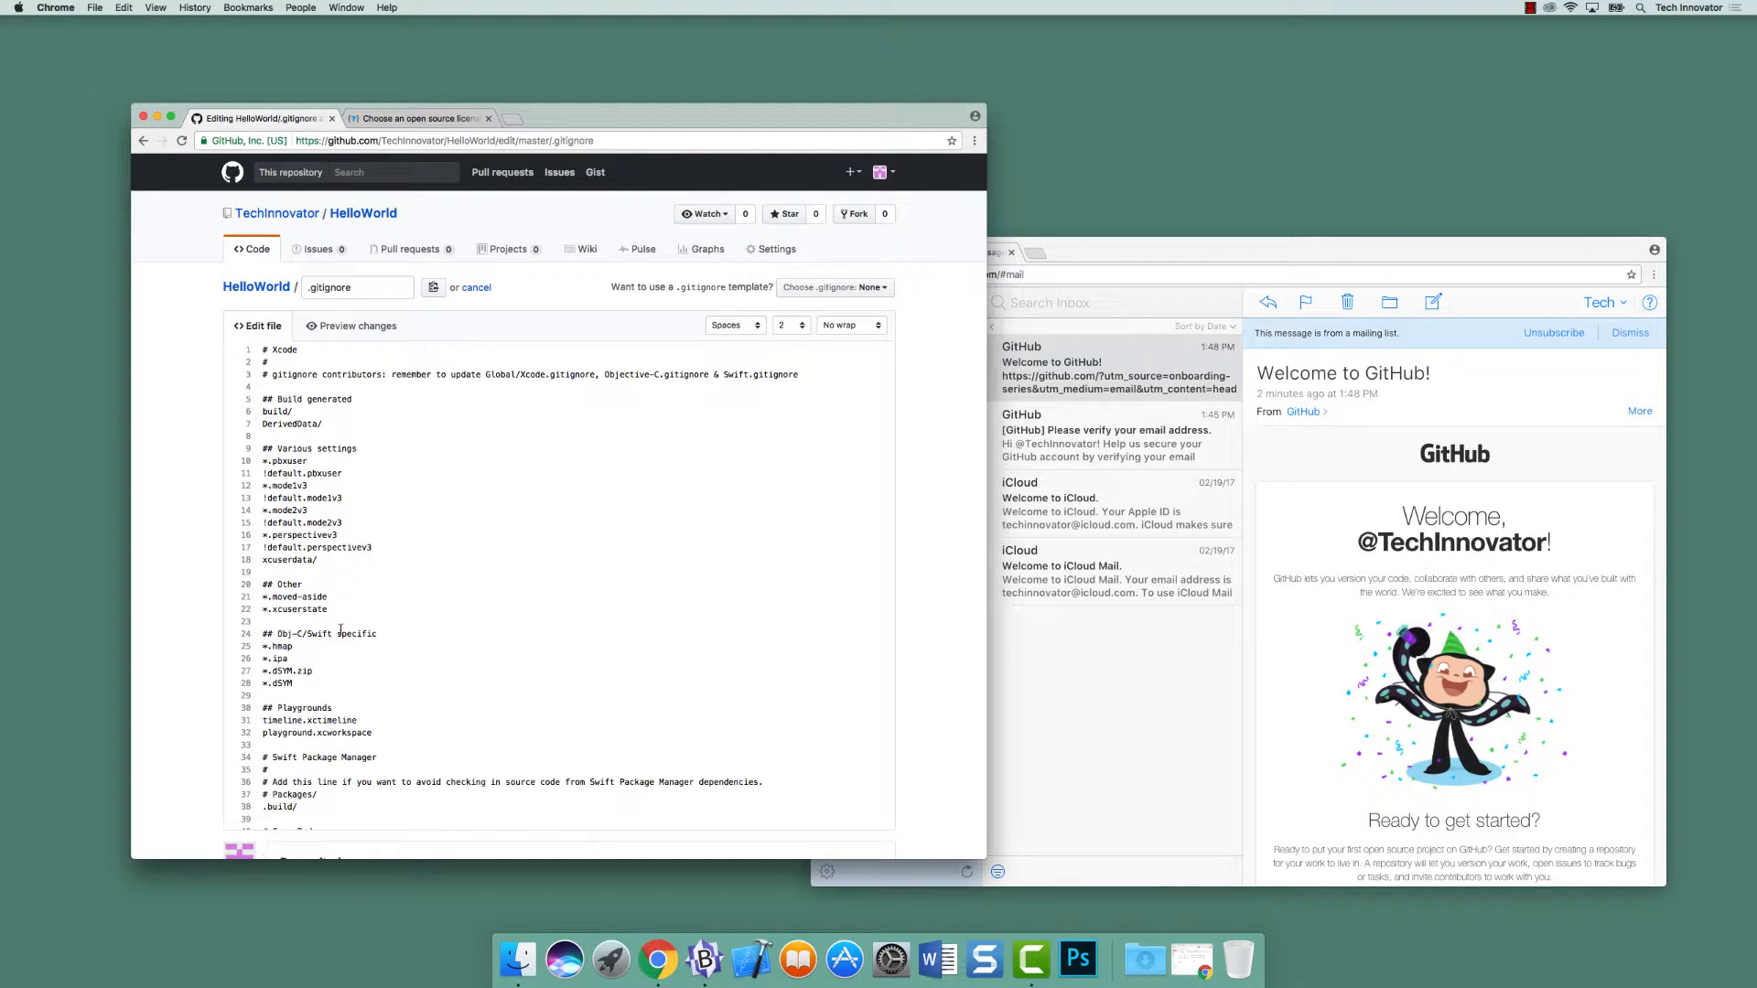
click(517, 961)
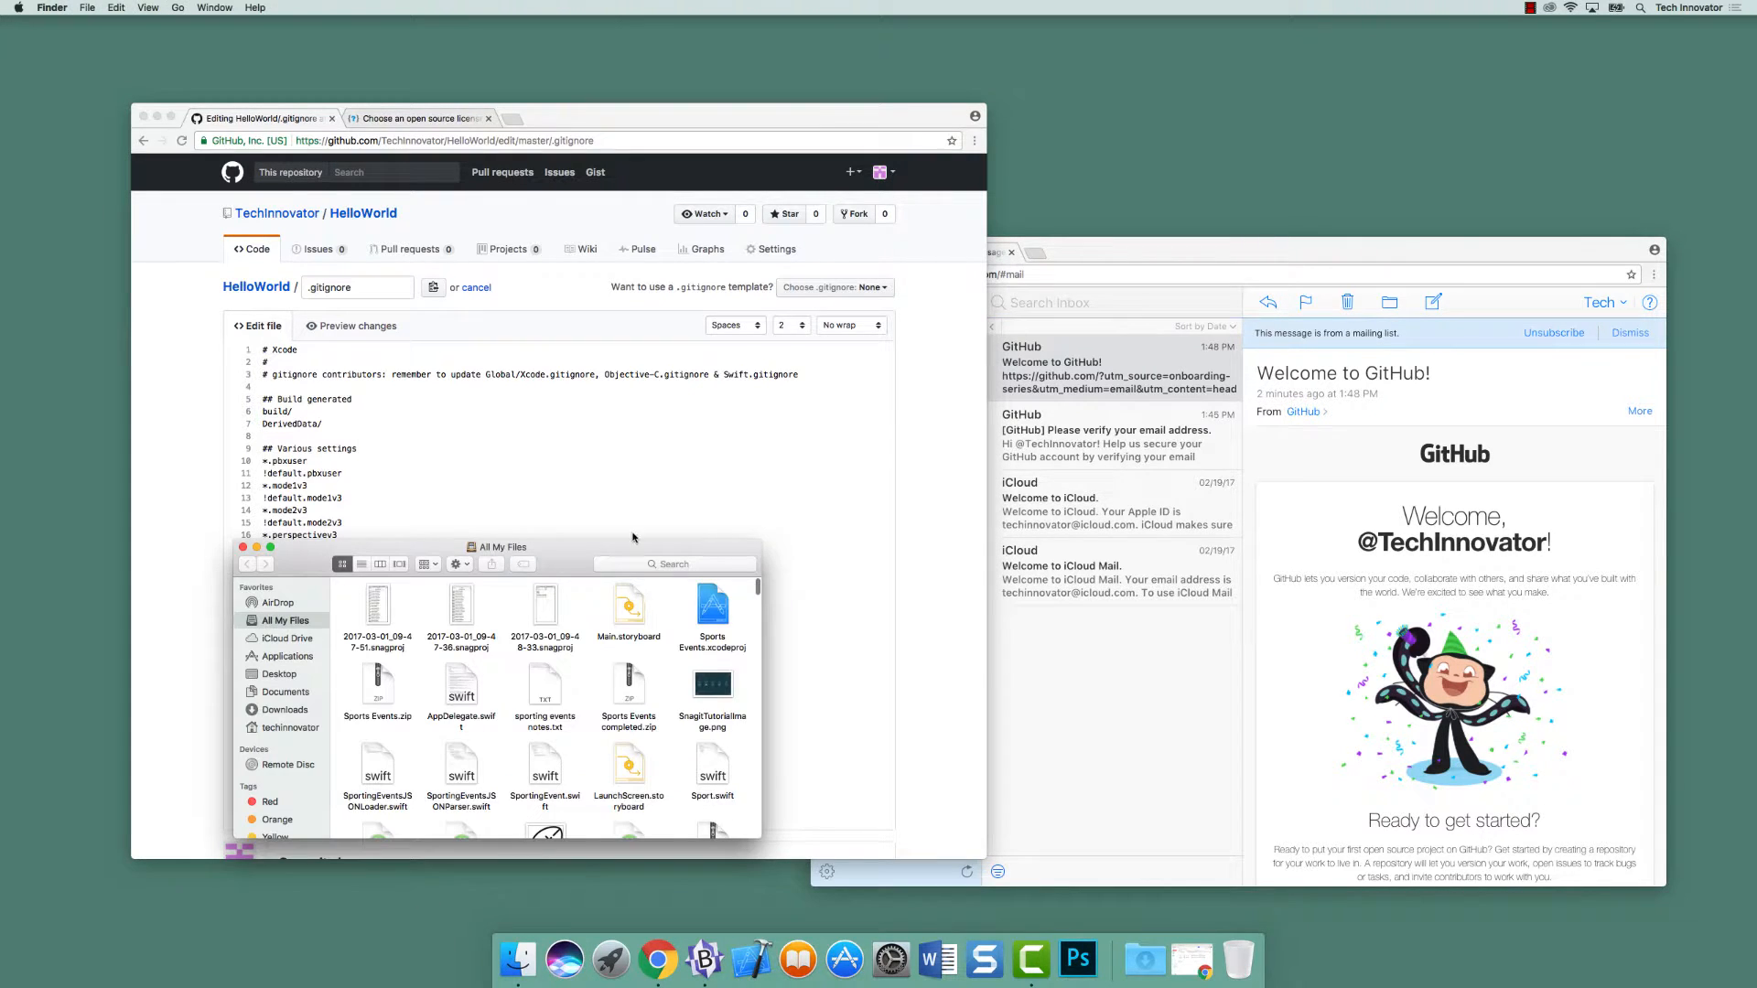
- List the home folder with ls -al in Terminal and select .DS_Store in the output
click(287, 655)
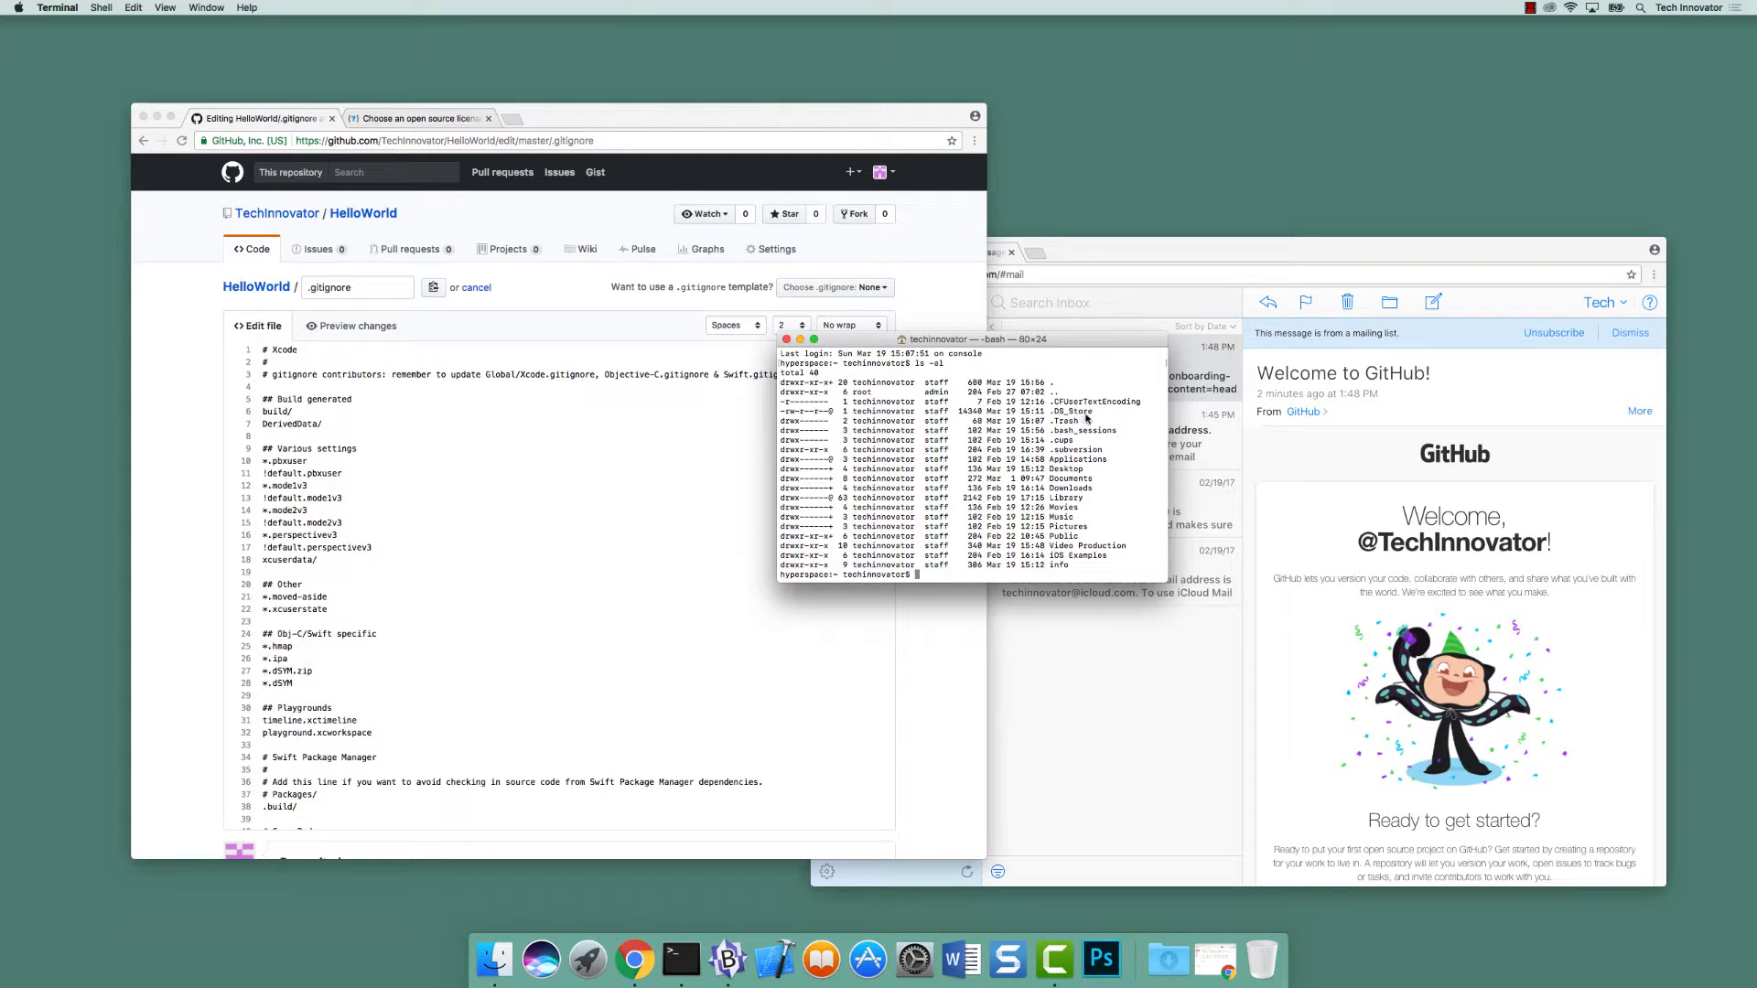
double_click(1071, 412)
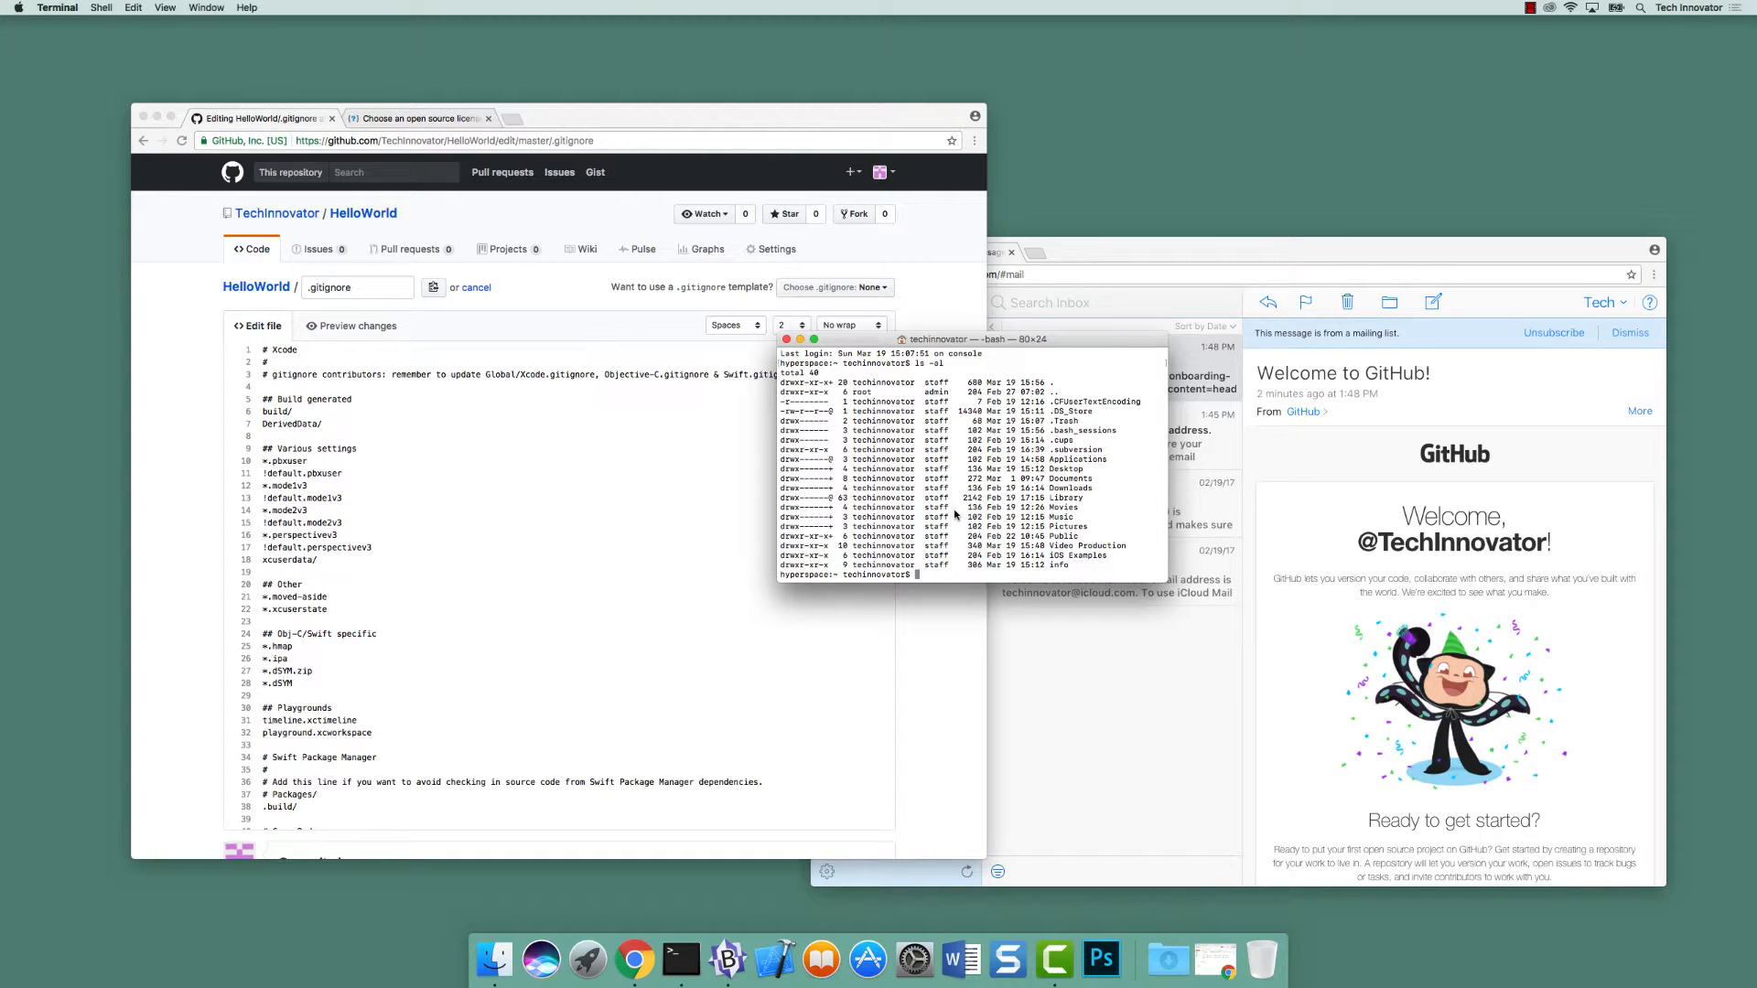
mouse_move(485, 472)
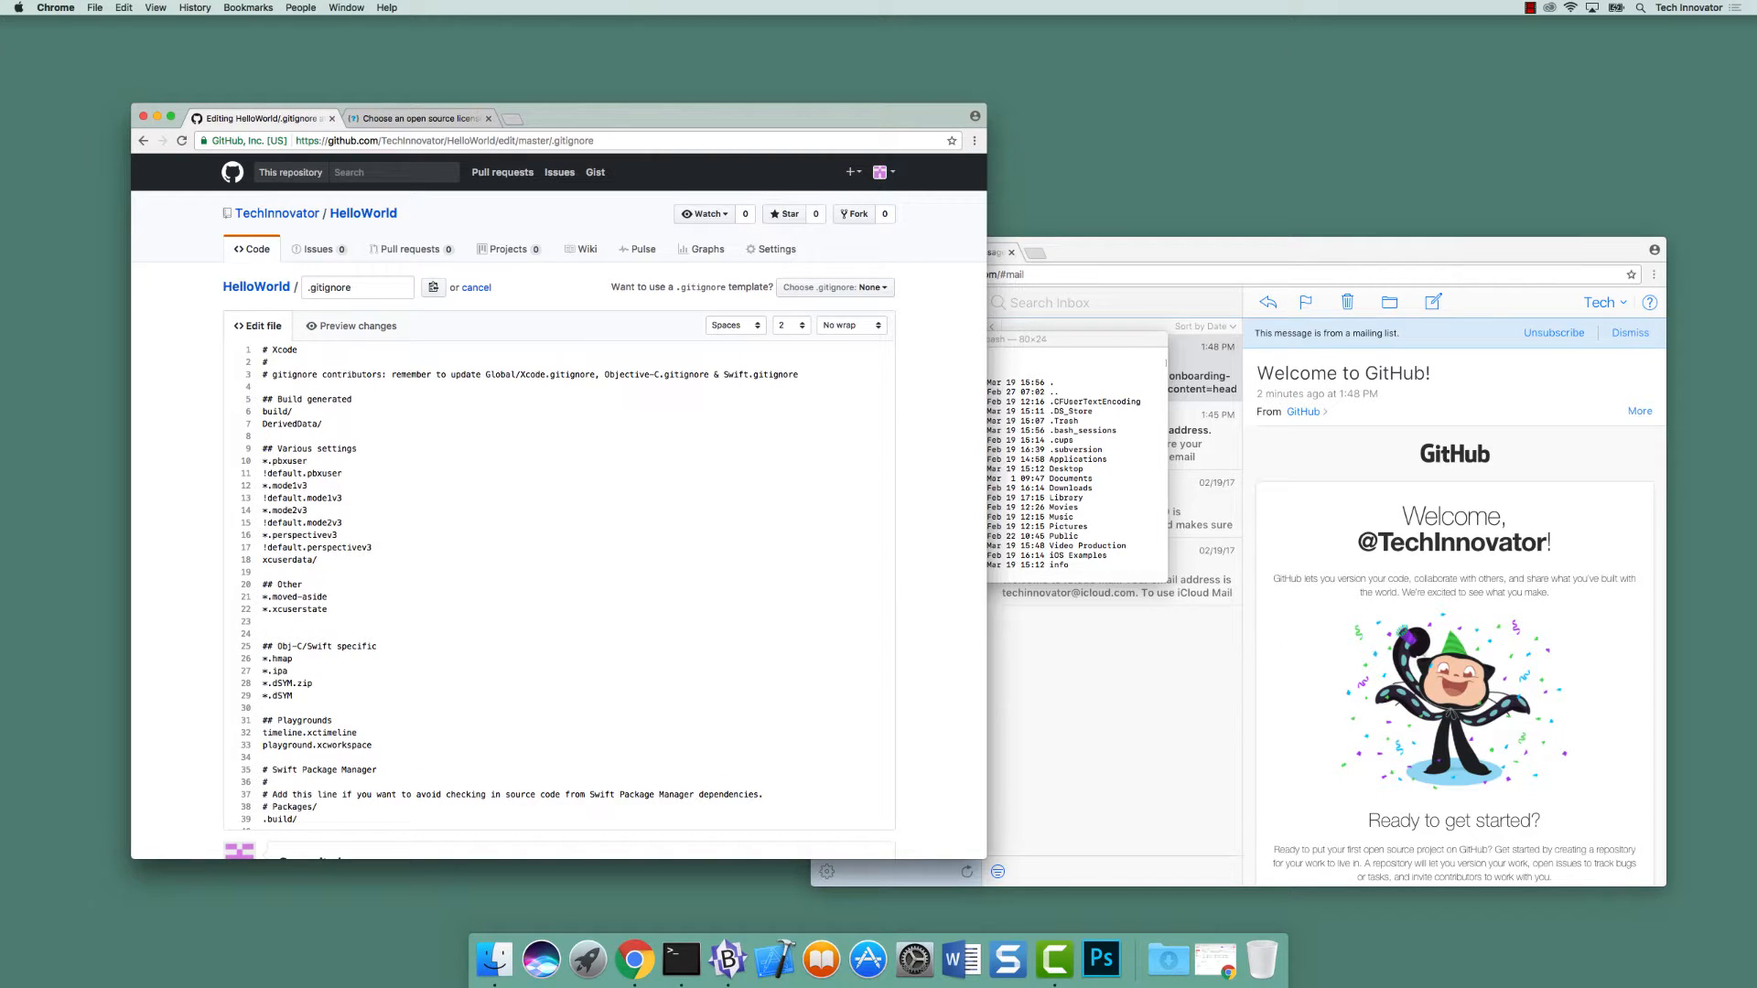
- Add a .DS_Store line under Other in .gitignore, checking the name against the Terminal listing
text(.DS_Store)
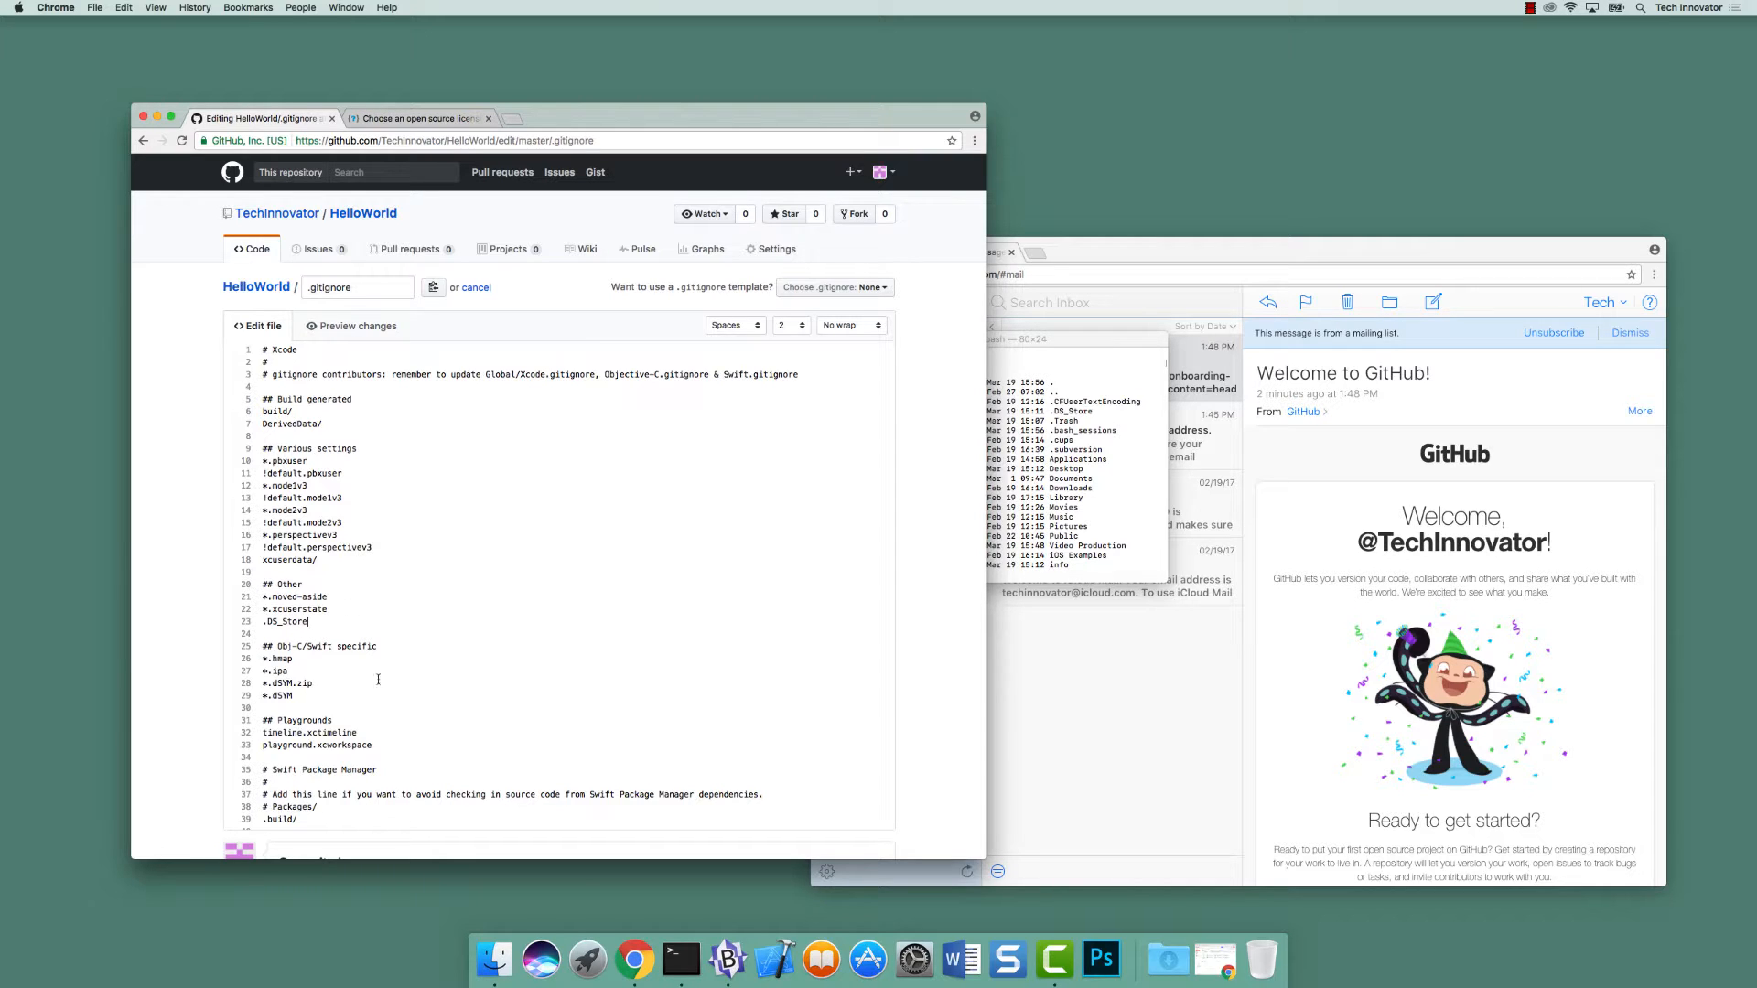
click(679, 959)
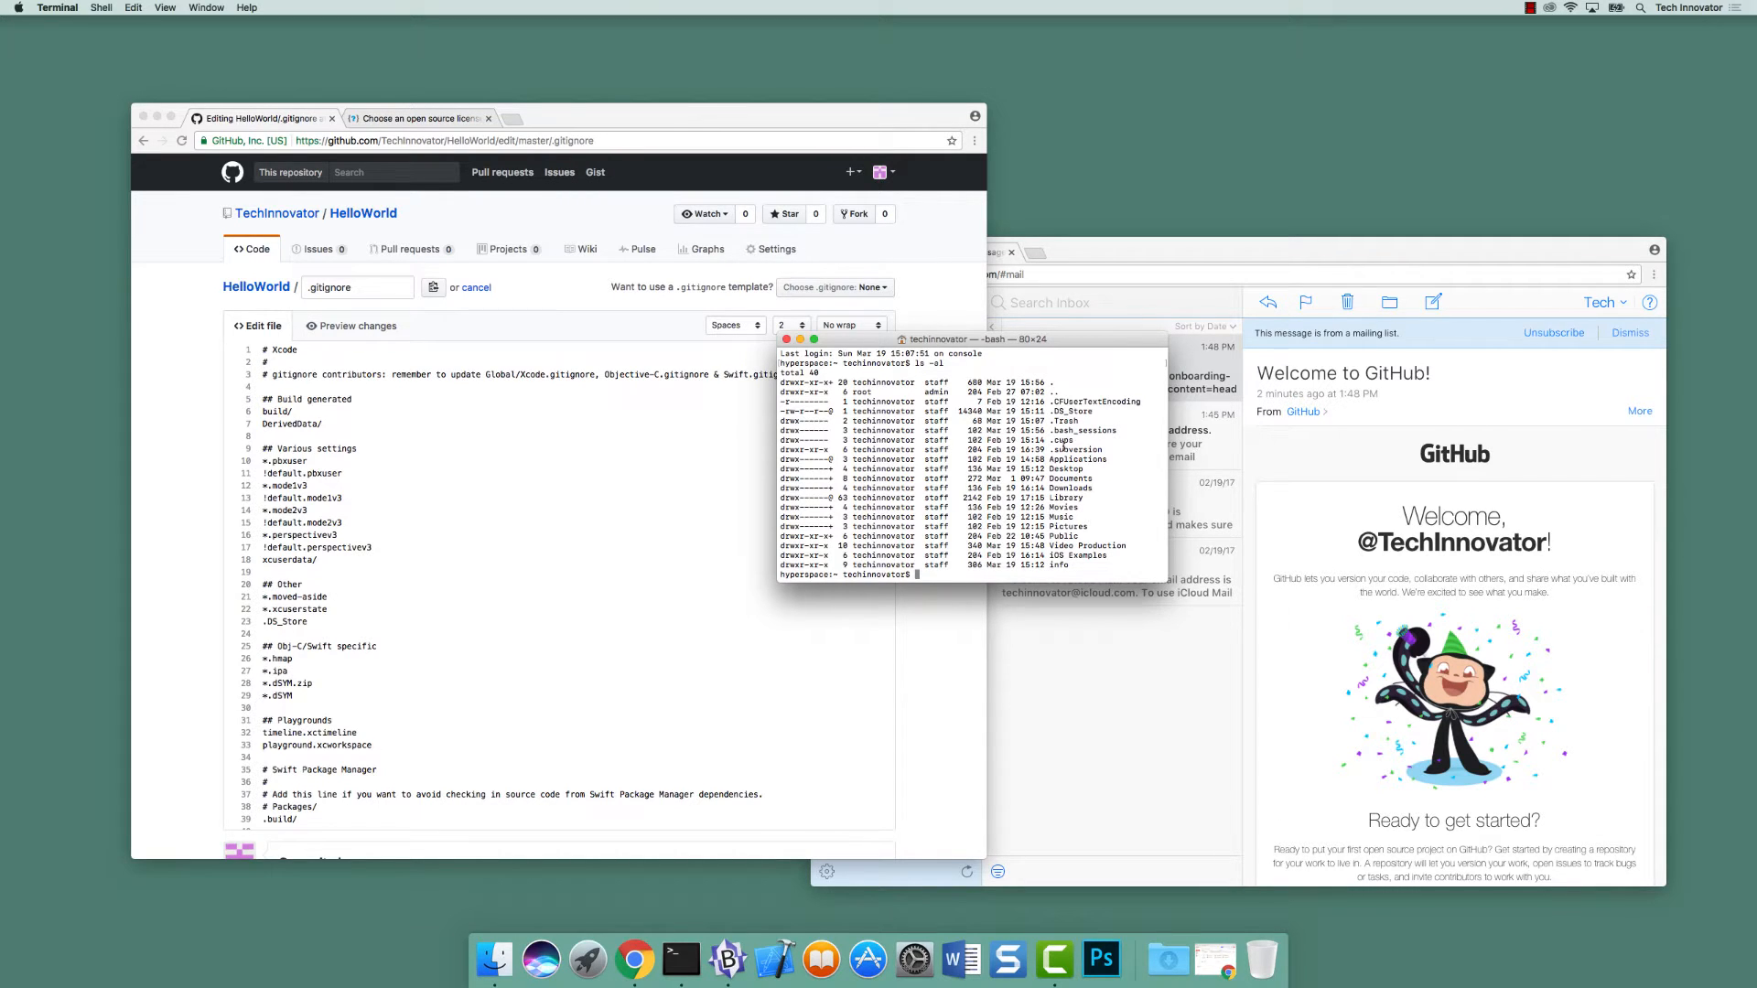
double_click(1067, 412)
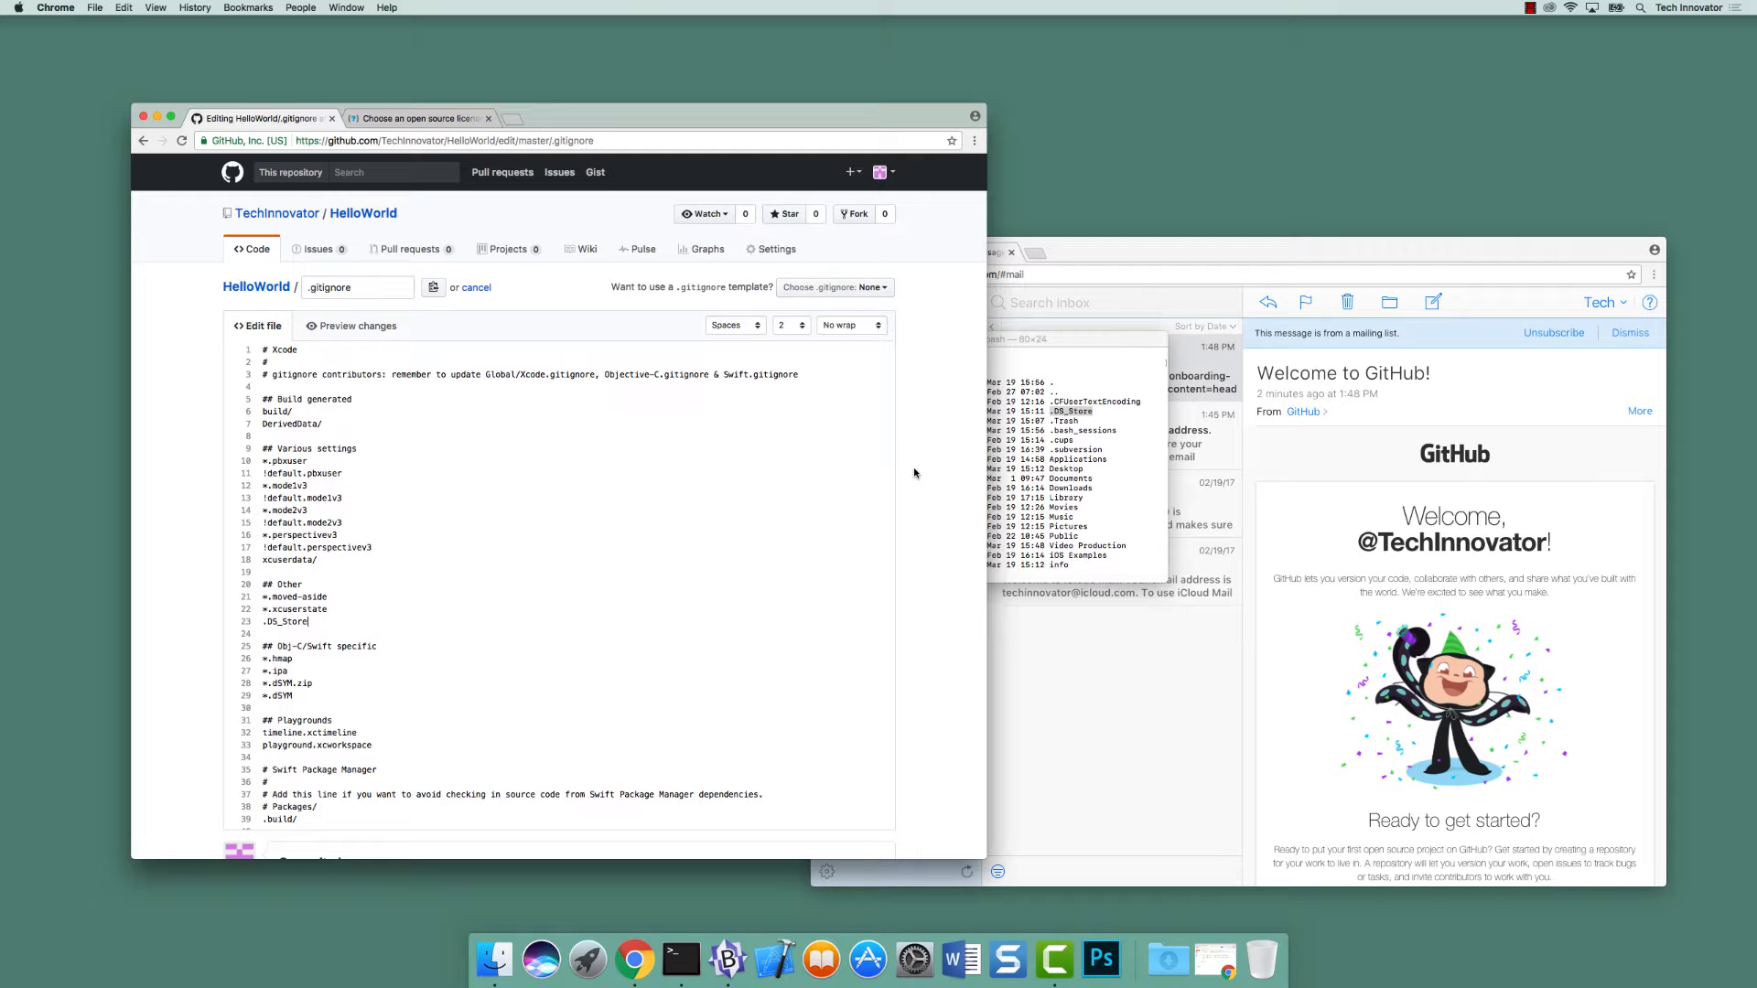
- Enter the commit description 'Added .DS_Store to the .gitignore' and commit directly to master
scroll(down, 3)
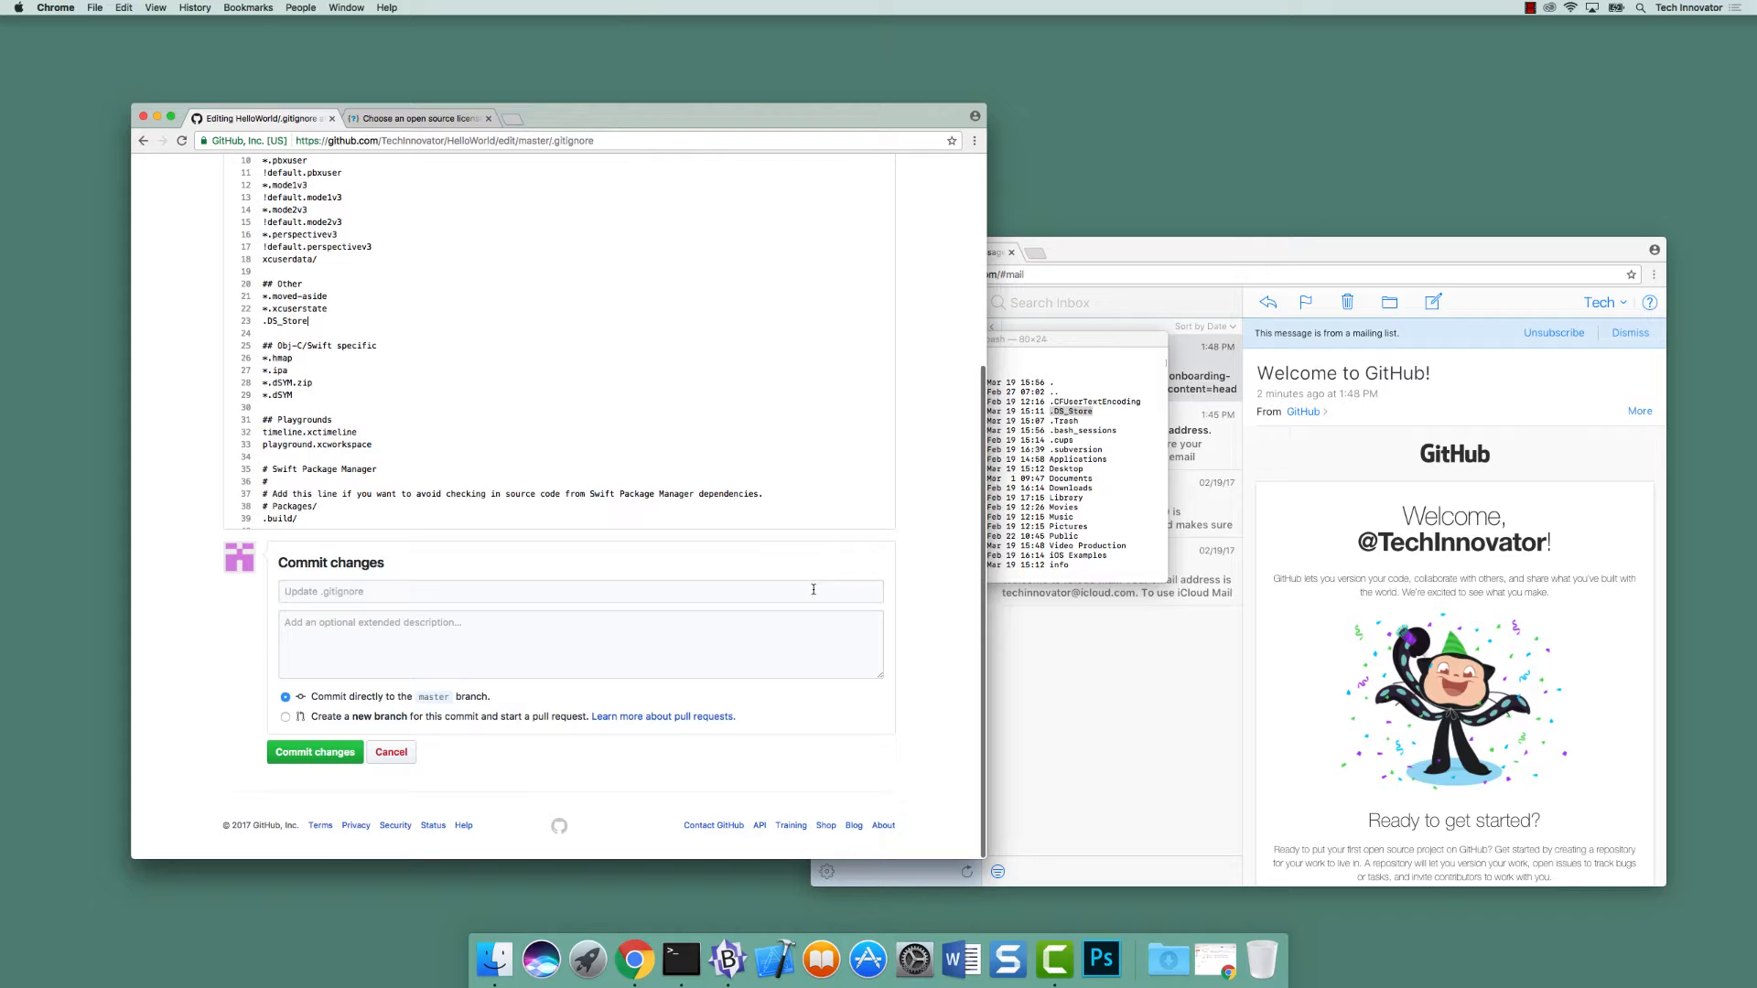
click(580, 591)
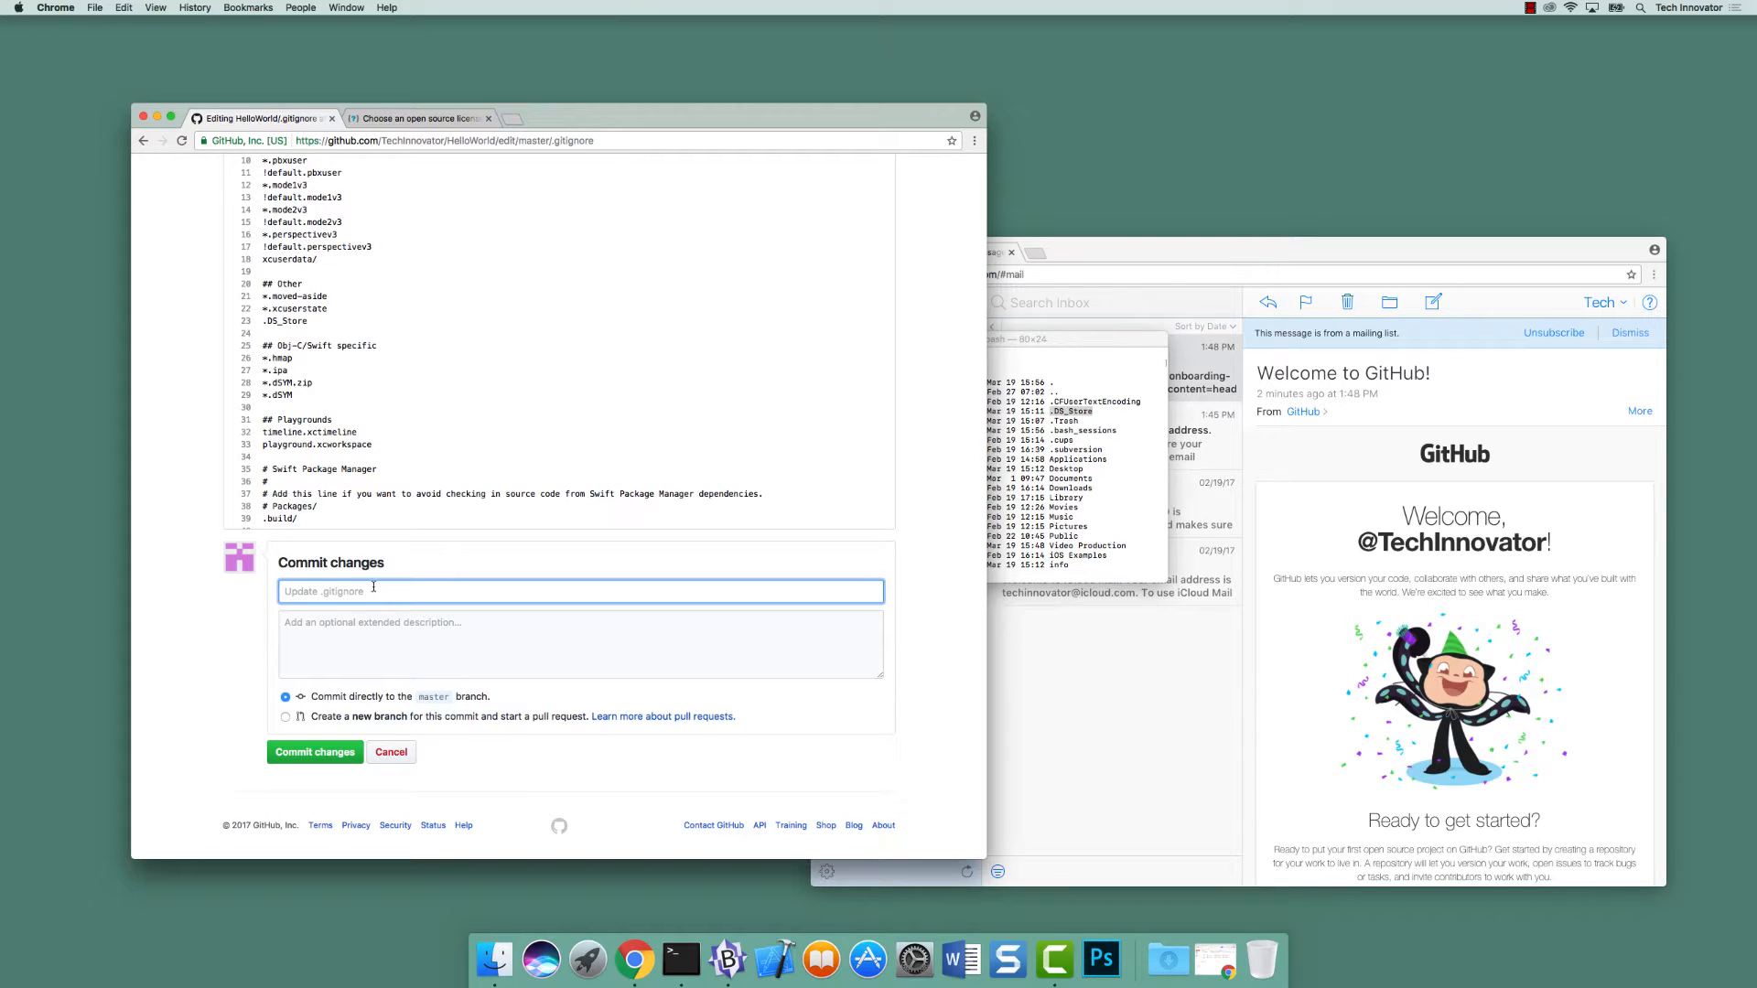
click(580, 642)
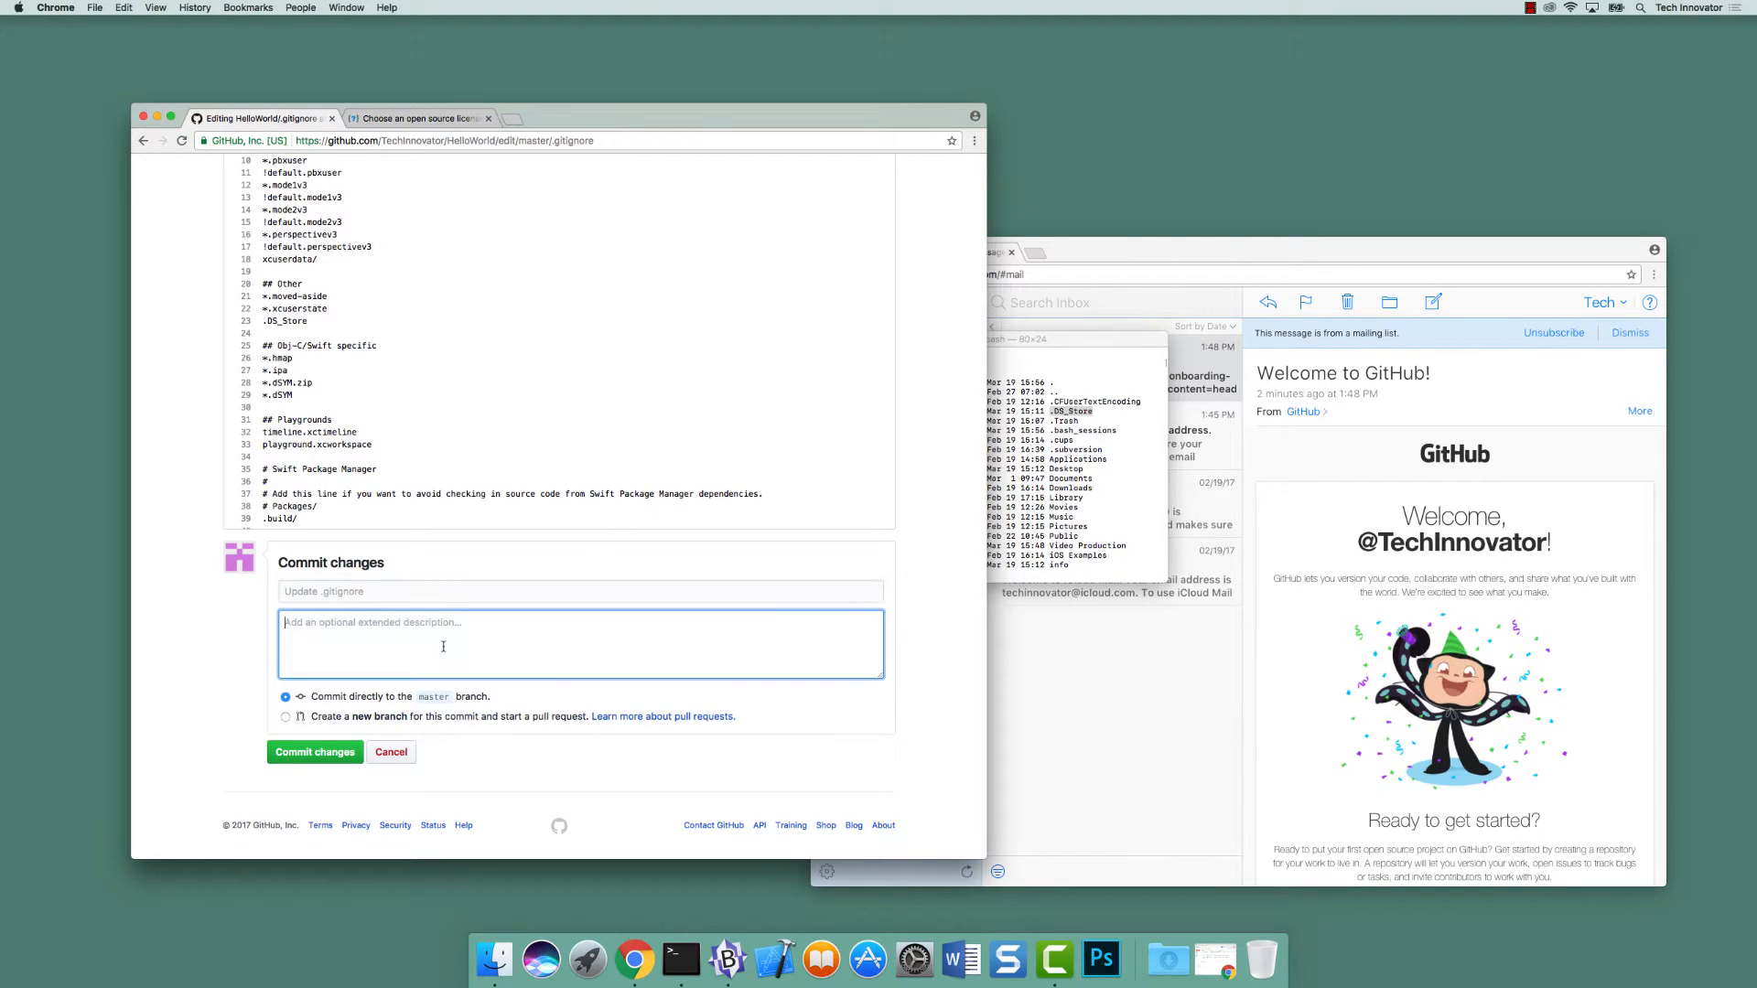
click(580, 591)
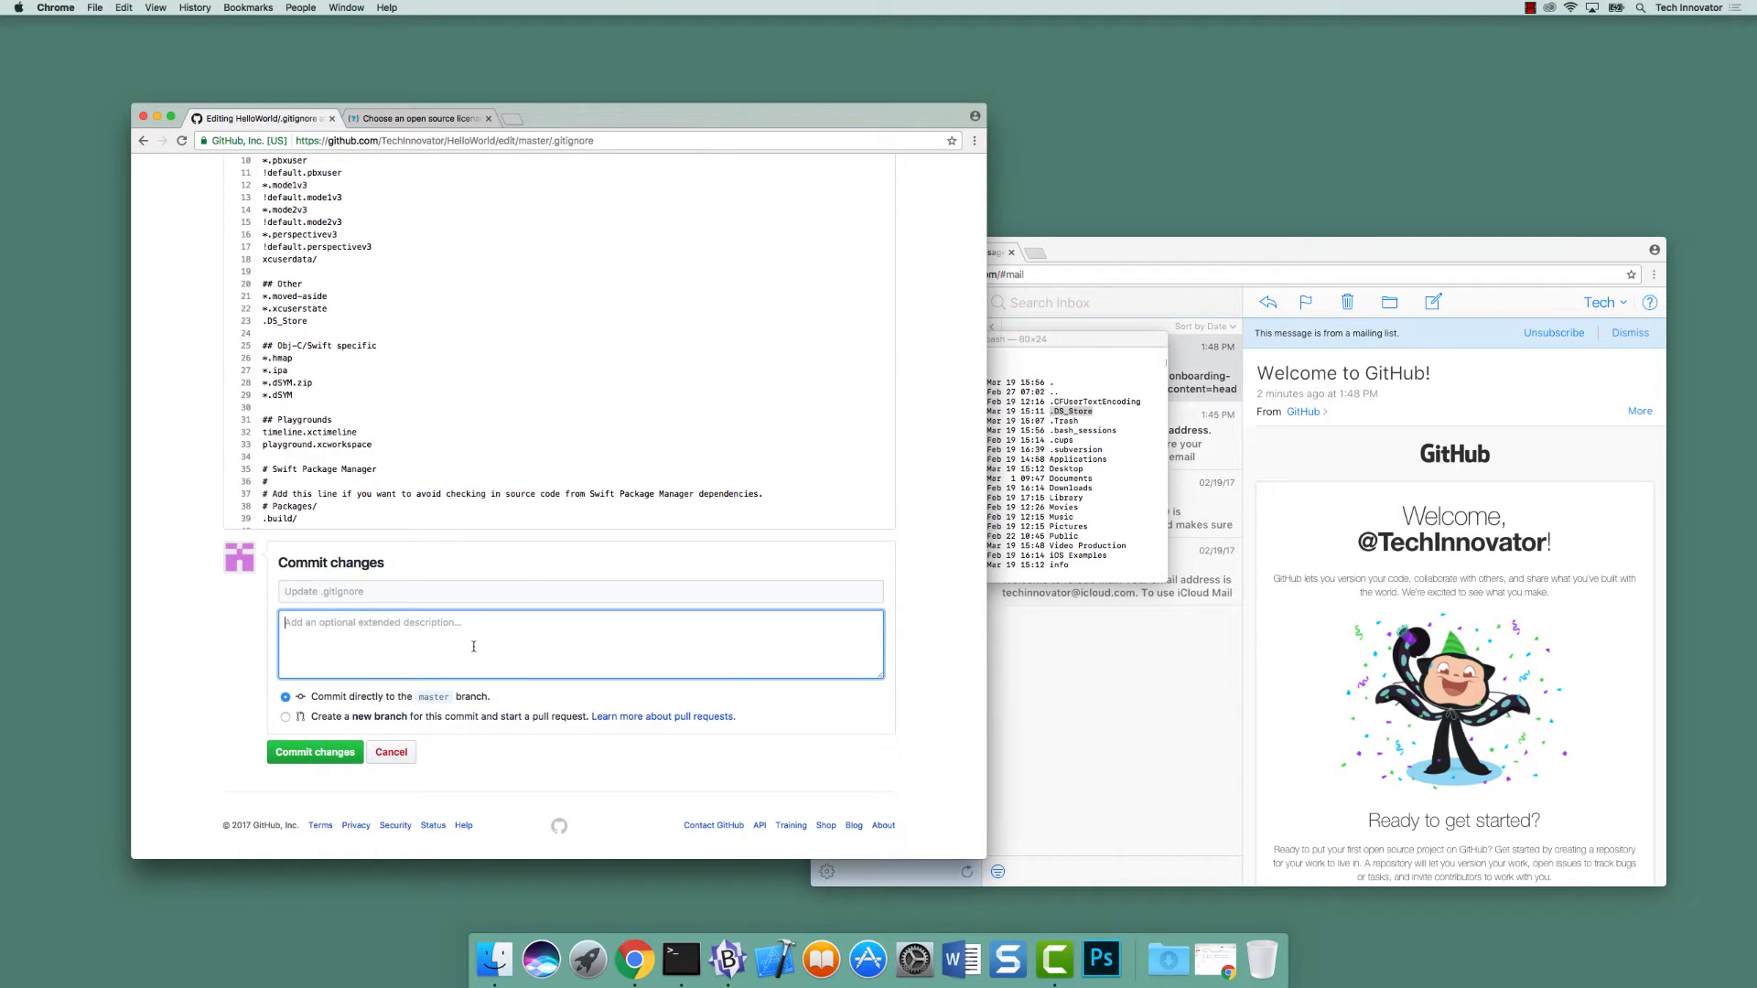
text(Added)
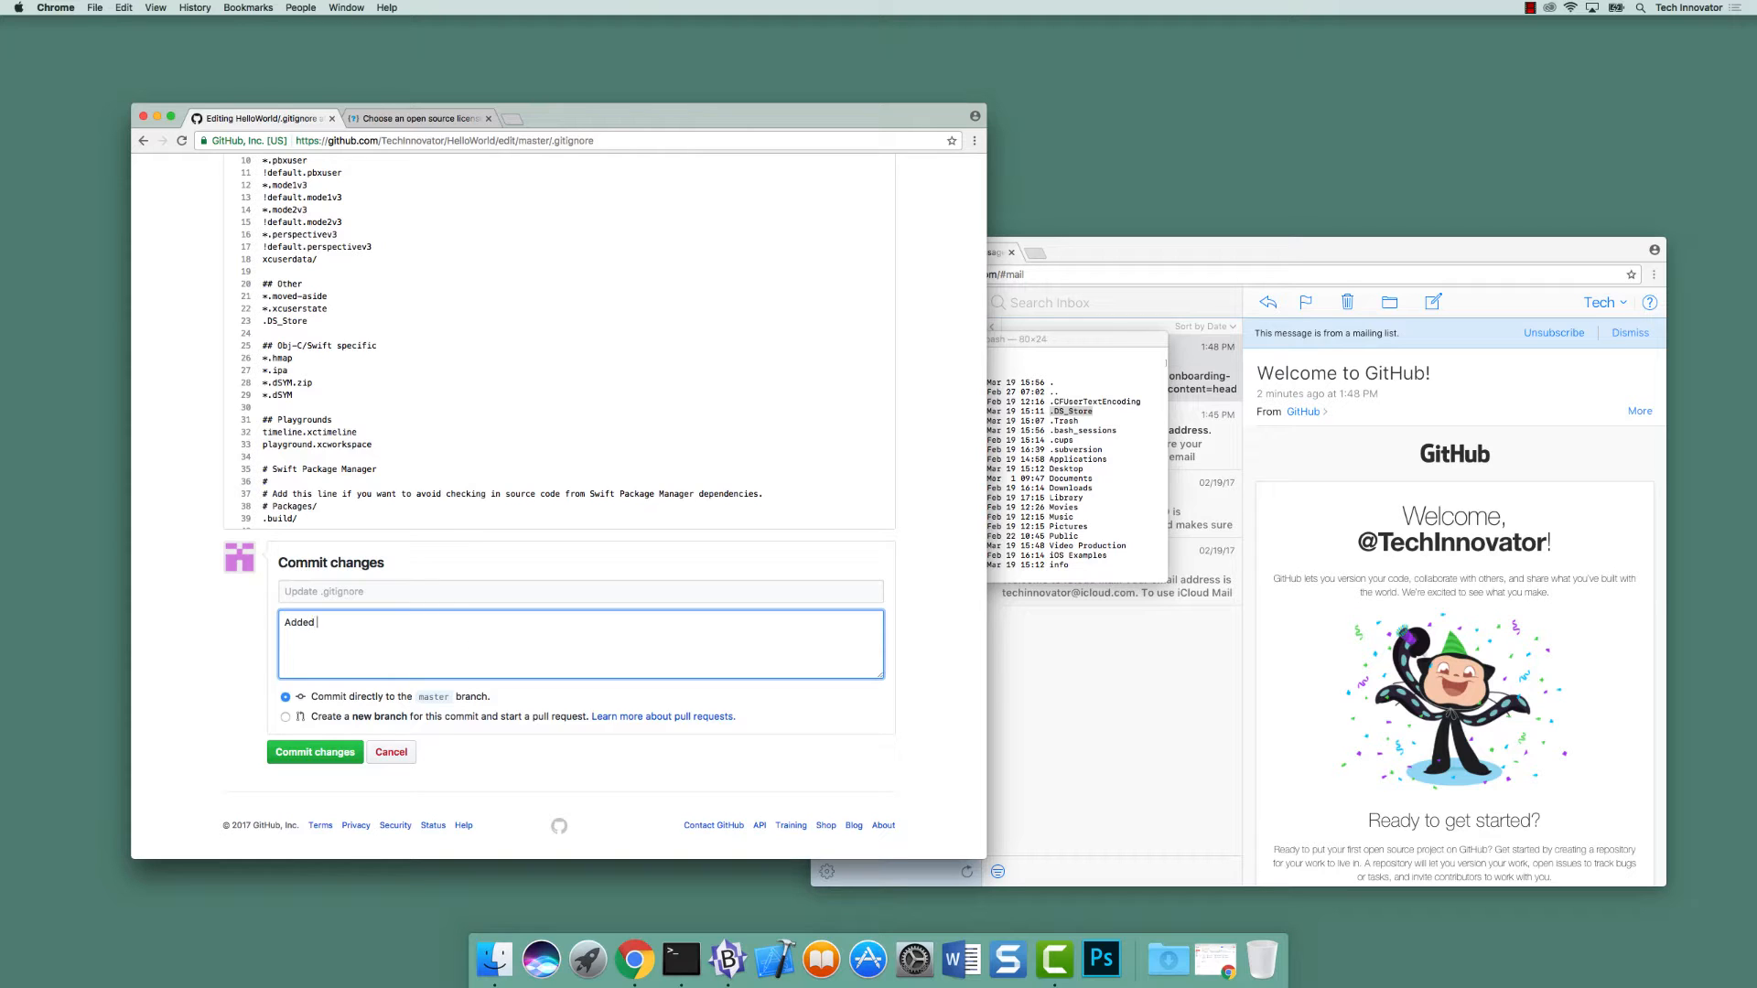
text(.DS_Store to the .gitignore)
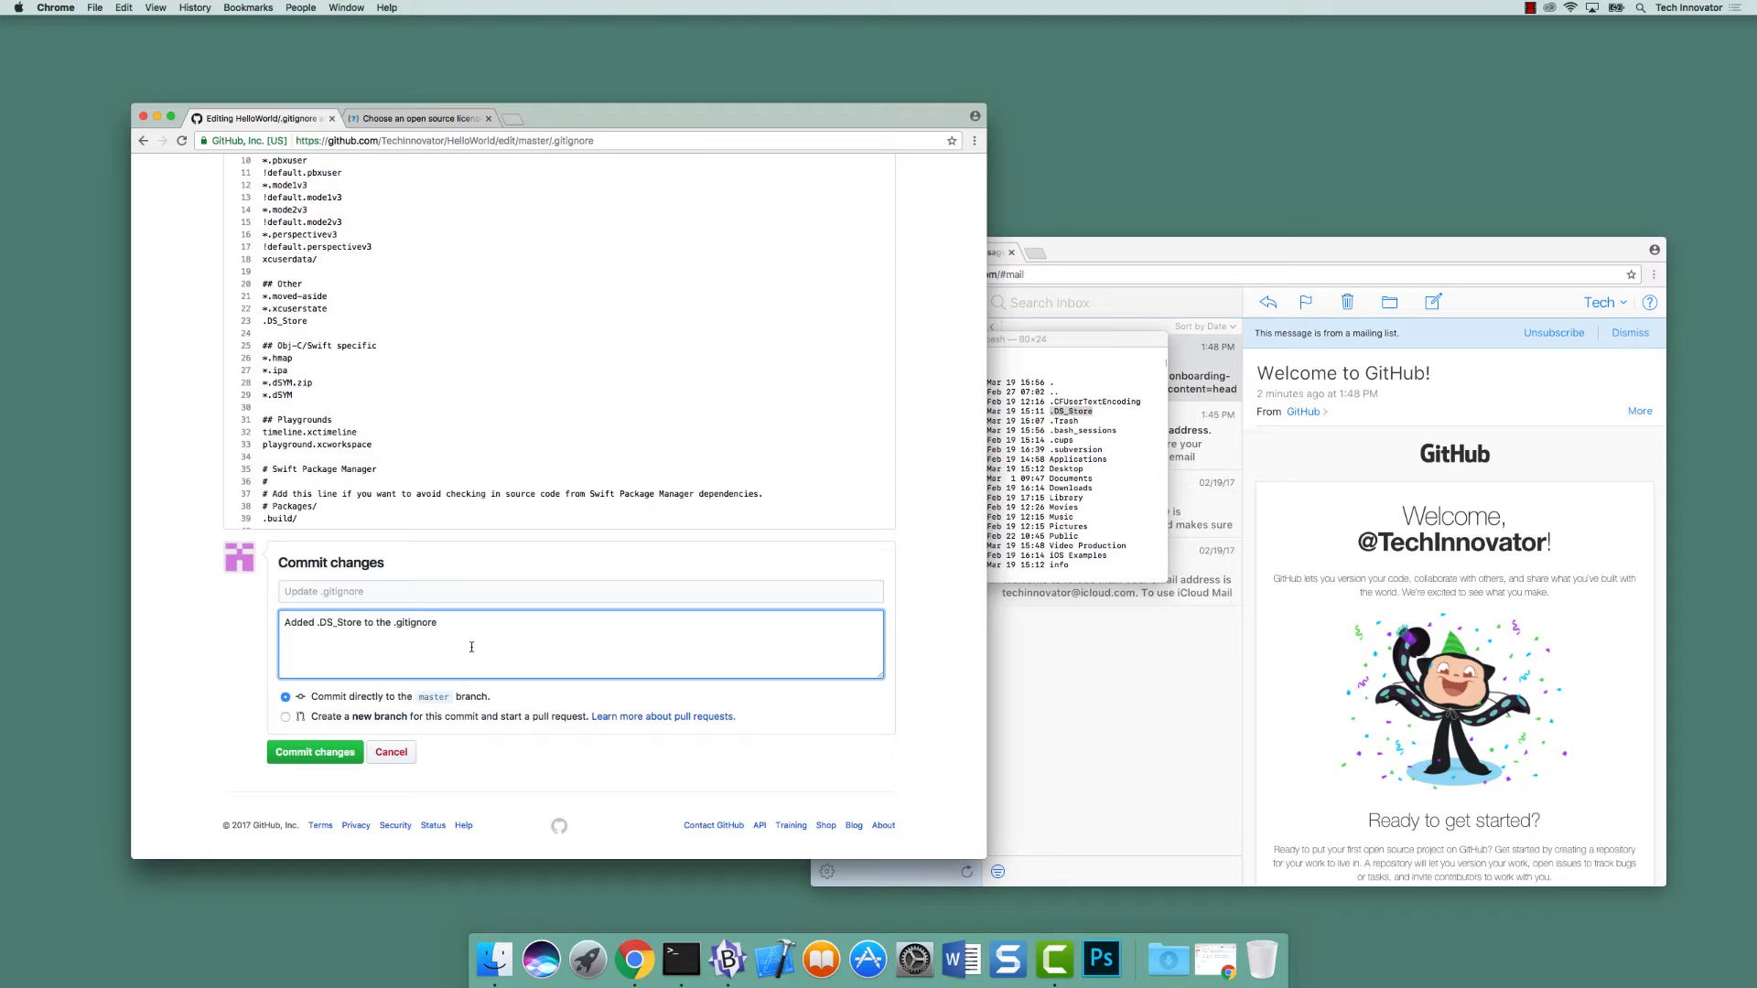
mouse_move(361, 691)
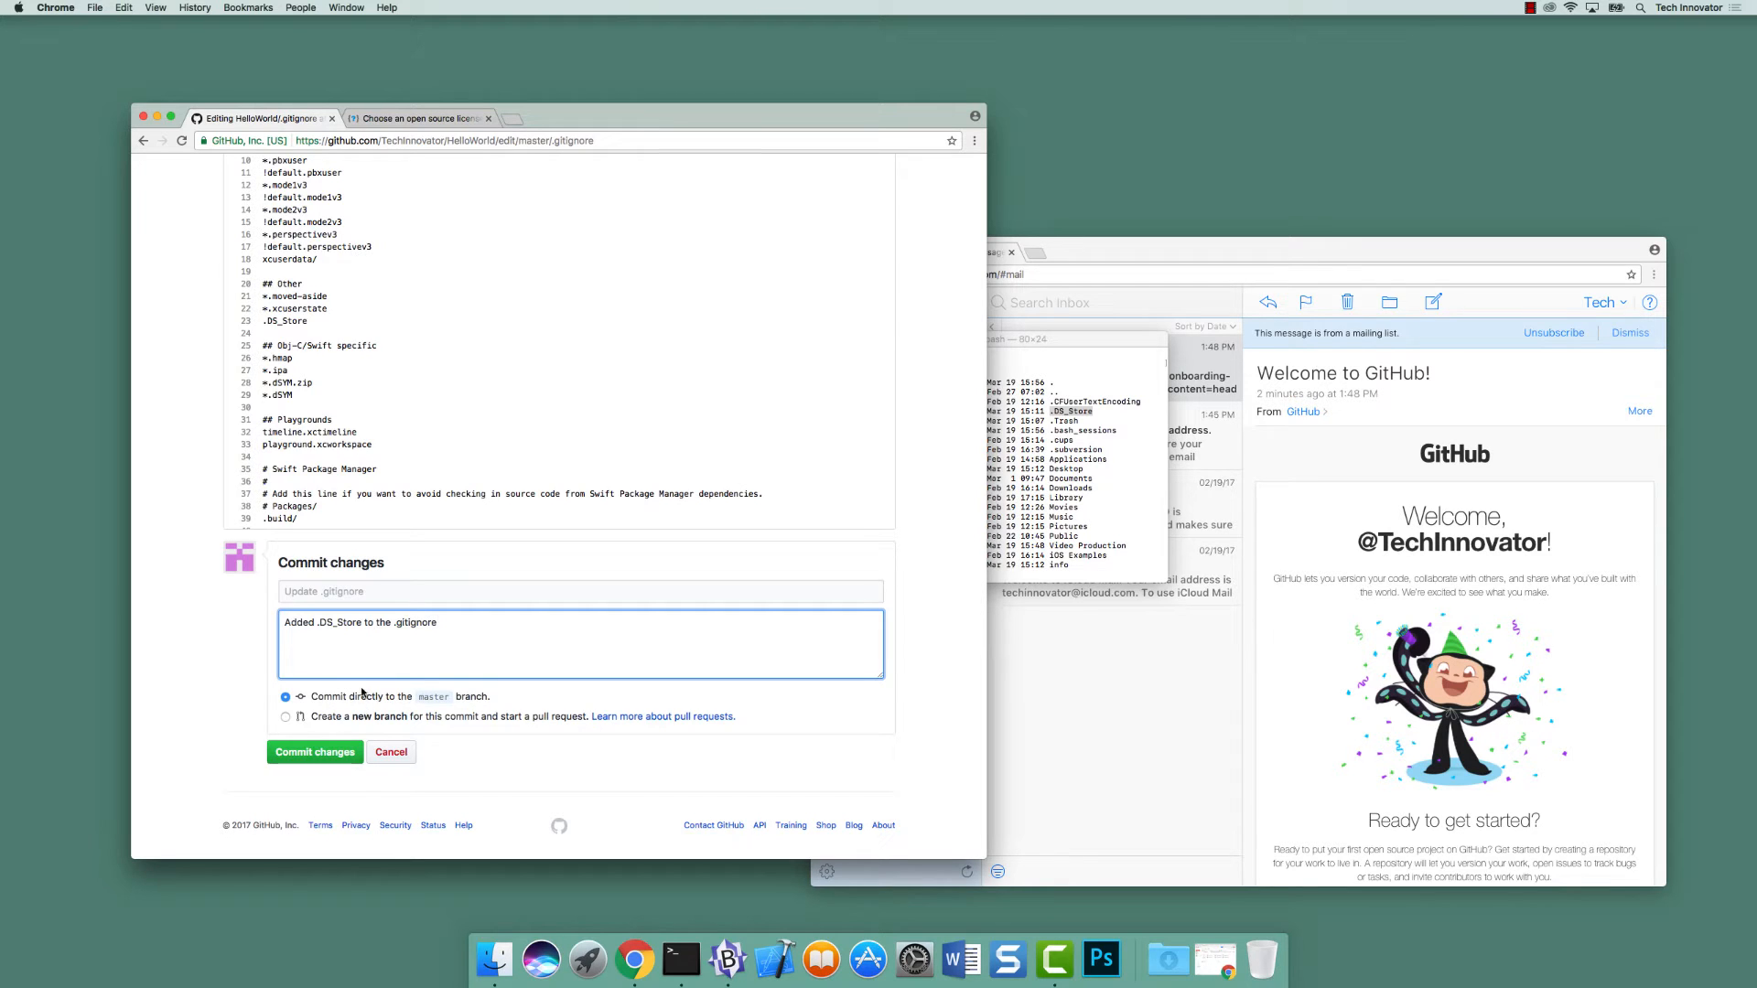
click(315, 752)
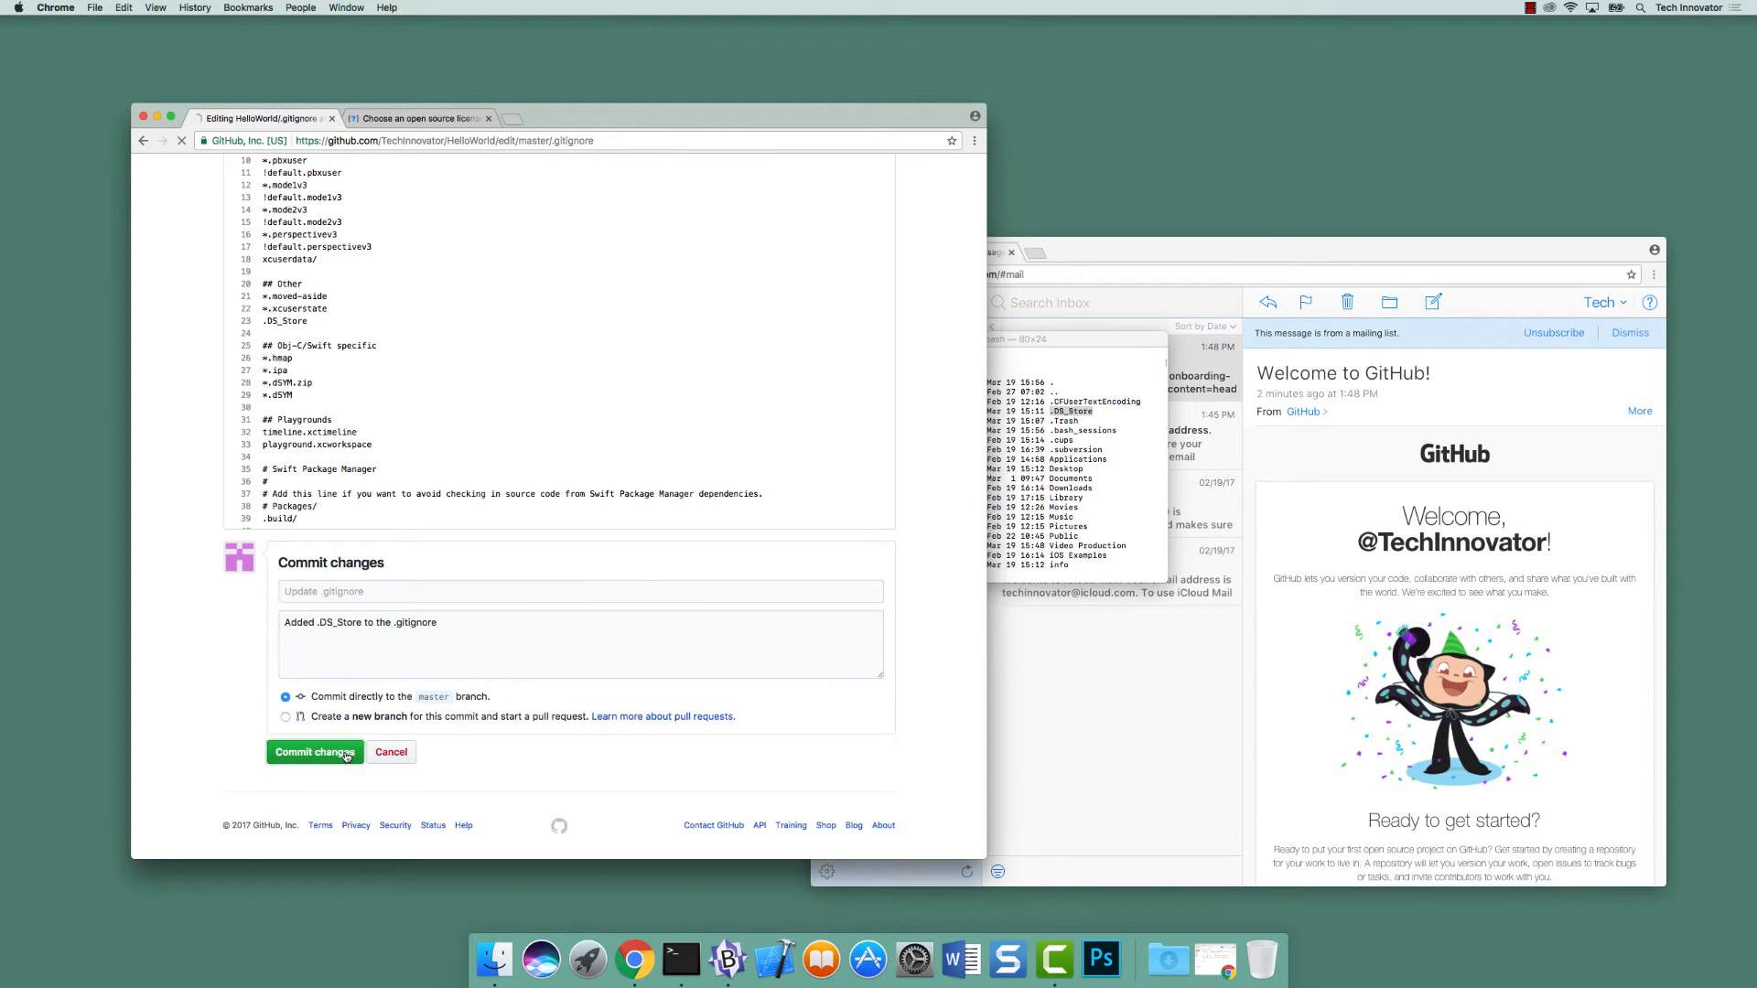
- Confirm the committed .gitignore contains .DS_Store, then return to the HelloWorld repository home
click(313, 752)
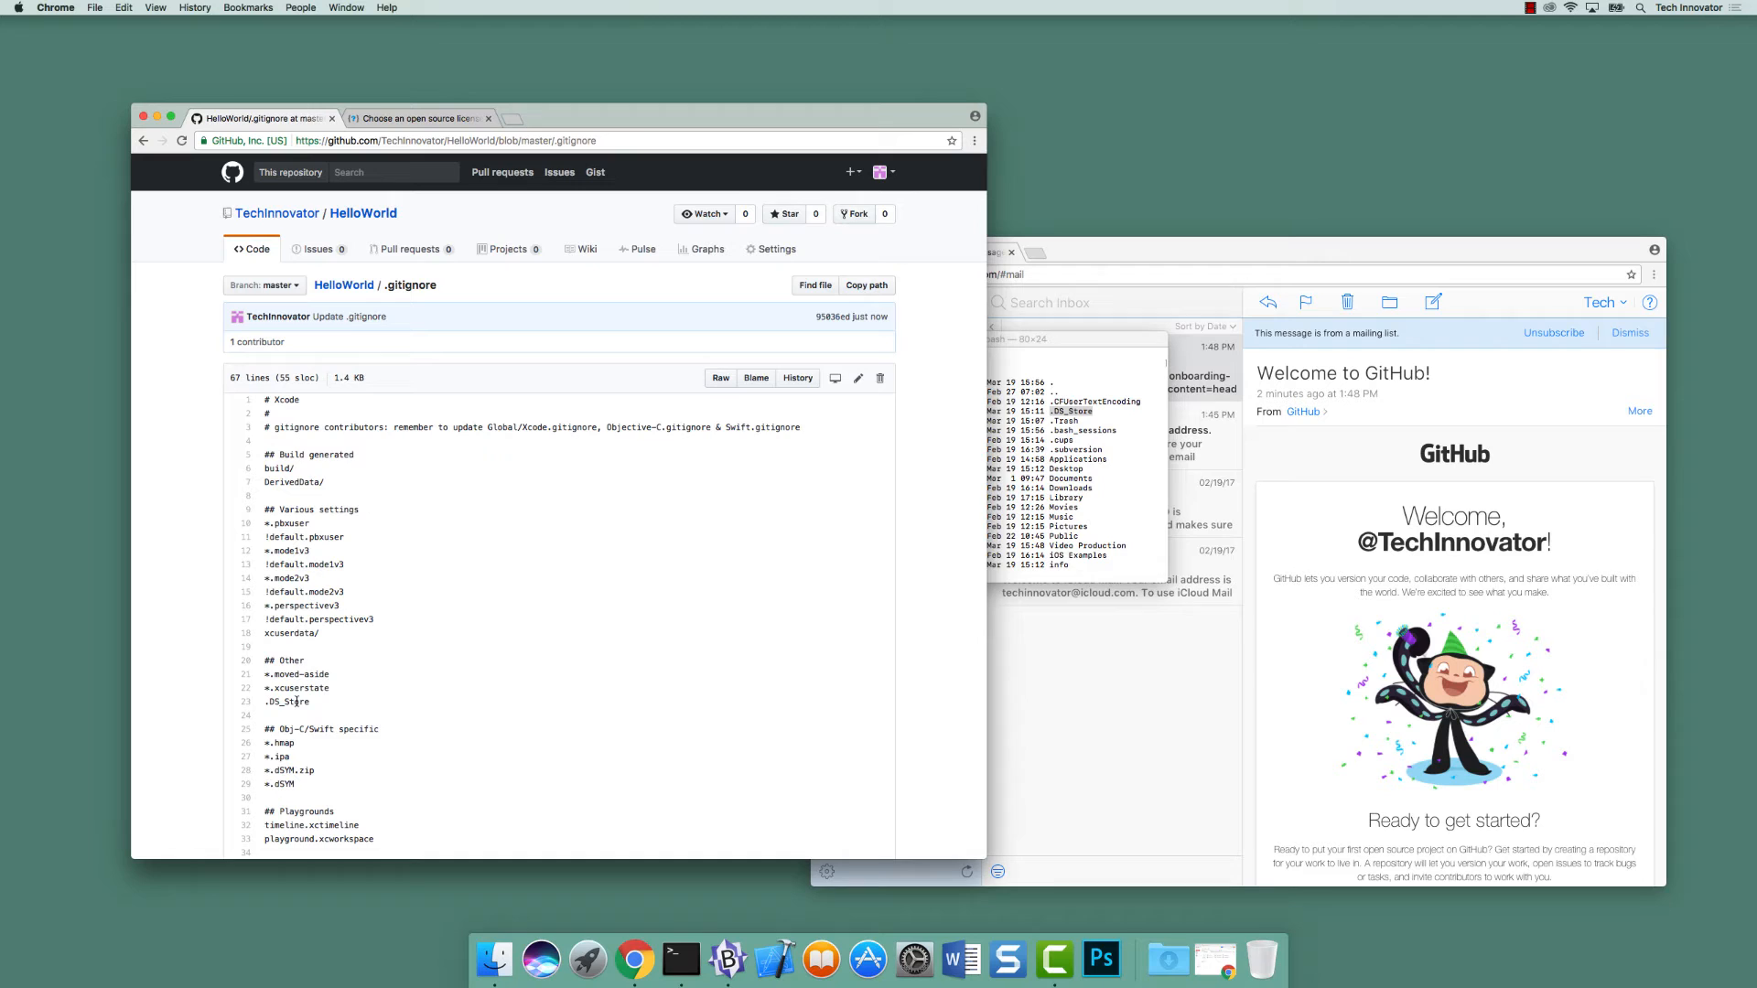
mouse_move(348, 298)
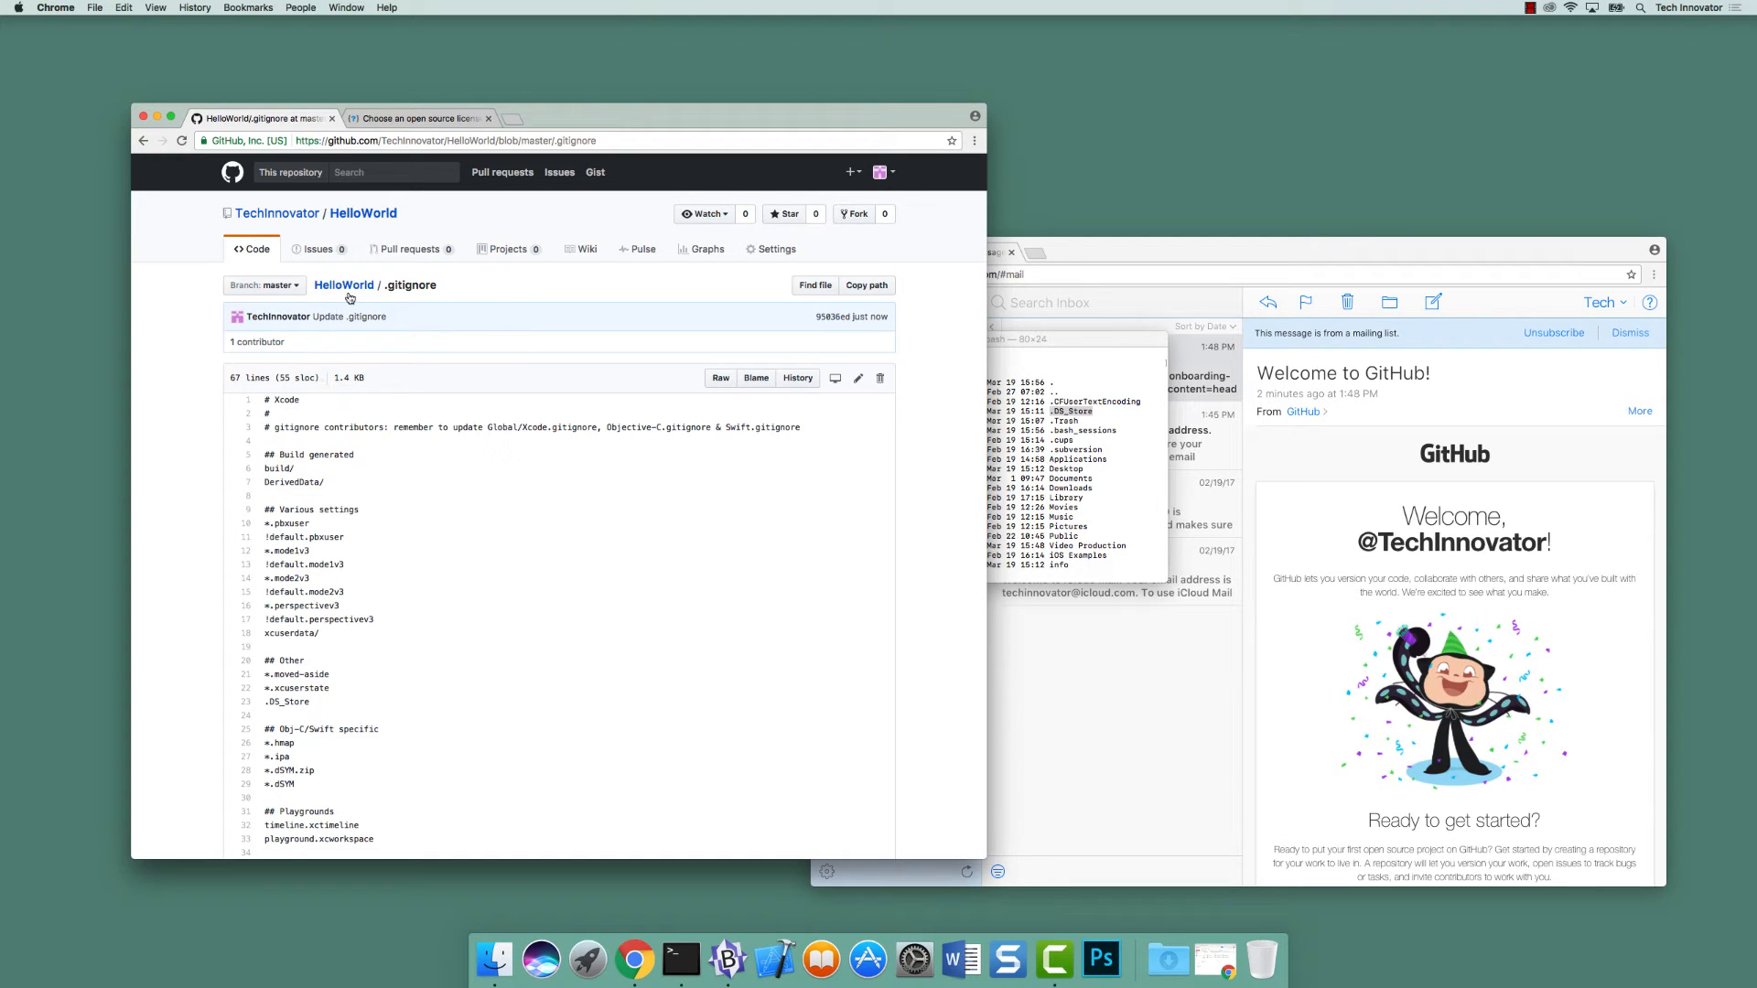
click(344, 285)
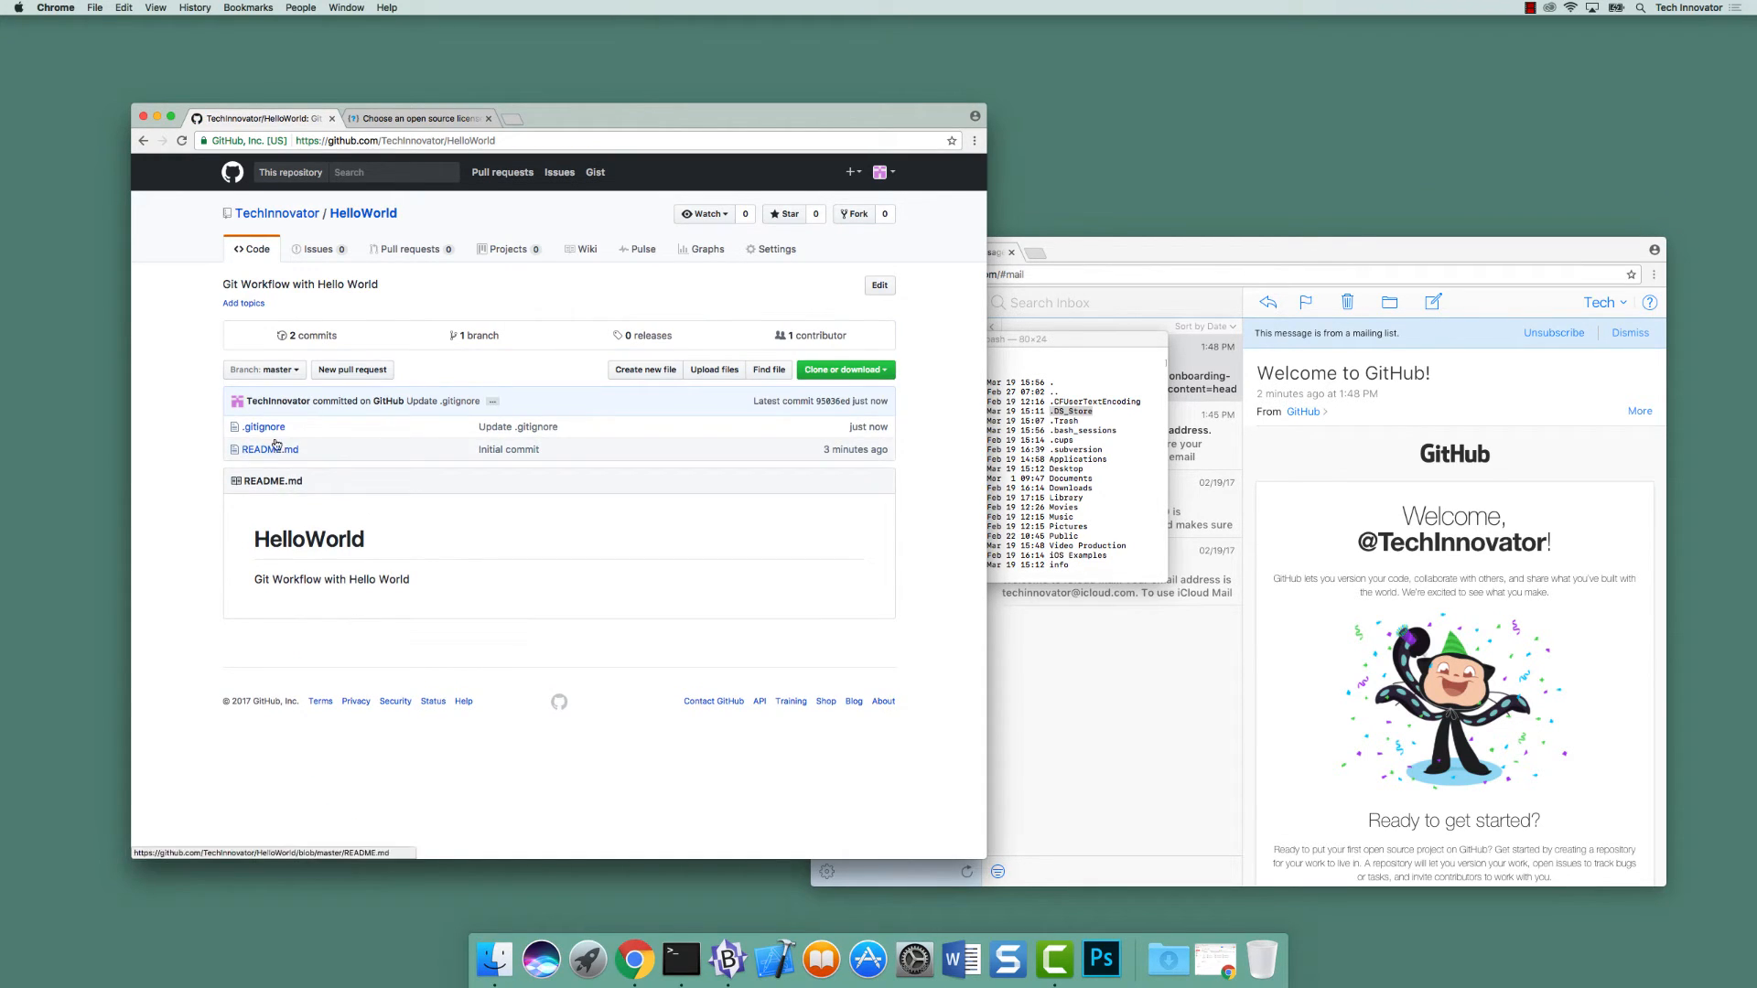
click(263, 426)
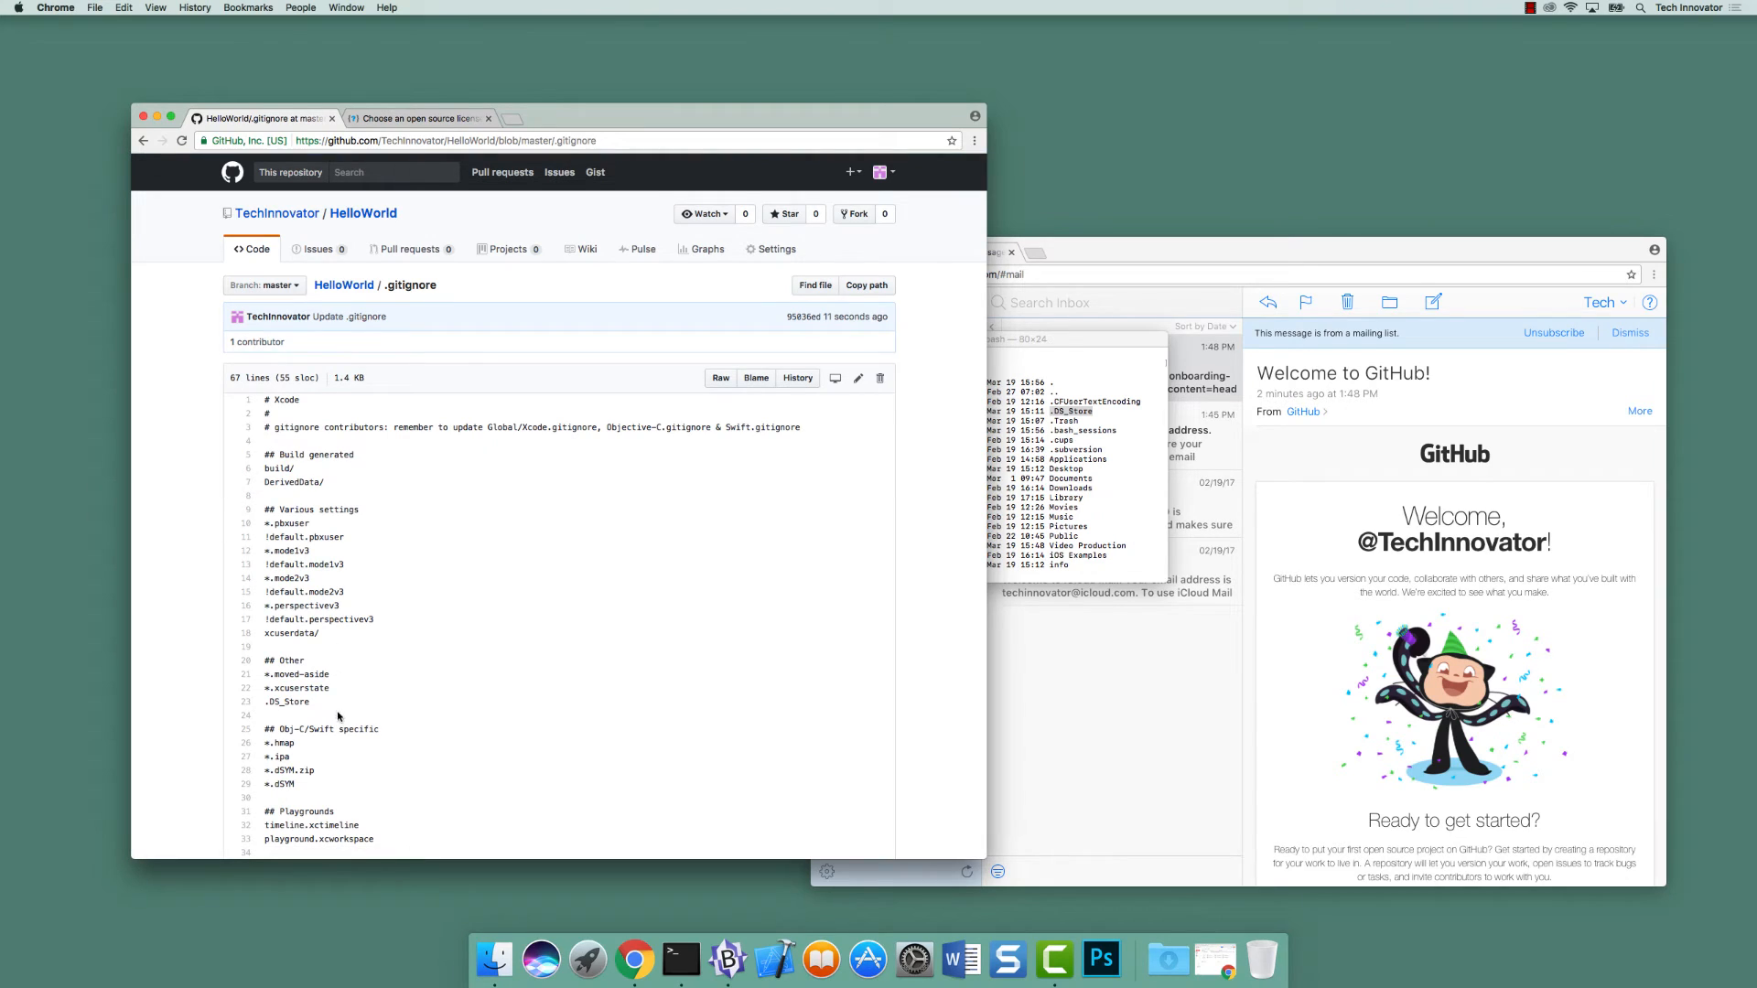
double_click(288, 701)
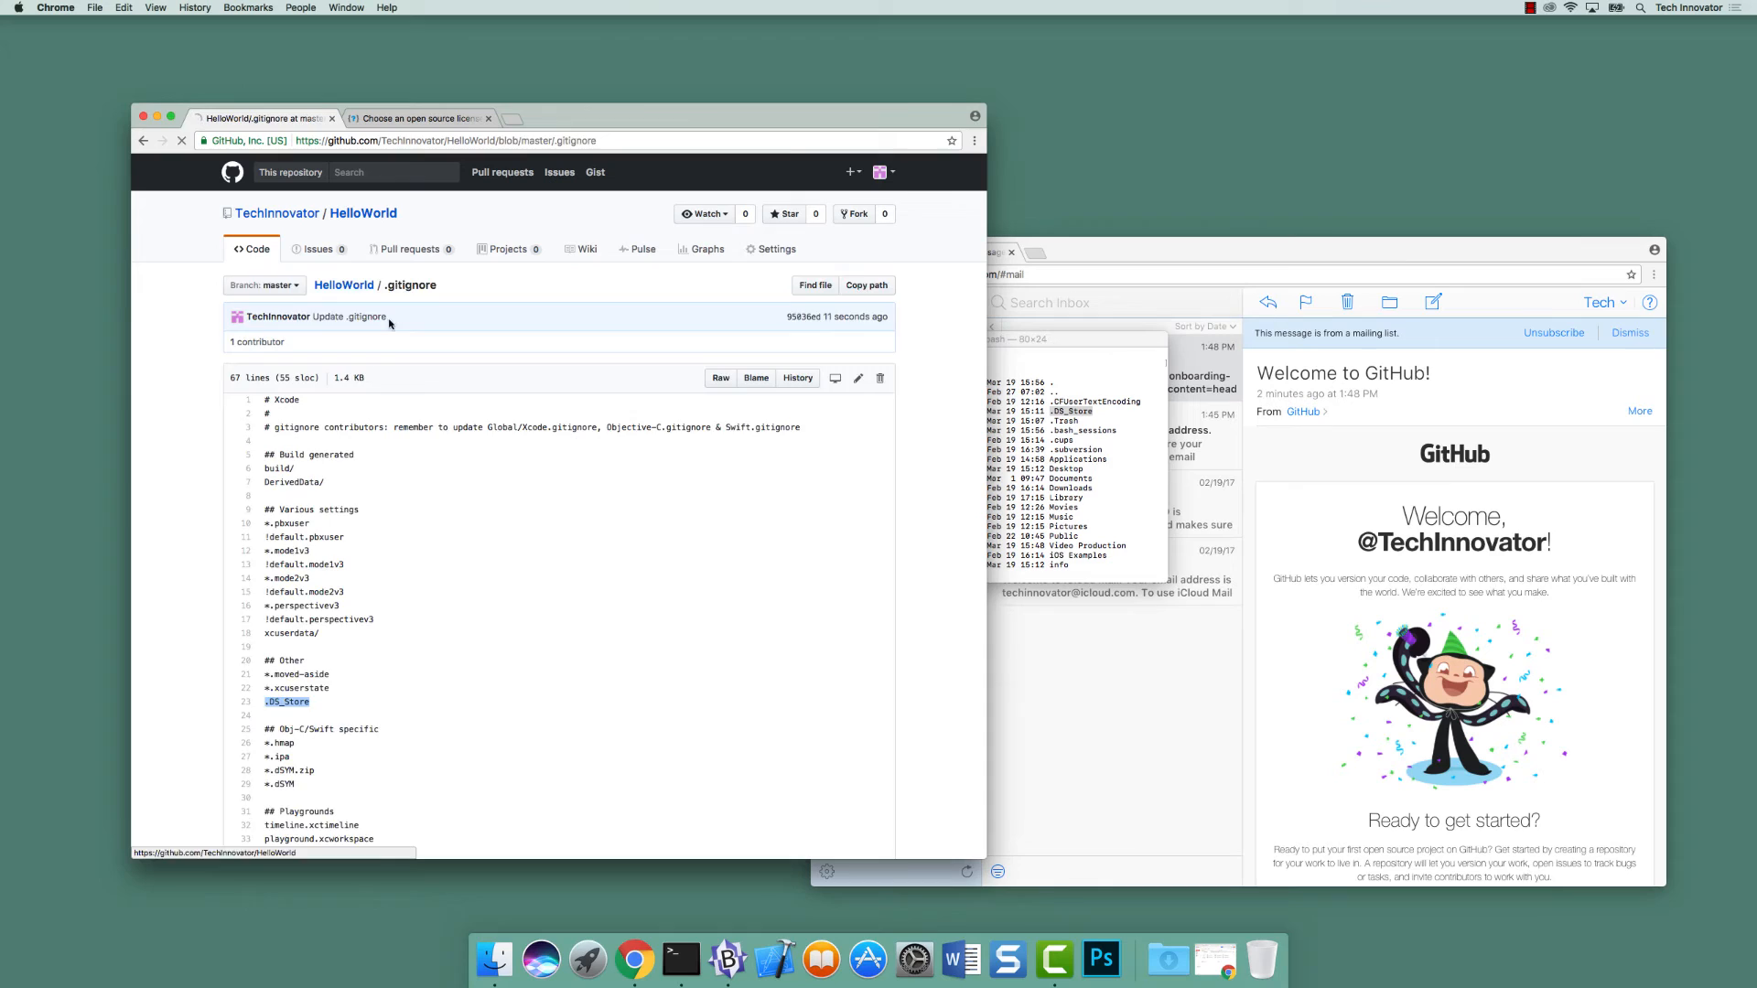
click(362, 212)
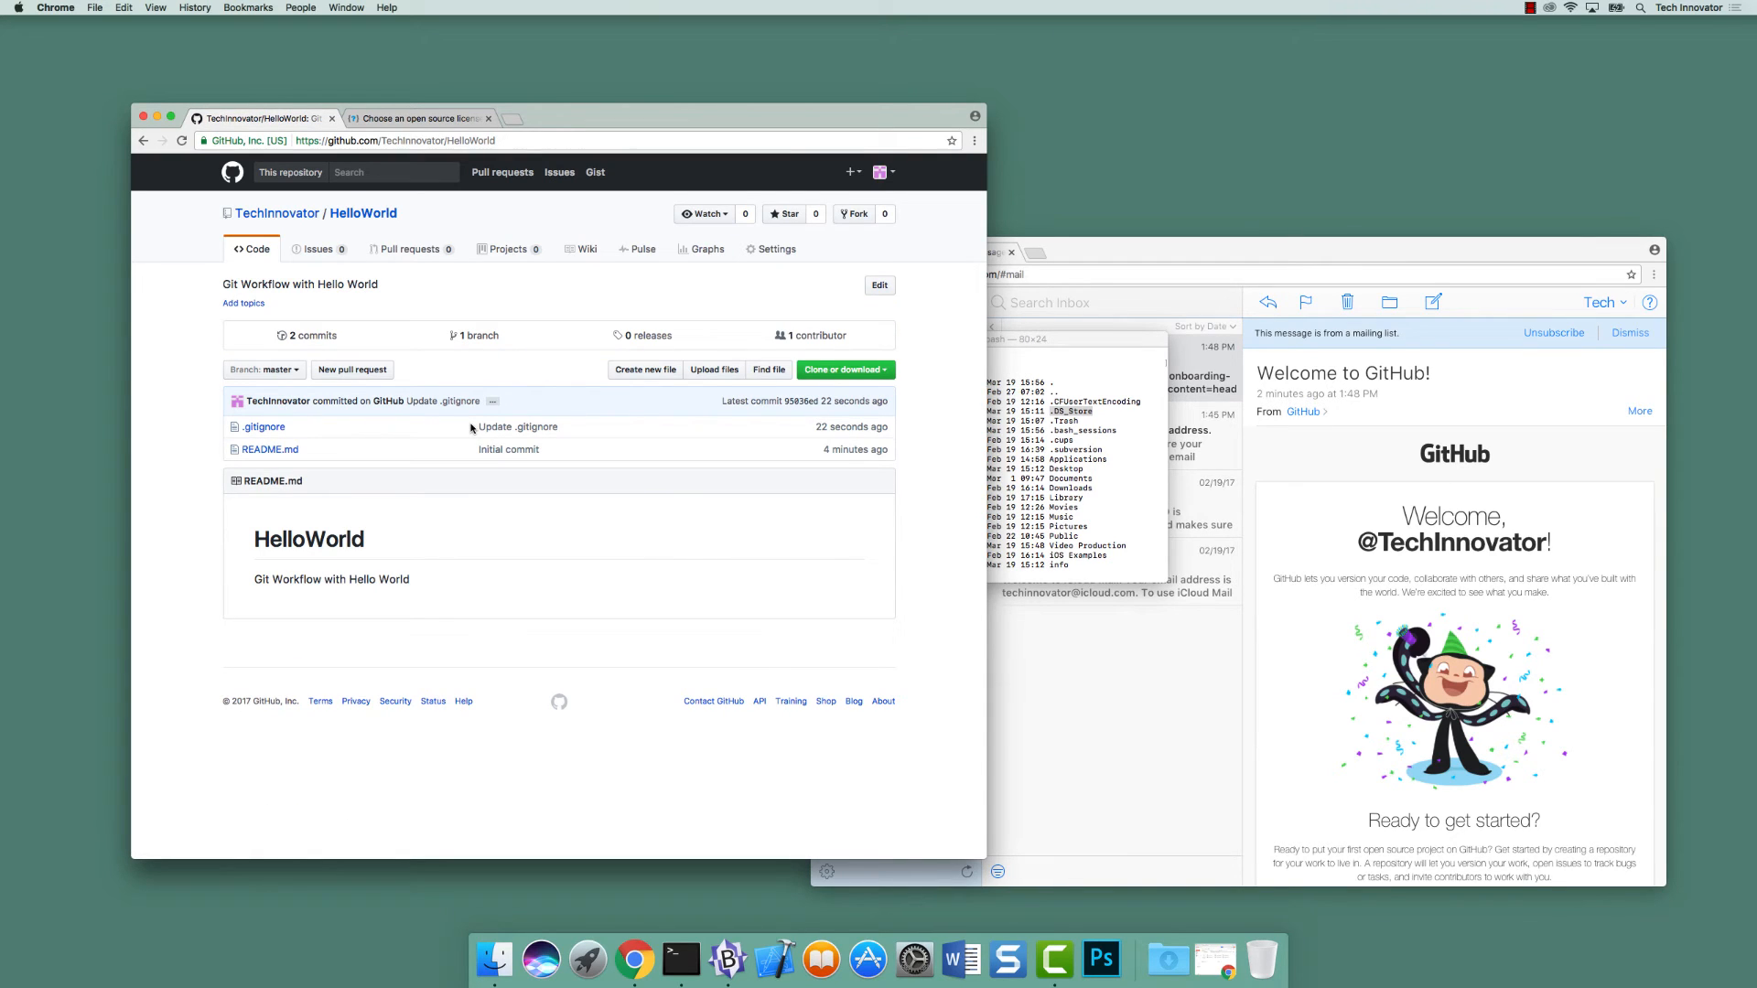